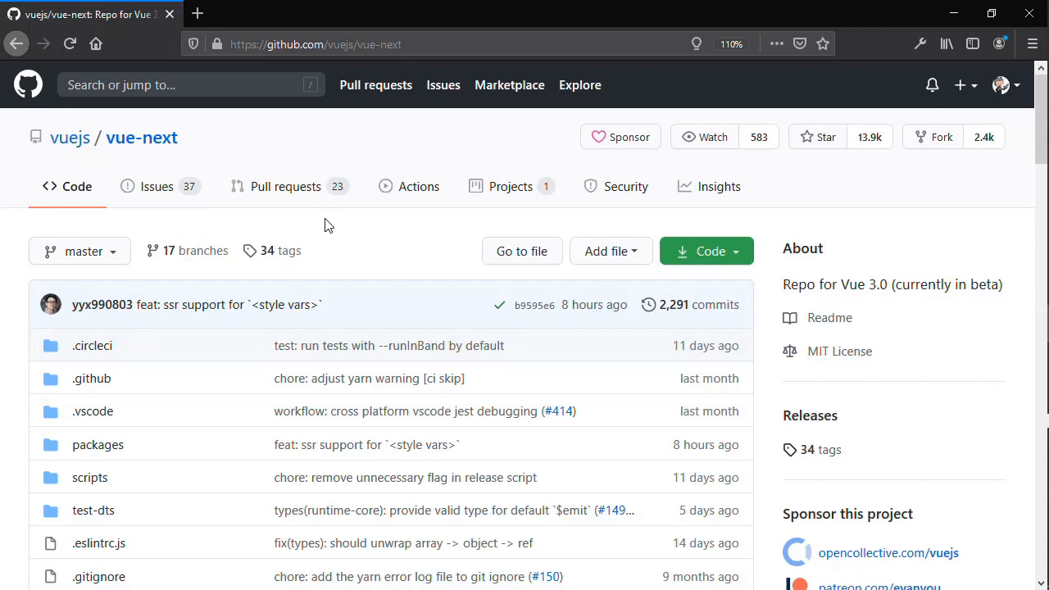
mouse_move(425, 216)
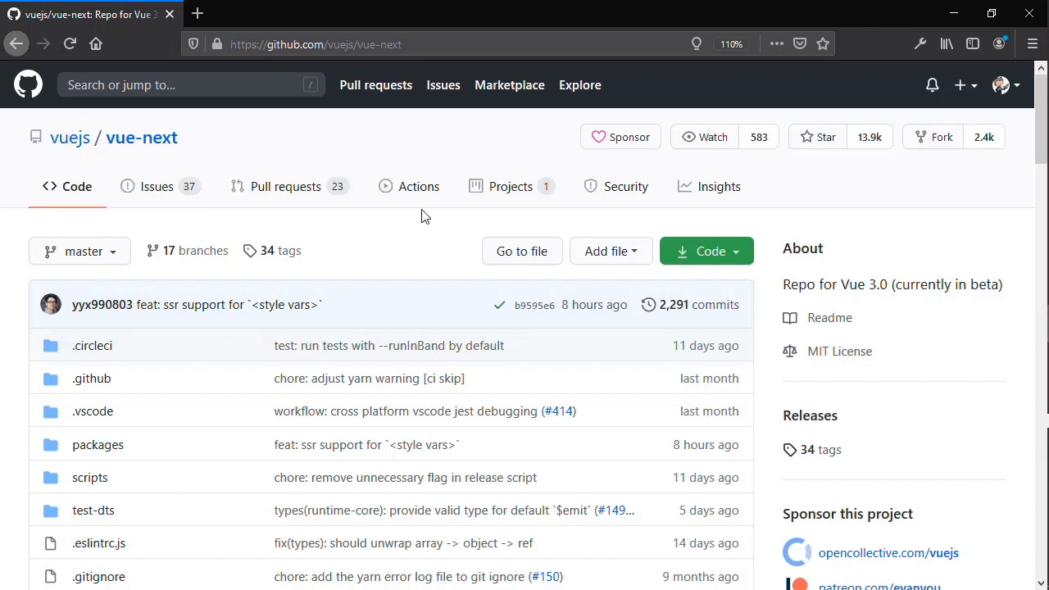
mouse_move(344, 147)
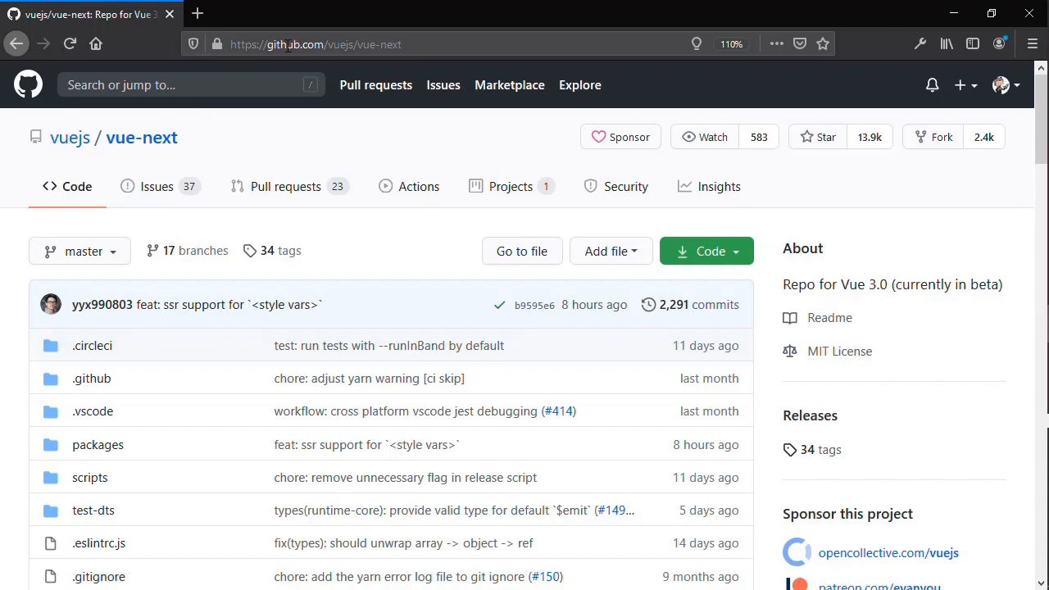
mouse_move(373, 142)
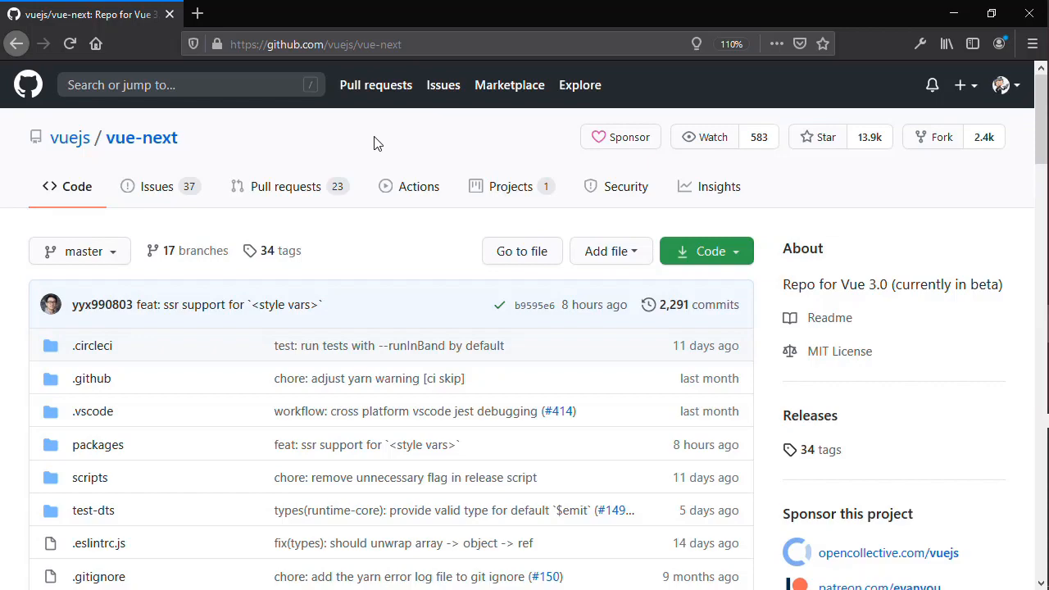
mouse_move(424, 379)
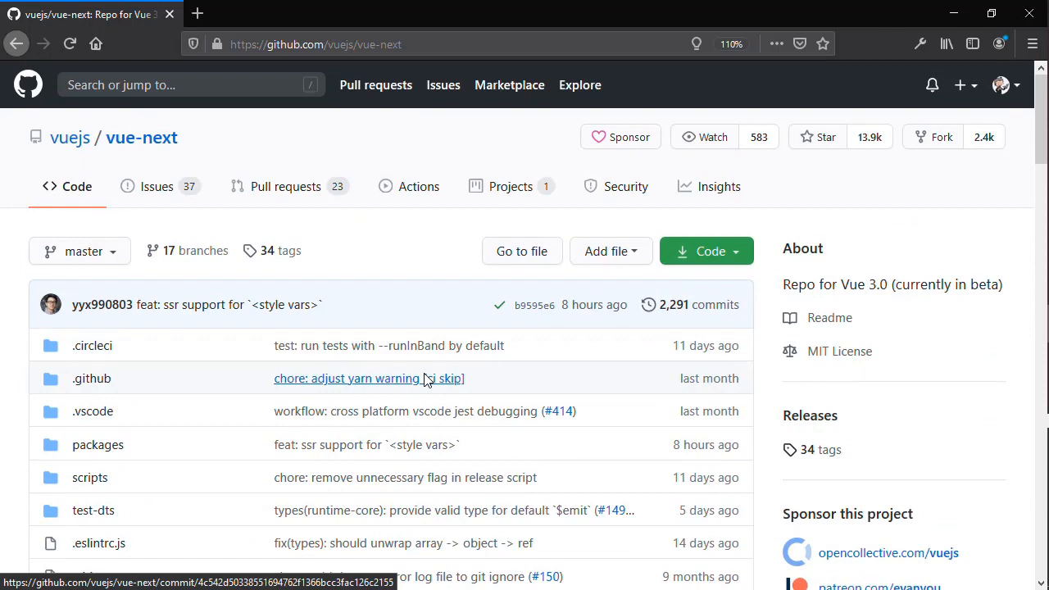
mouse_move(457, 383)
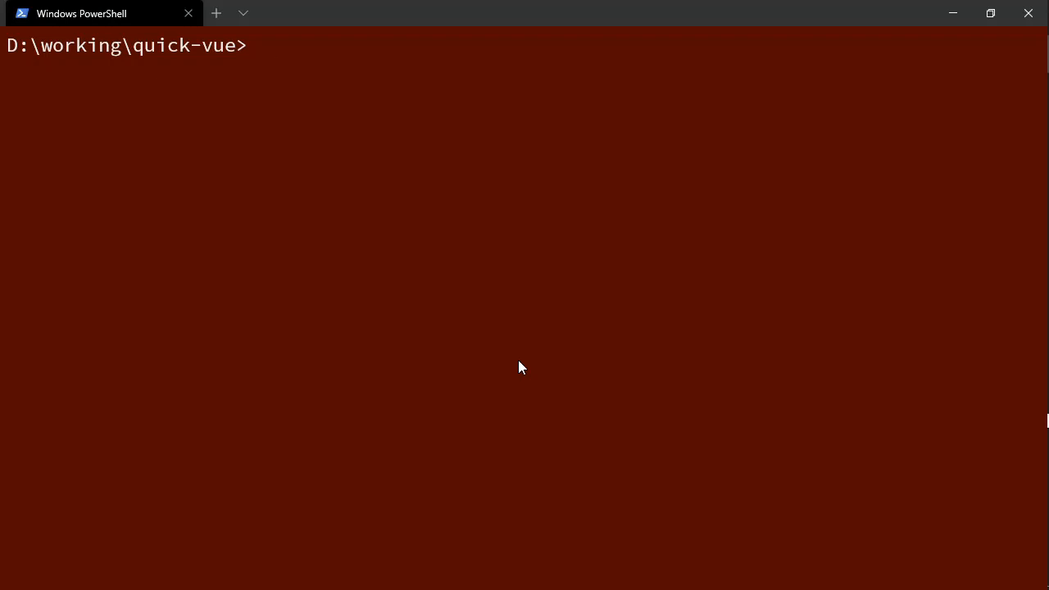
mouse_move(529, 388)
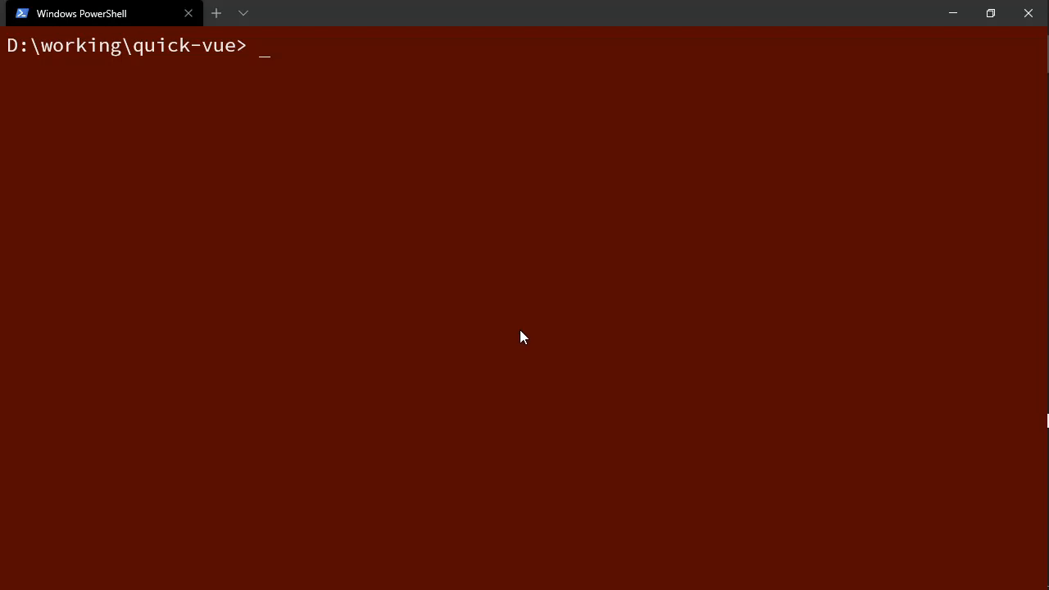
type("npm update")
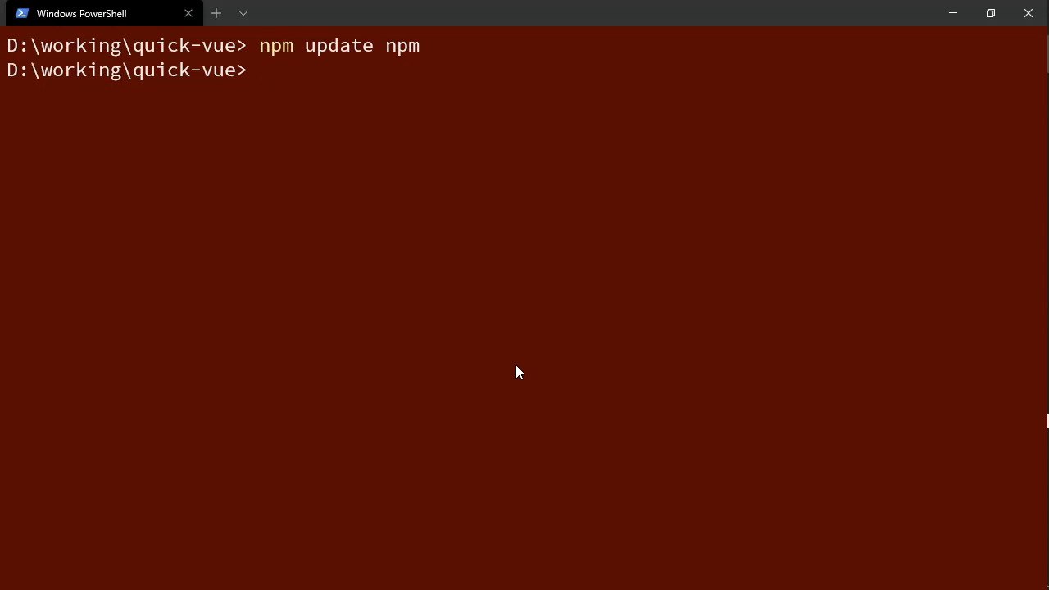
type("npm")
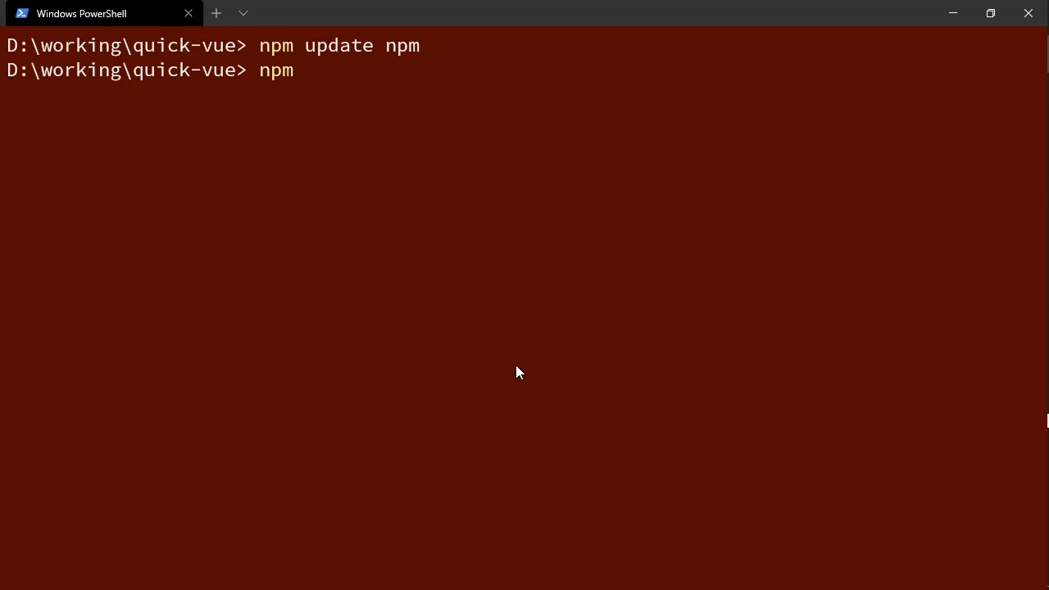
type("update @vue/cli")
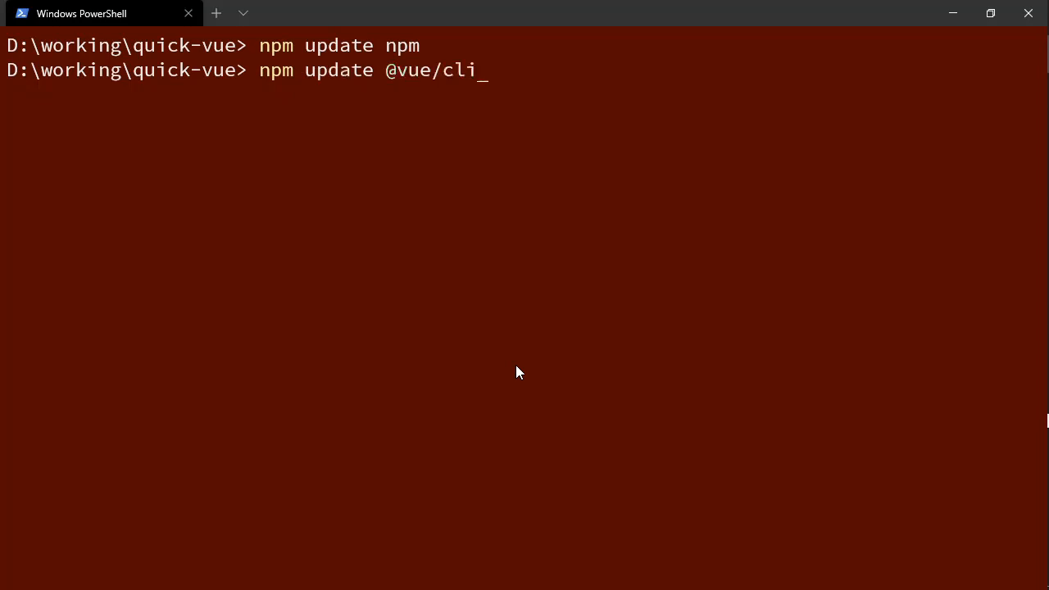
type("-g")
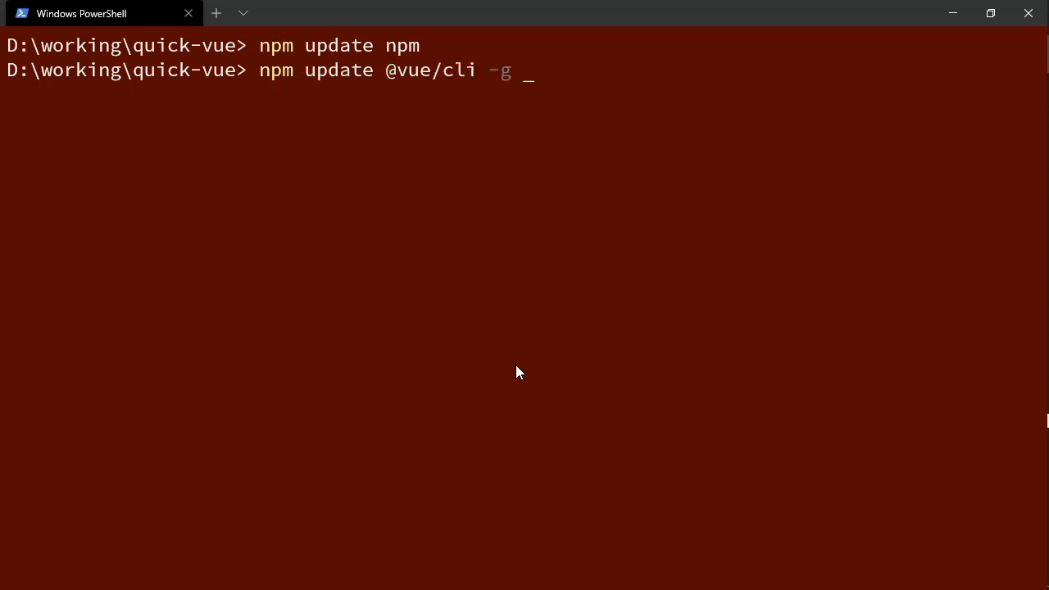
key("Return")
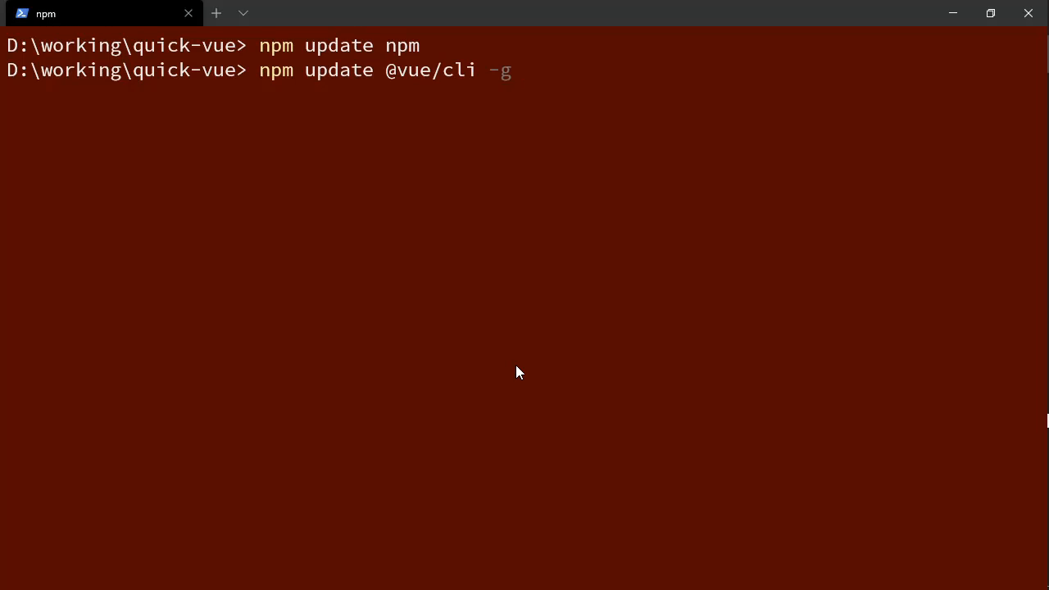
key("Return")
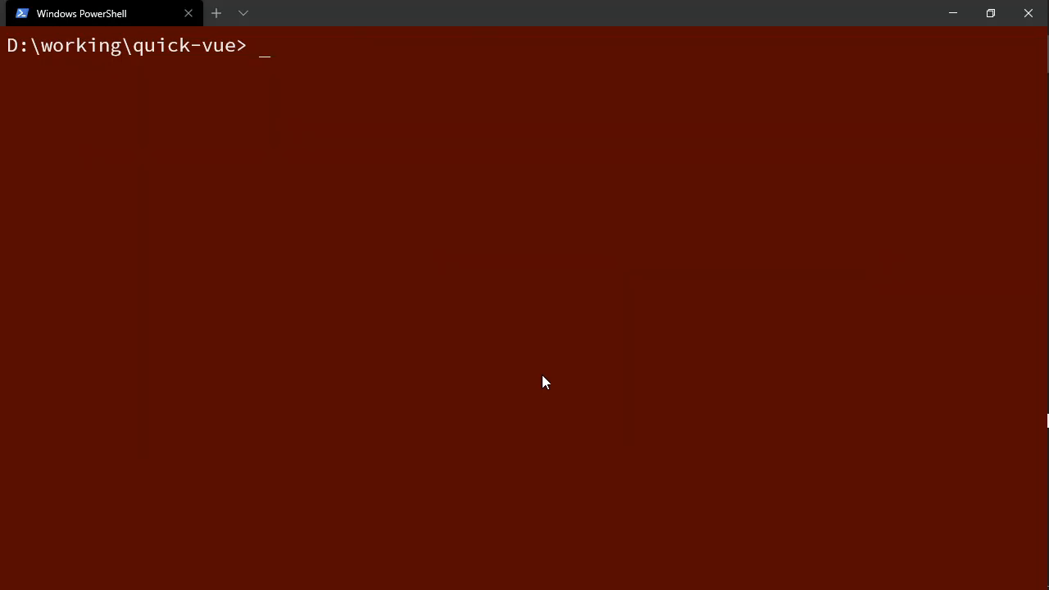
Scaffold vue3-start using 'vue create --no-git --bare' and confirm the chosen preset
type("vue create")
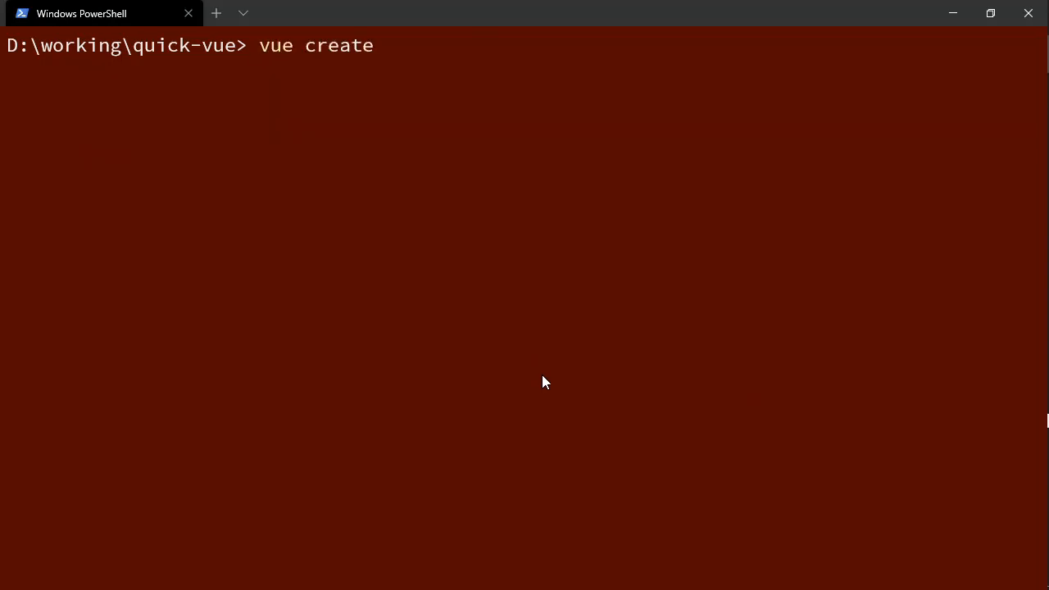
type("--no-g")
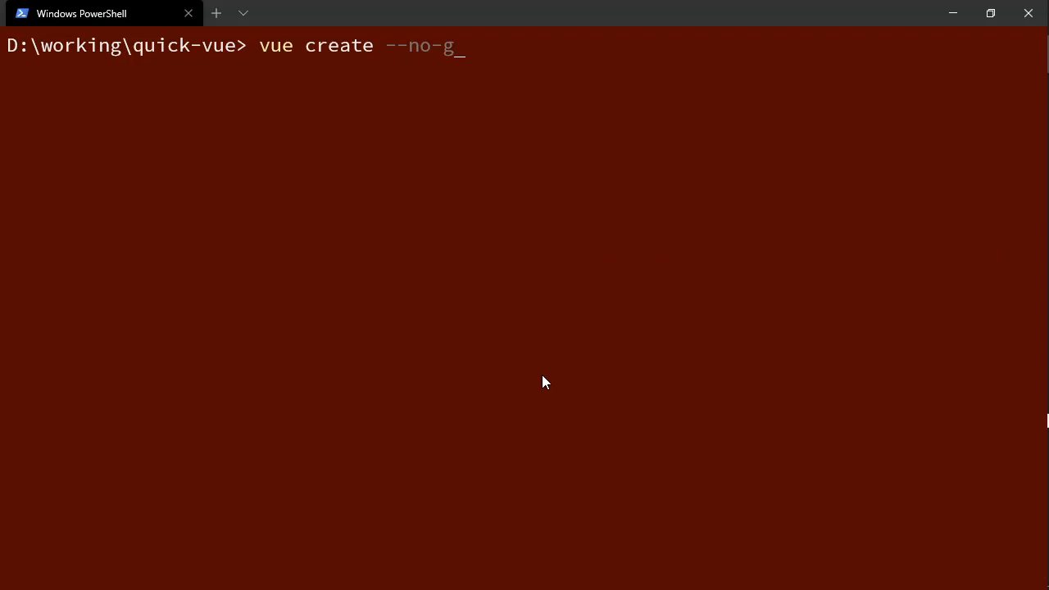
type("it")
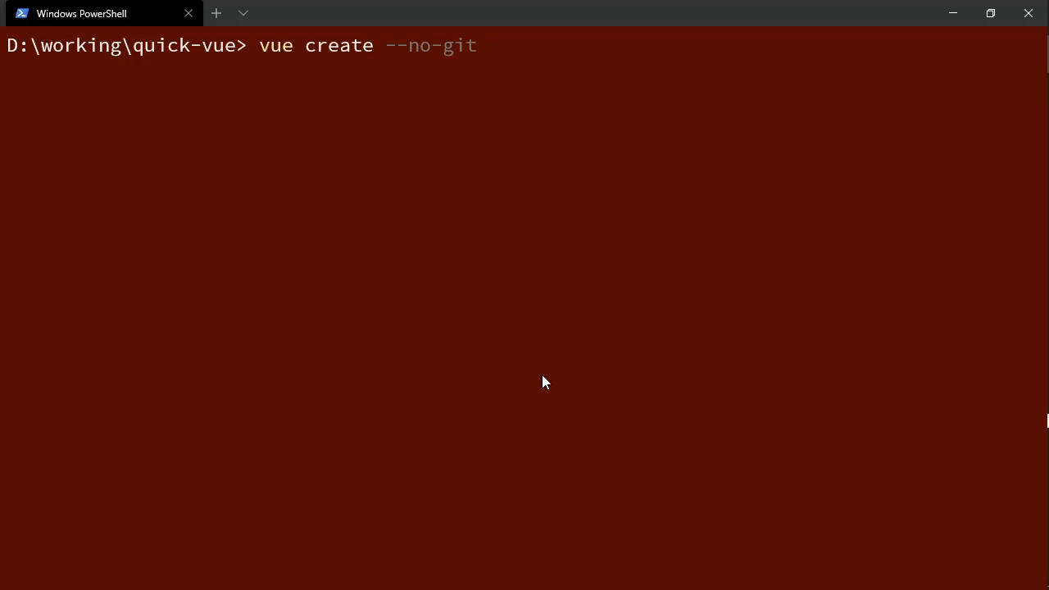
type("--")
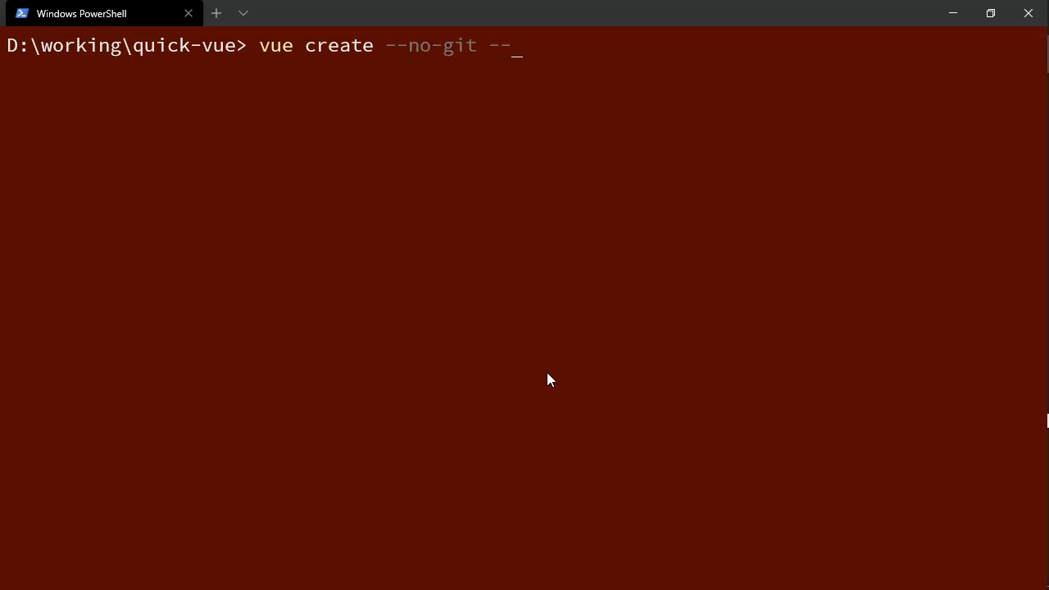
type("bare")
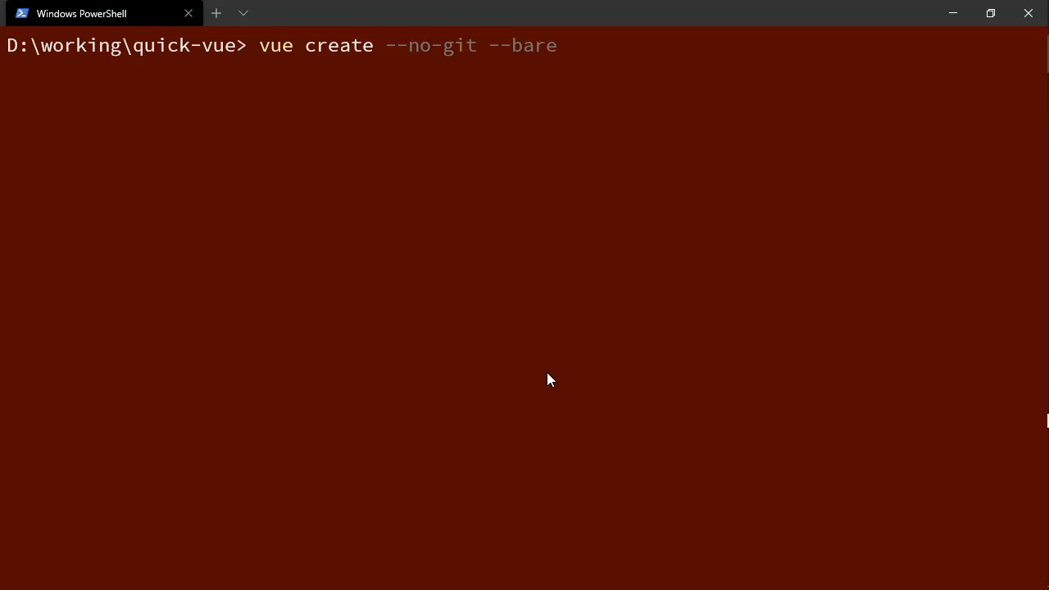
type("vue")
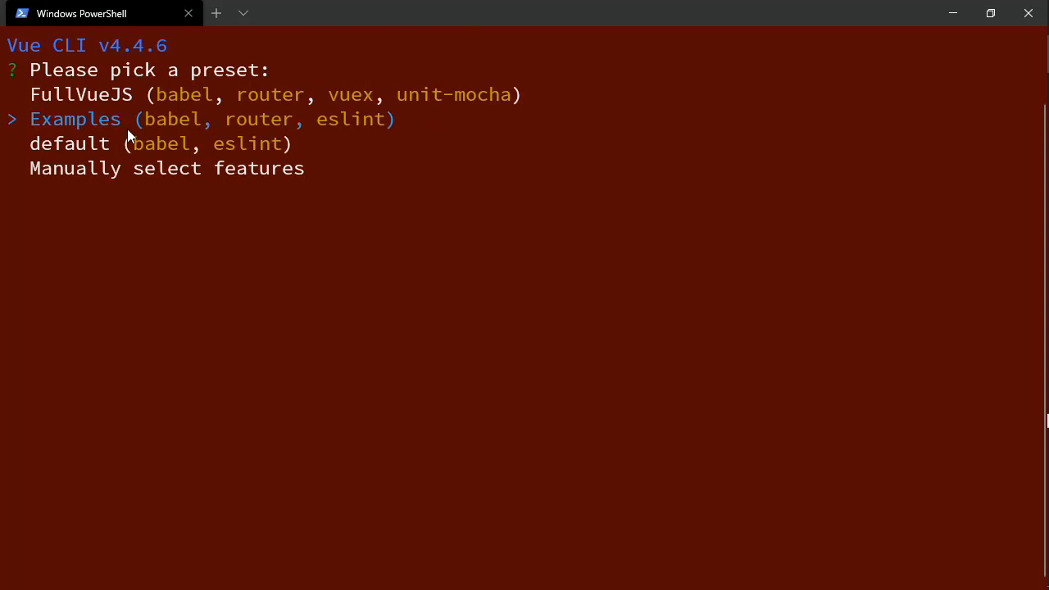
mouse_move(288, 132)
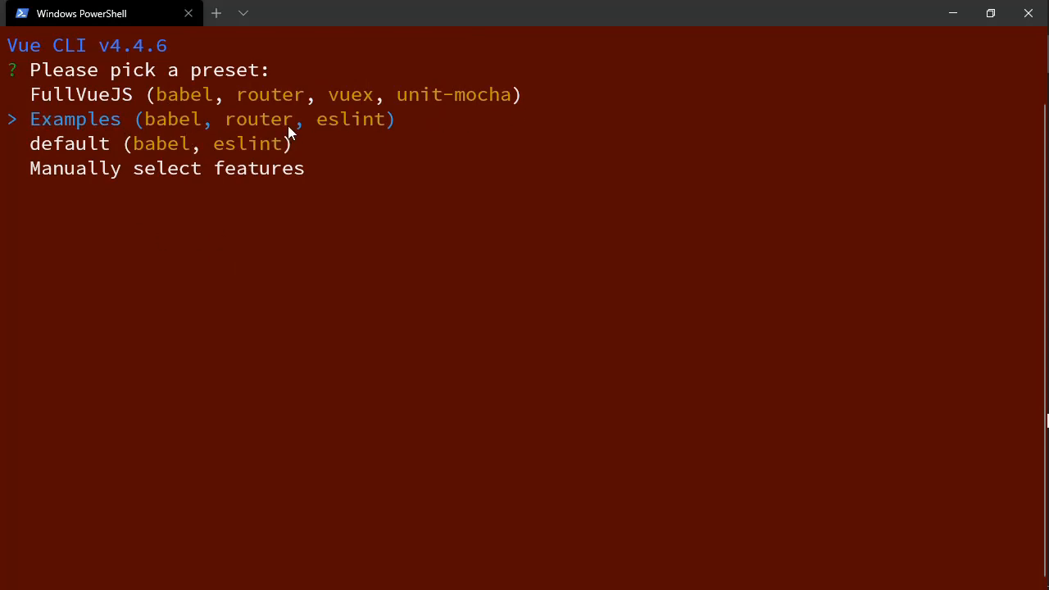
mouse_move(201, 107)
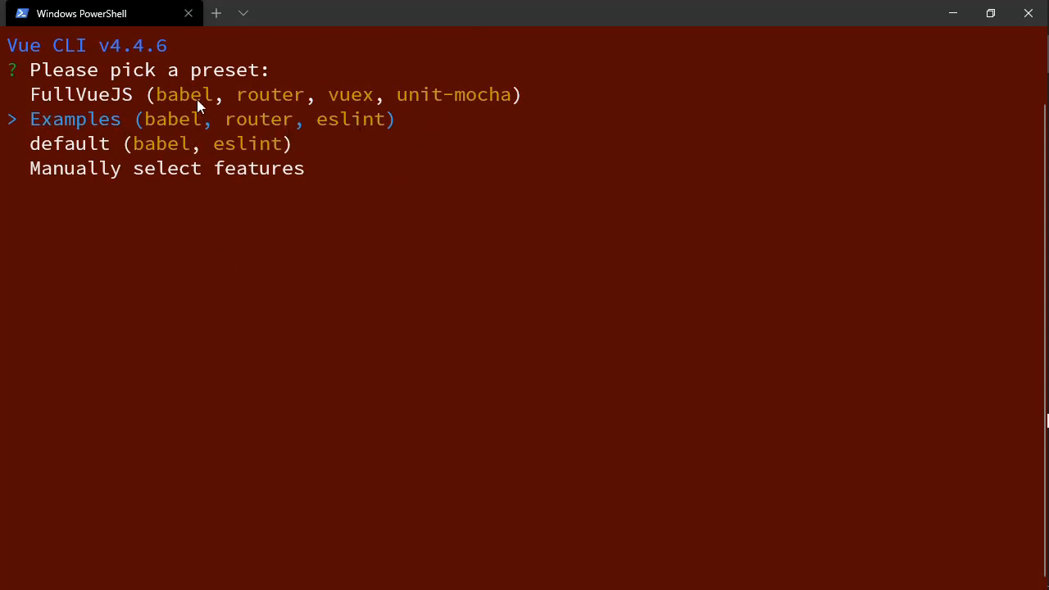
mouse_move(431, 141)
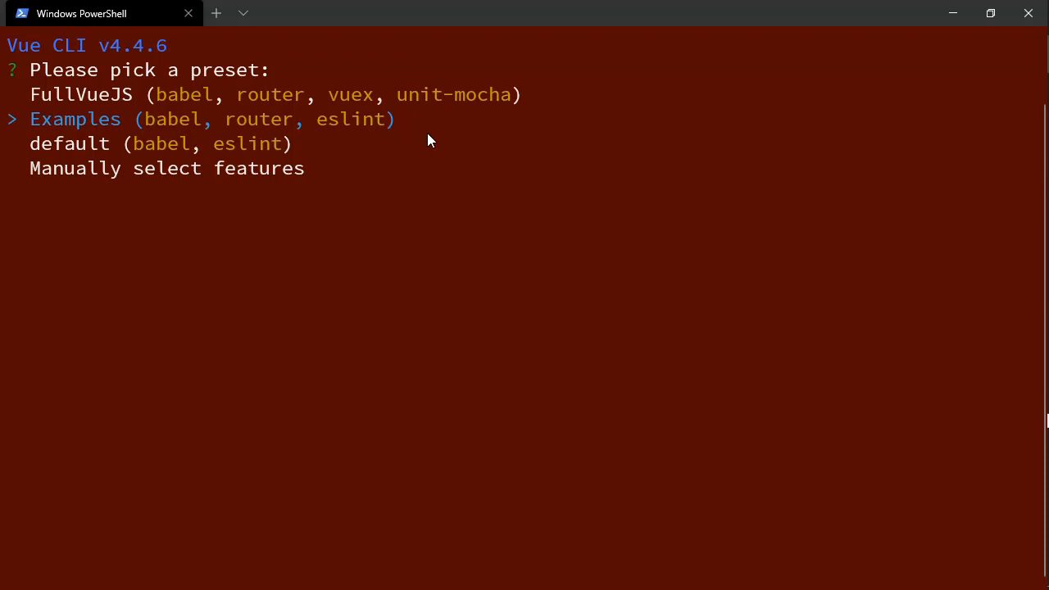
key("Return")
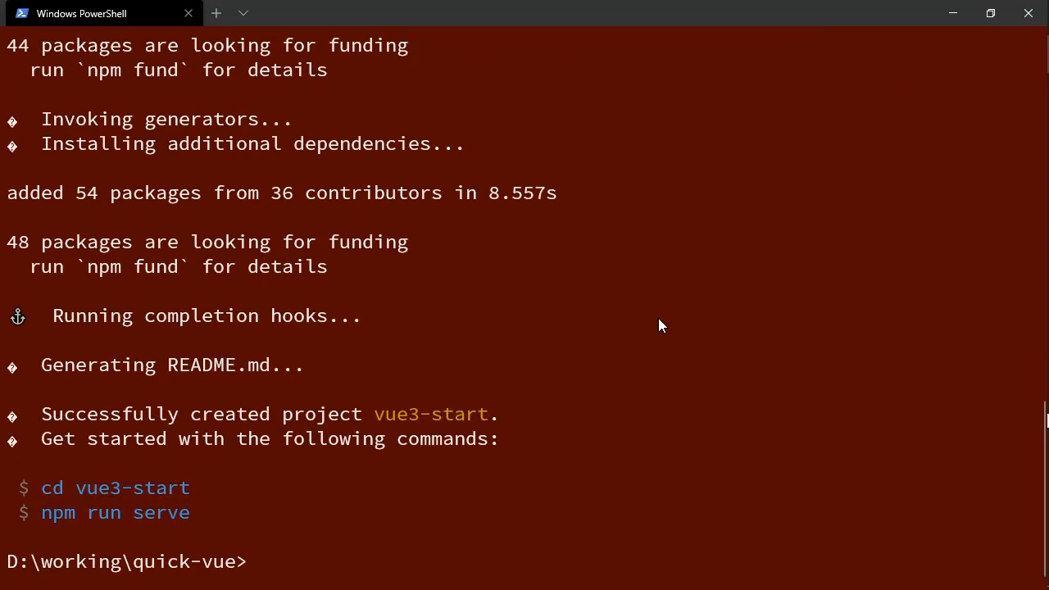
Change into the vue3-start folder and list its contents
type("cd")
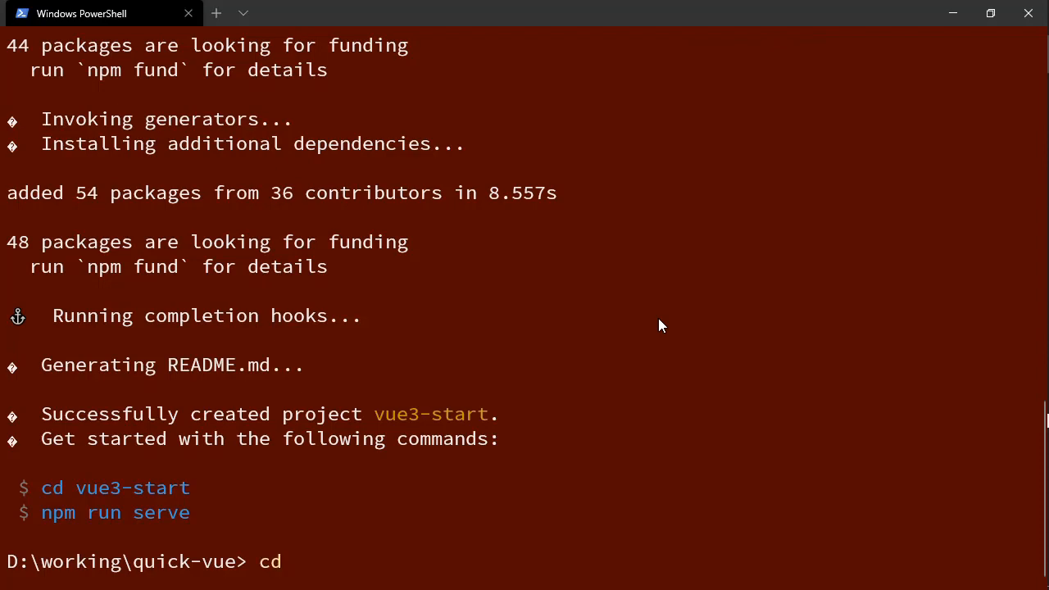
key("Return")
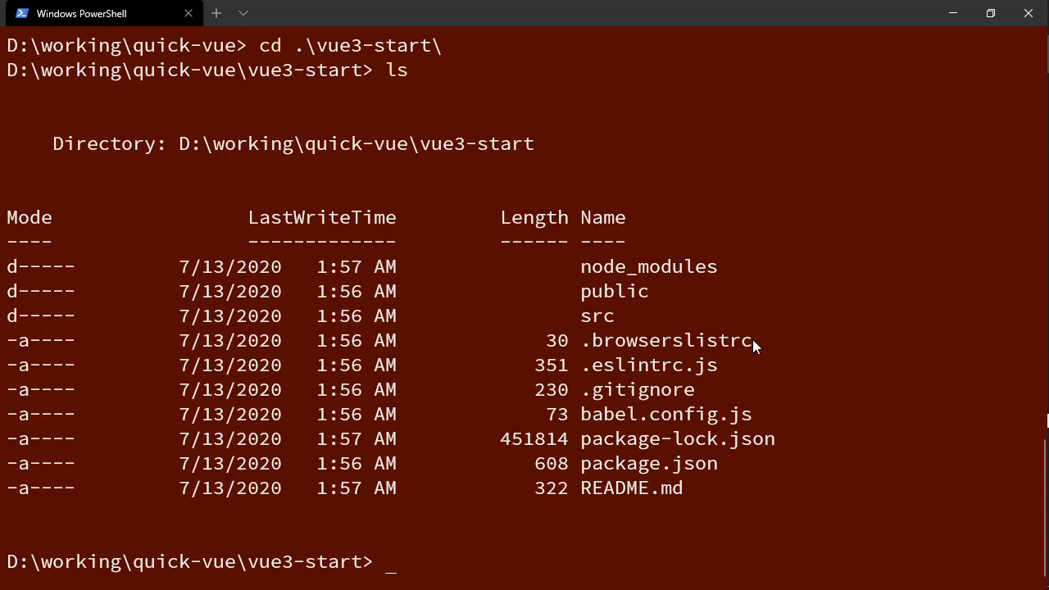
mouse_move(831, 379)
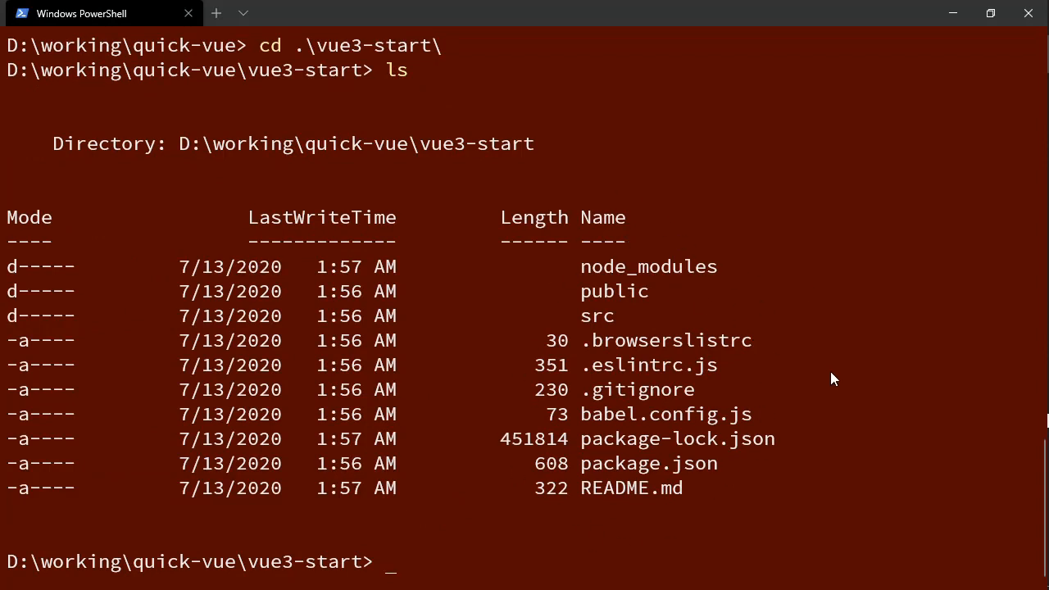
mouse_move(826, 410)
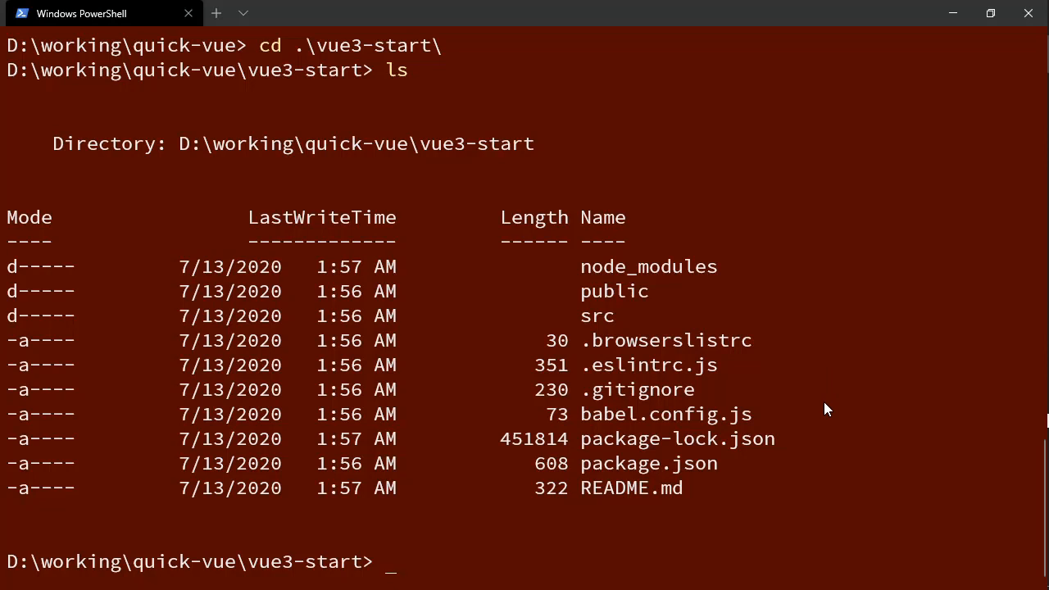
mouse_move(826, 396)
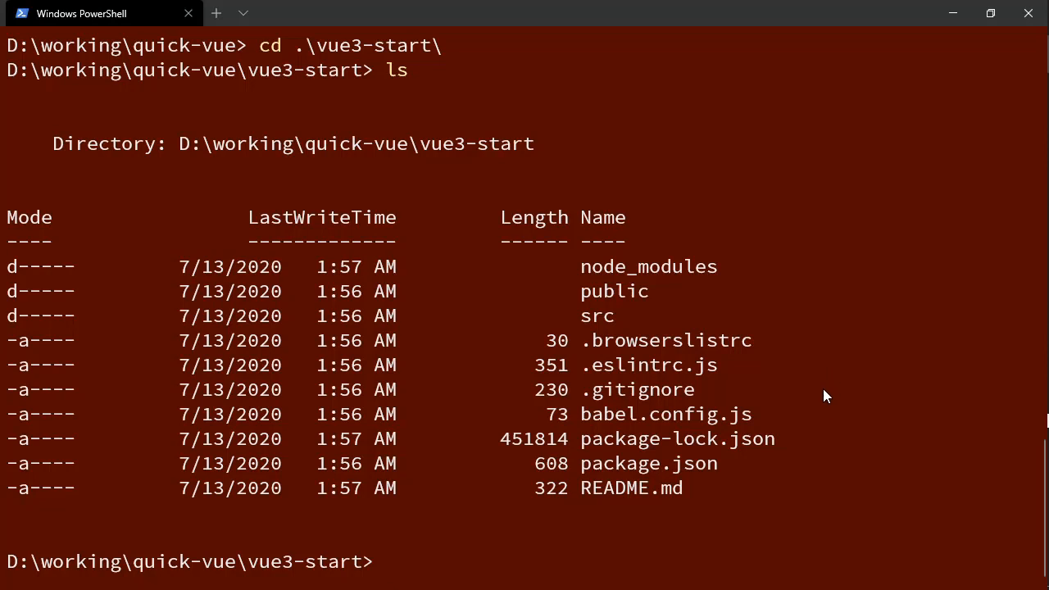
Install the vue-next plugin with 'vue add vue-next'
type("vue")
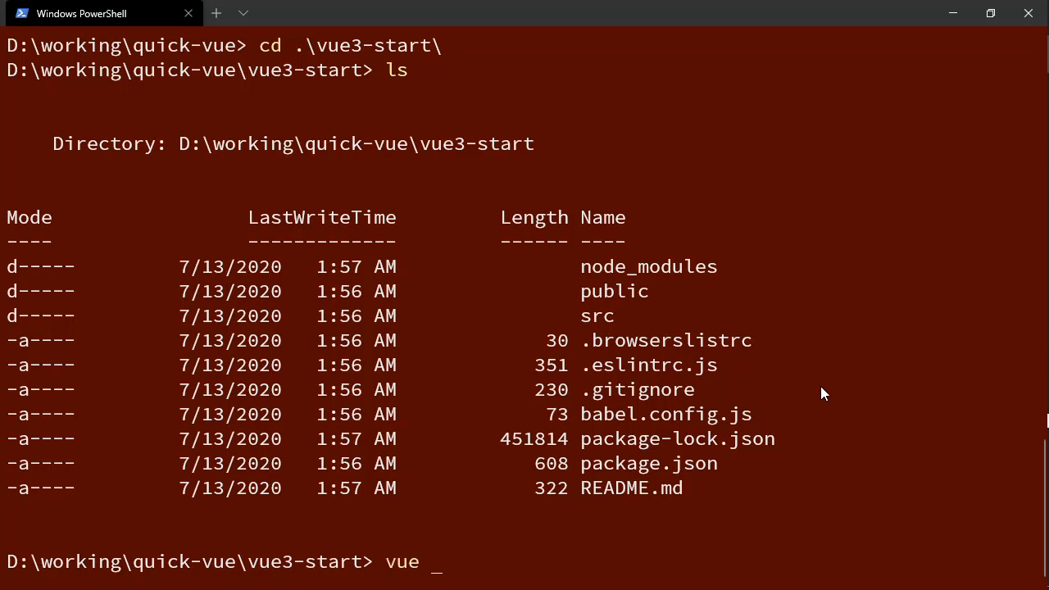
type("add vue-next")
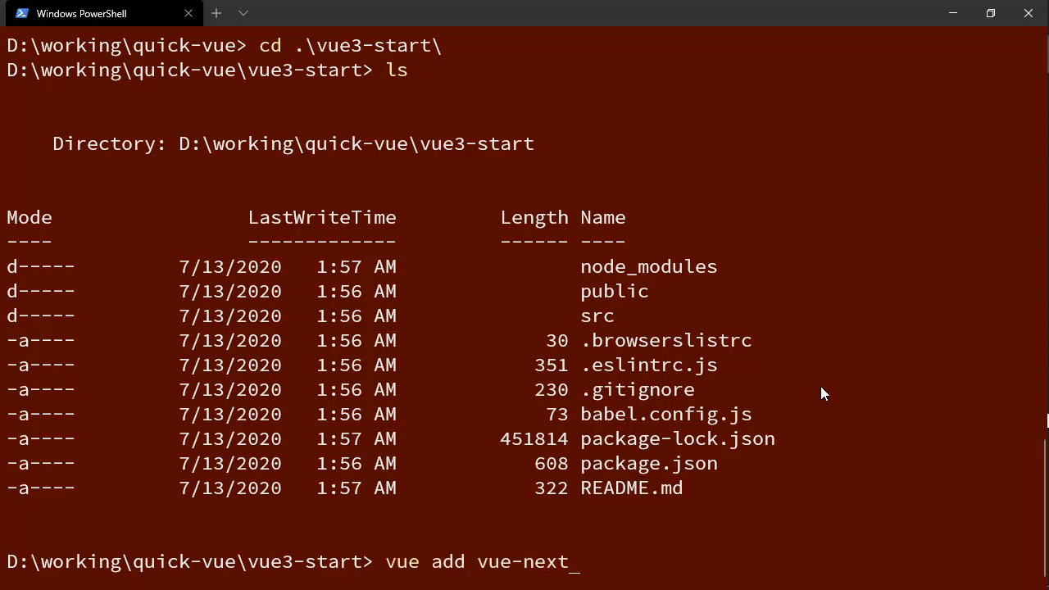
mouse_move(611, 561)
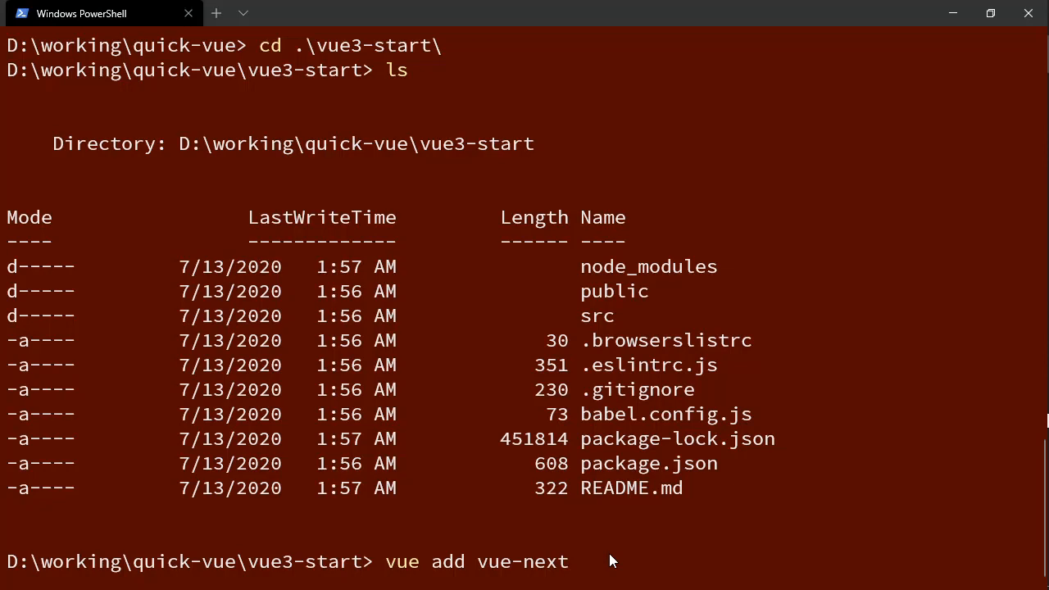
key("Return")
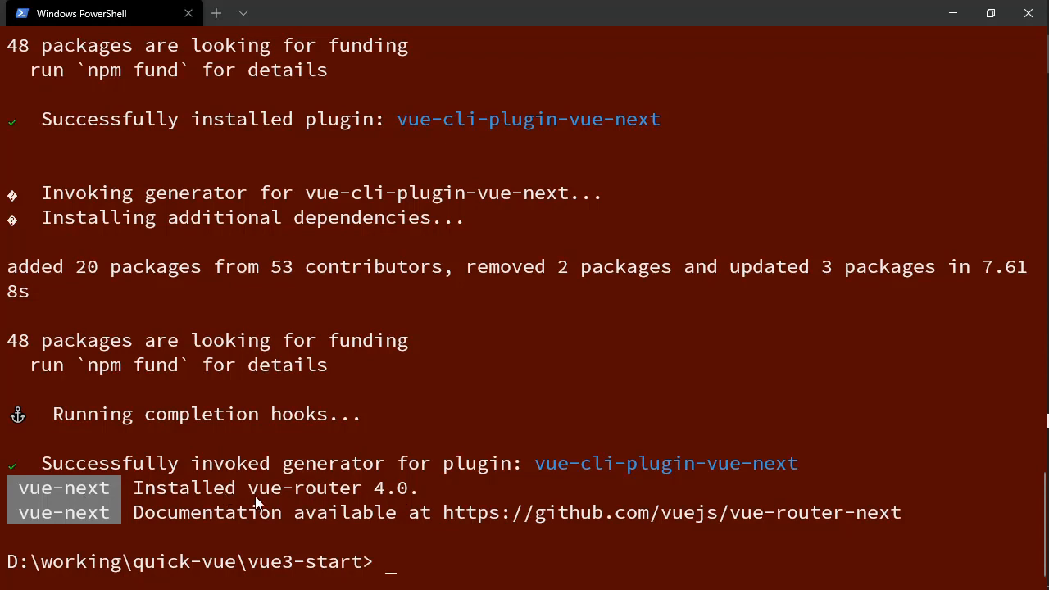
mouse_move(424, 531)
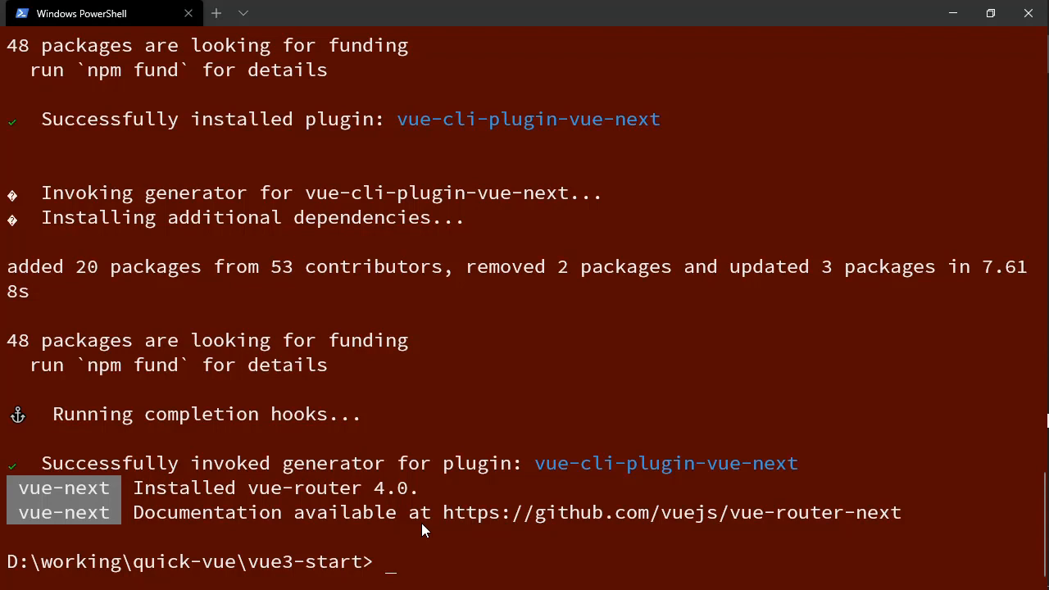
Open the vue3-start project in VS Code with 'code .'
type("code")
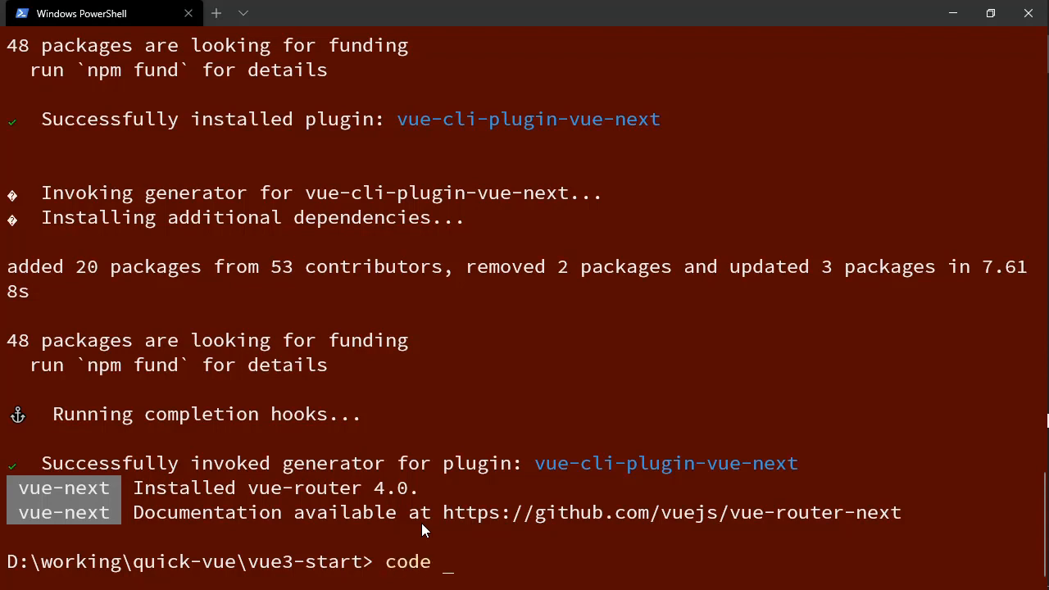
type(".")
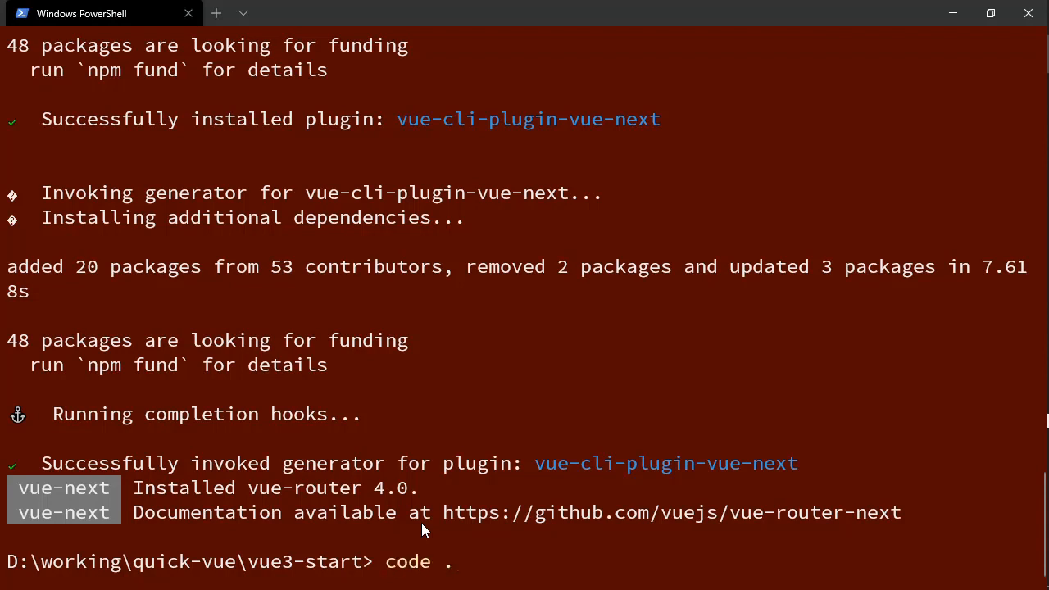
key("Return")
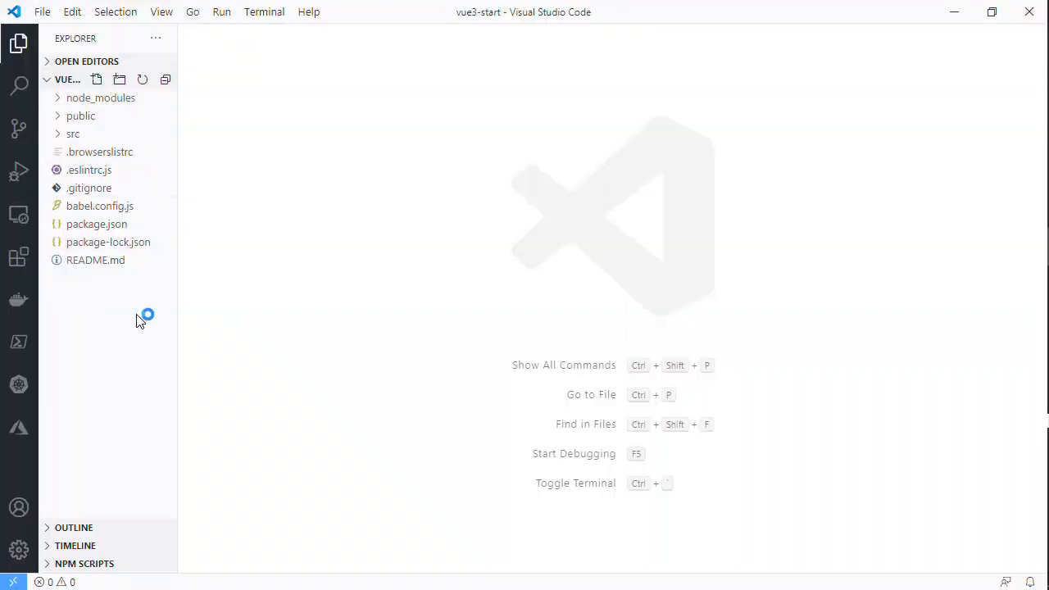
mouse_move(88, 170)
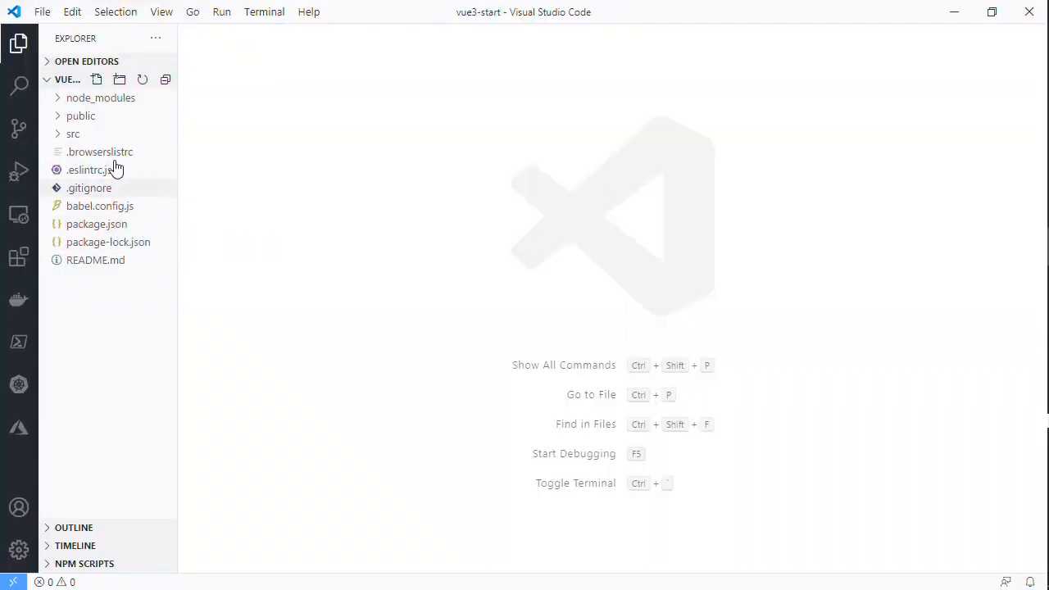
mouse_move(82, 234)
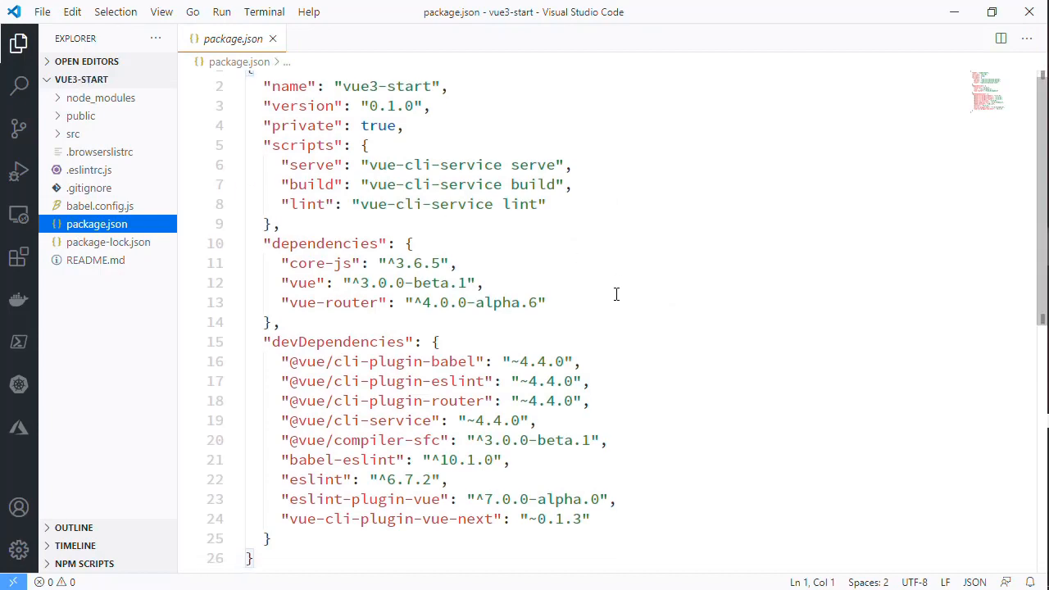
Require vue >3.0.0-beta and vue-router >4.0.0-beta in package.json, save, and open a terminal
scroll("down", 3)
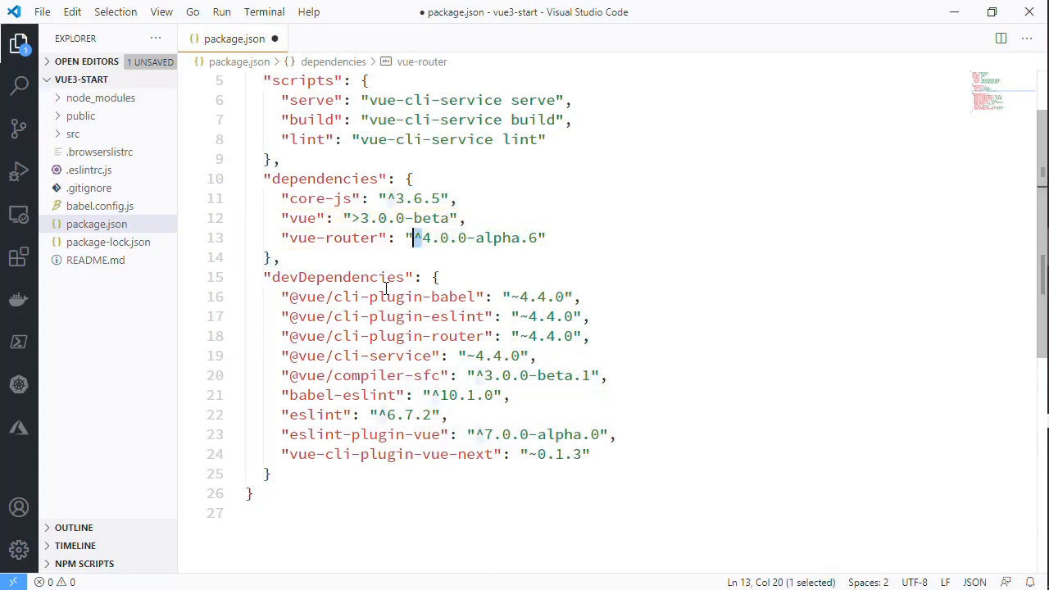
type(">")
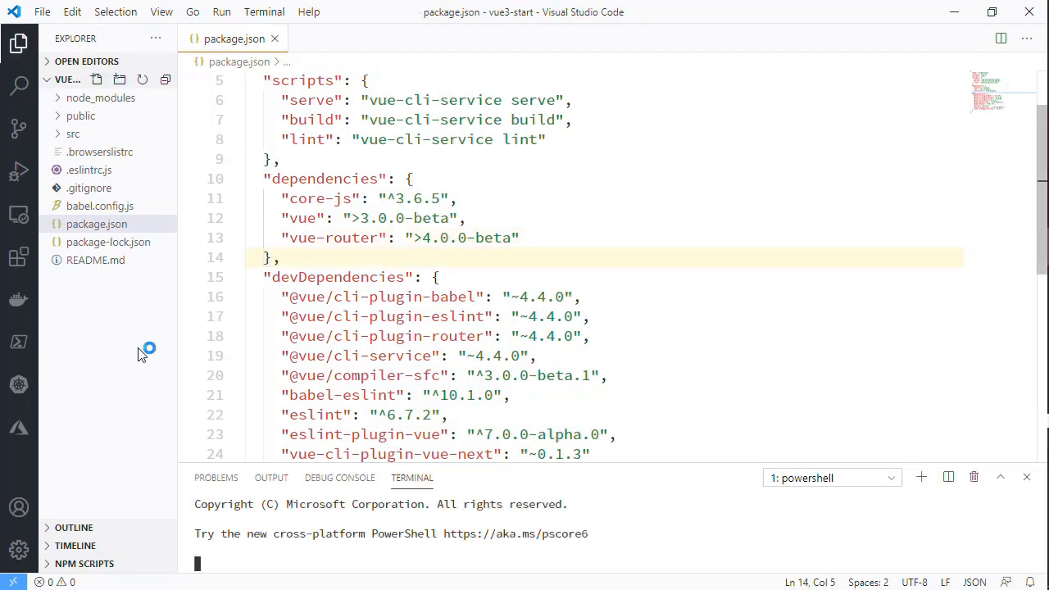
Run npm update and start the dev server with npm run serve
type("npm u")
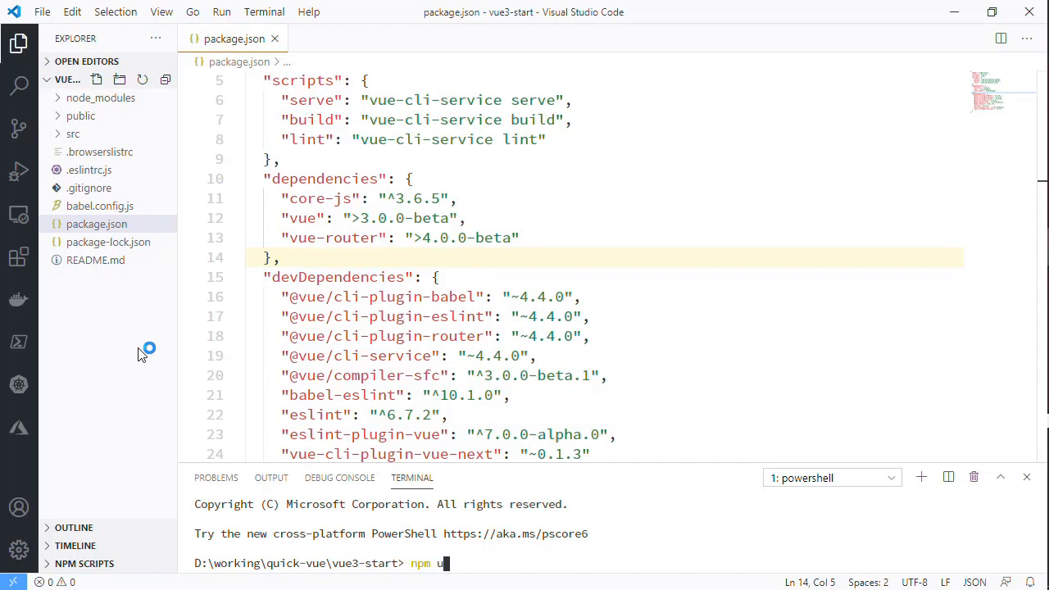
key("Return")
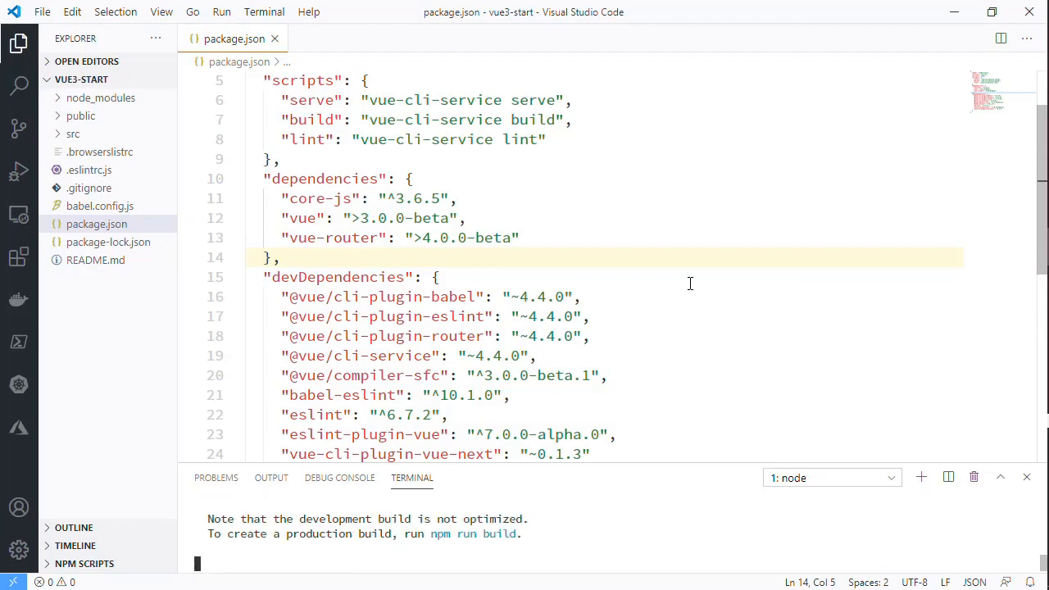
mouse_move(643, 357)
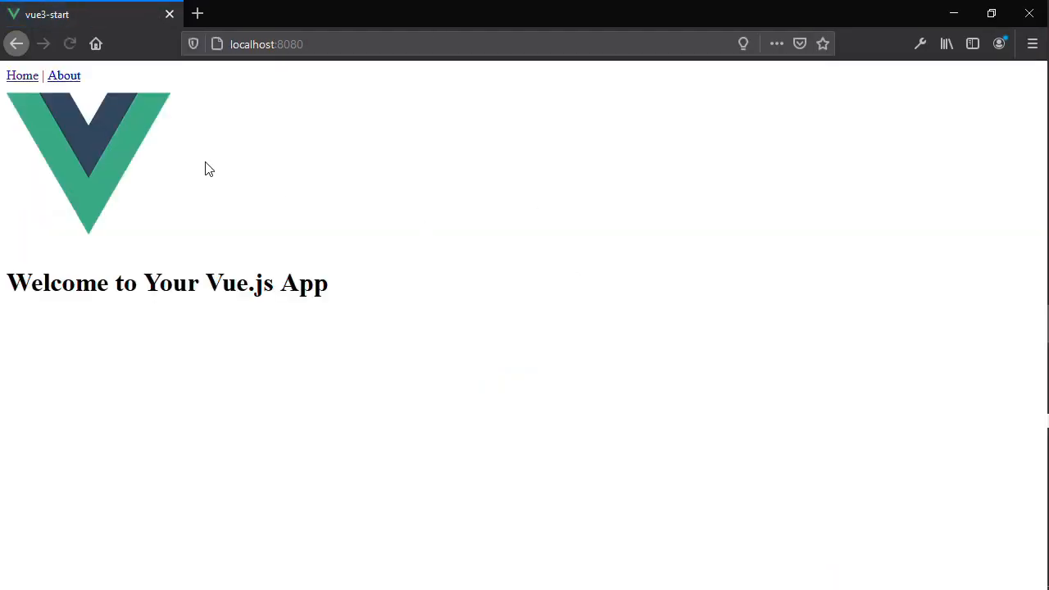
Check the app's About and Home pages in Firefox, then return to VS Code
left_click(64, 76)
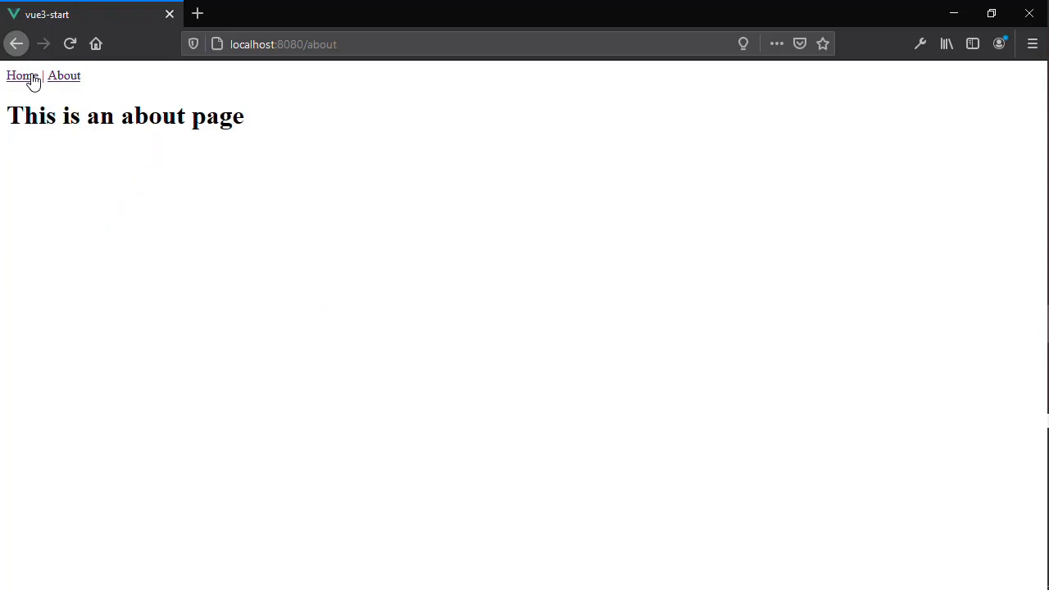
left_click(22, 76)
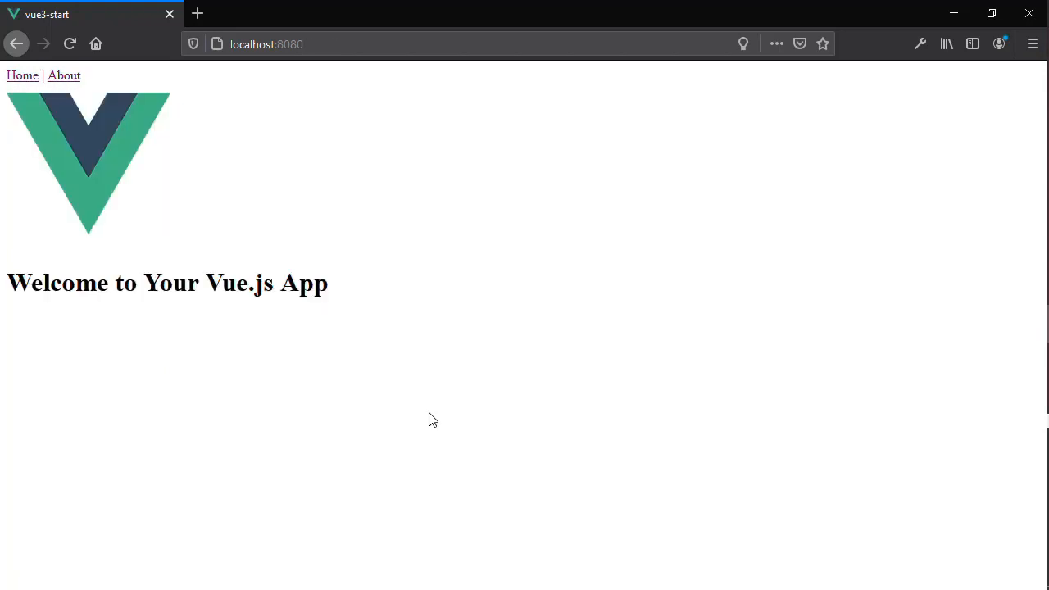
key("alt+tab")
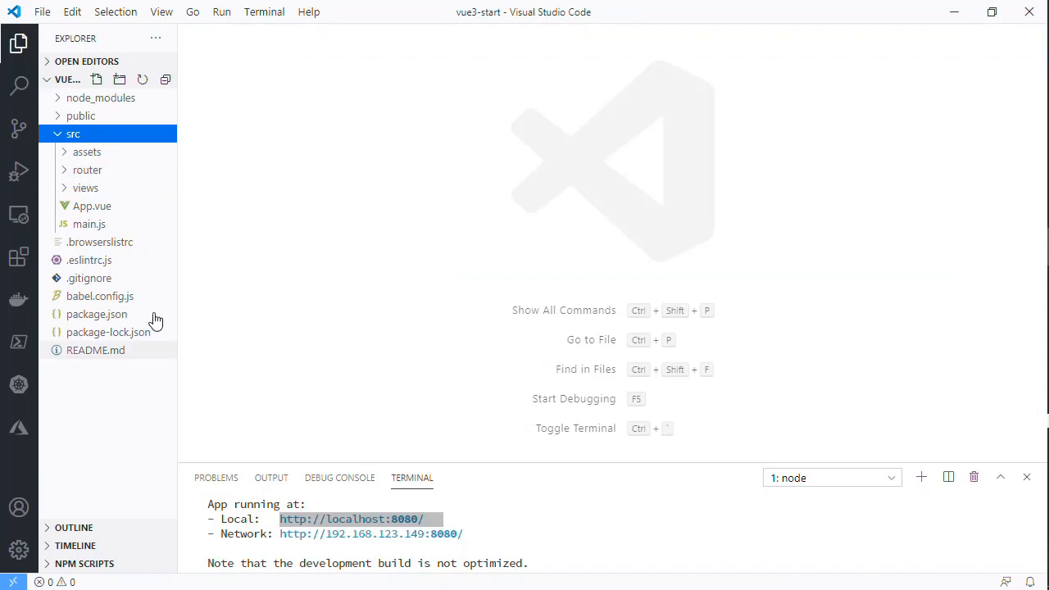
mouse_move(184, 225)
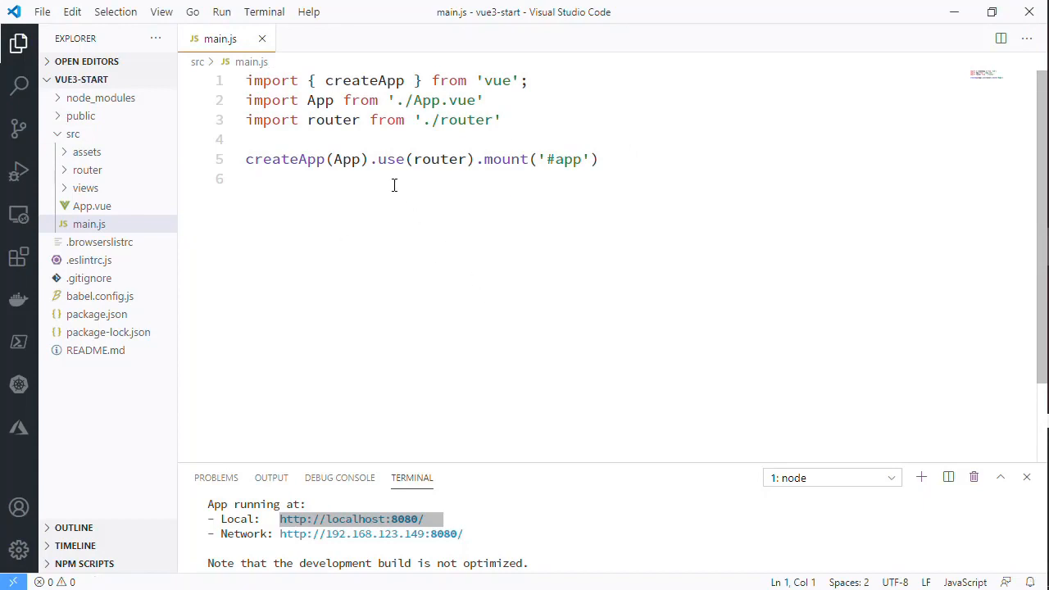
Put createApp(App), .use(router) and .mount('#app') on separate lines in main.js, save, and close it
key("Enter")
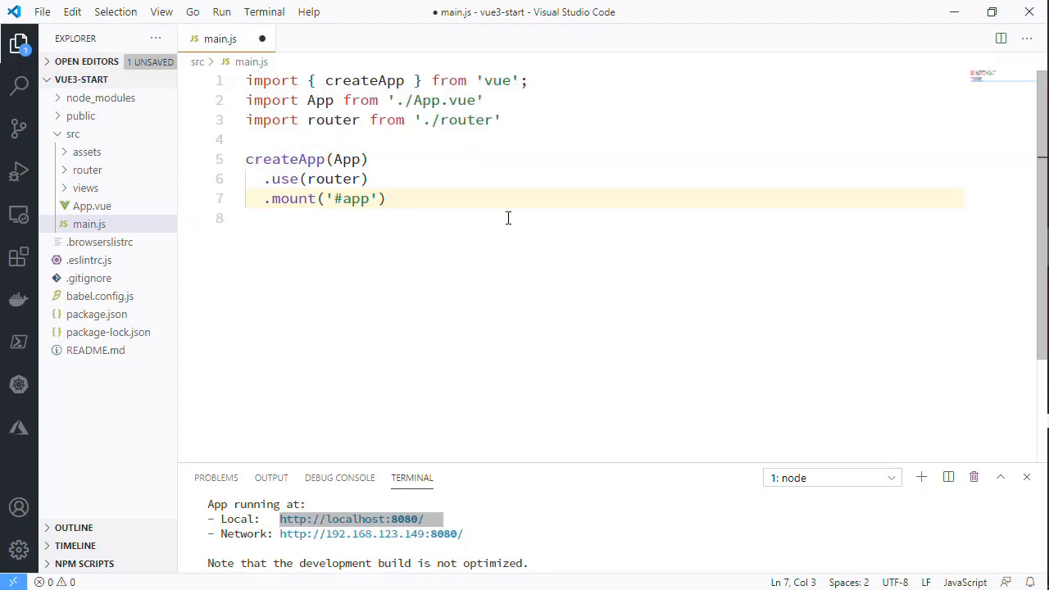
key("ctrl+s")
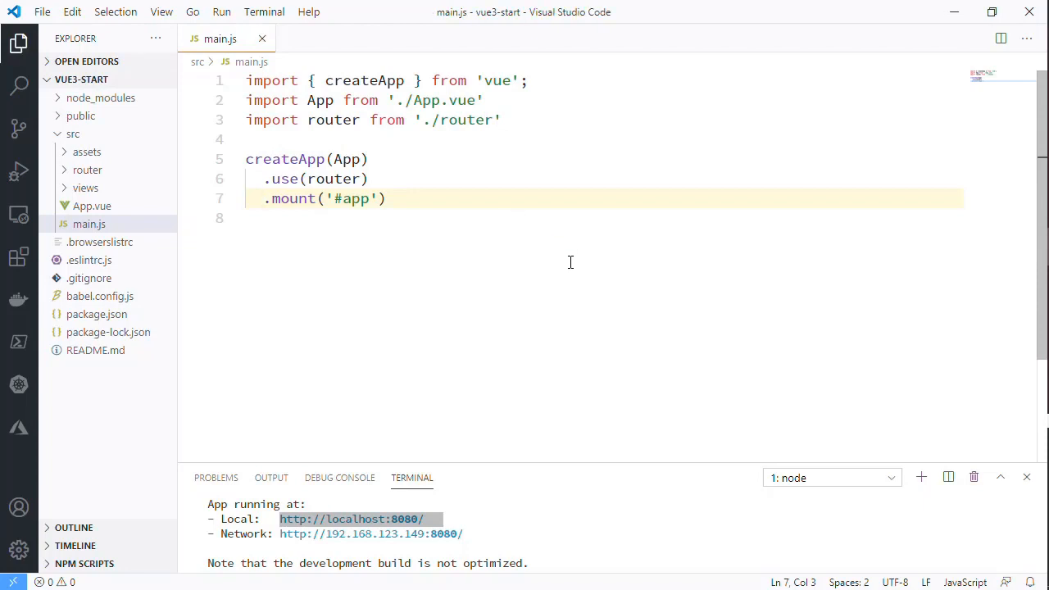
left_click(261, 39)
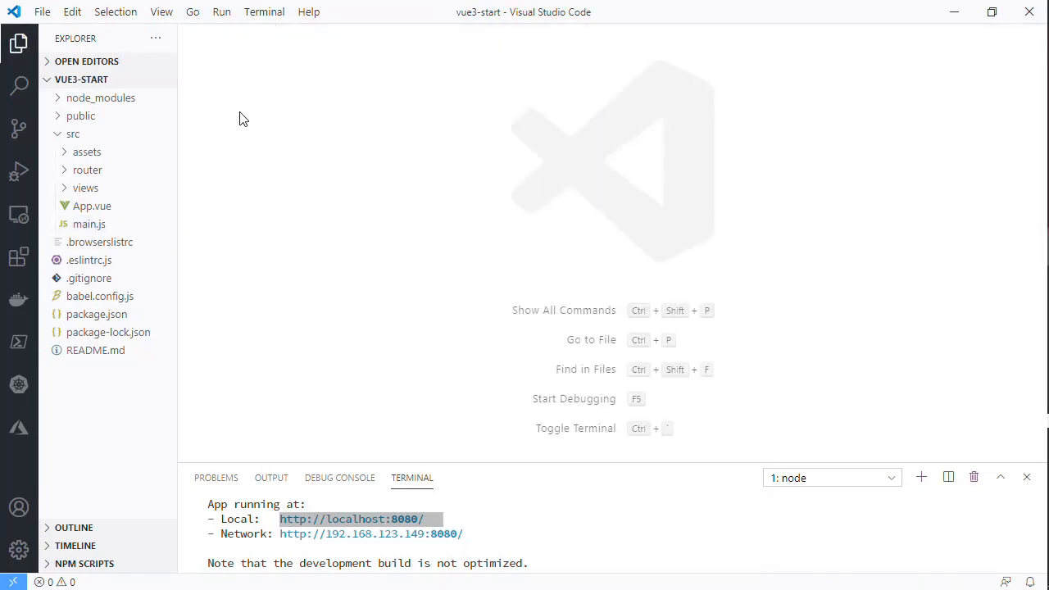
left_click(88, 170)
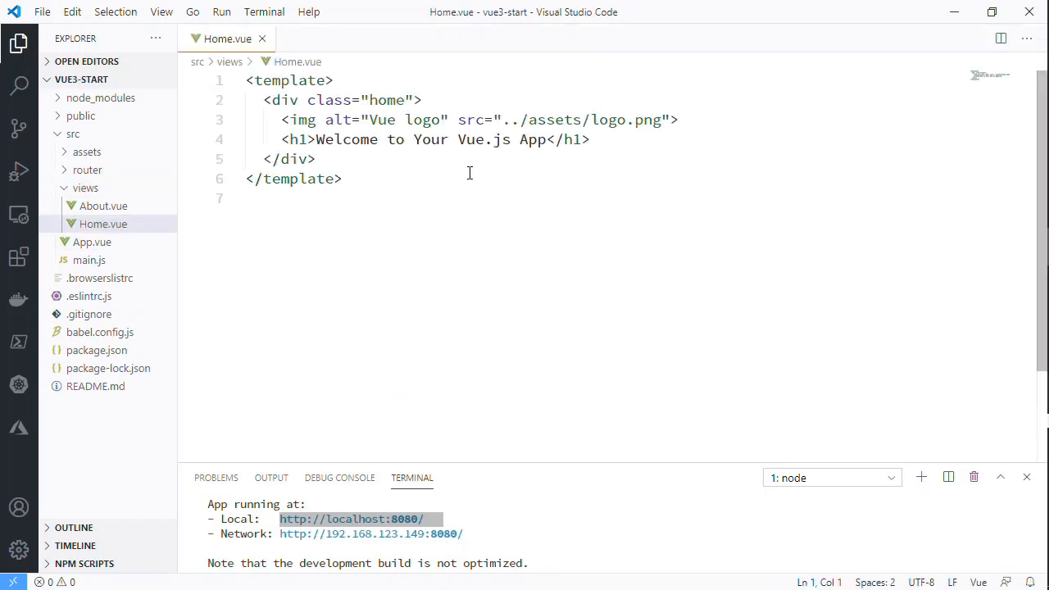
Delete the data option holding name "Shawn" from Home.vue's export default
left_click(342, 179)
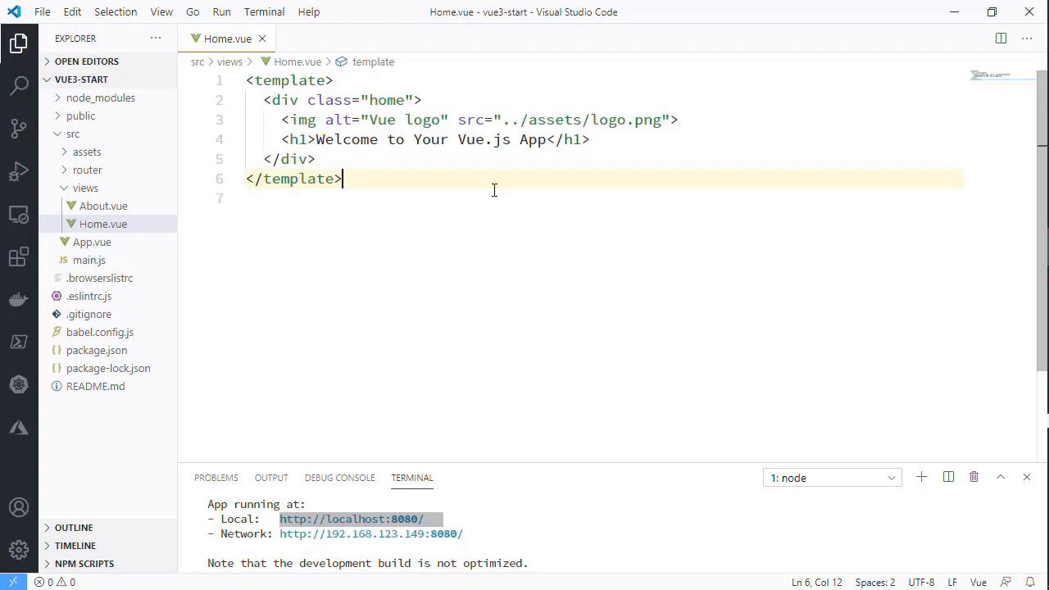
mouse_move(546, 180)
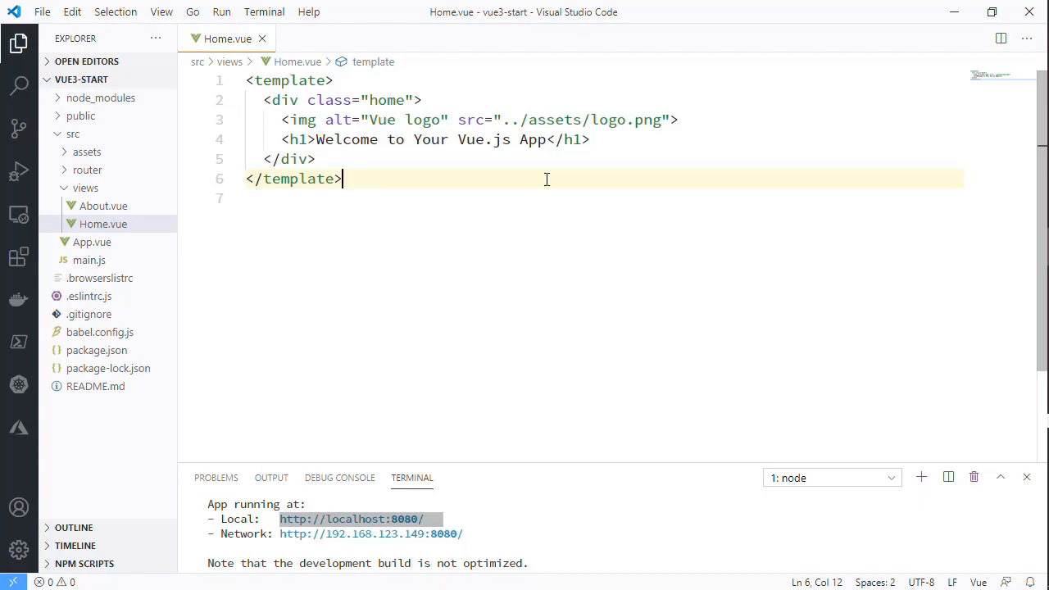
type("<script>")
type("d")
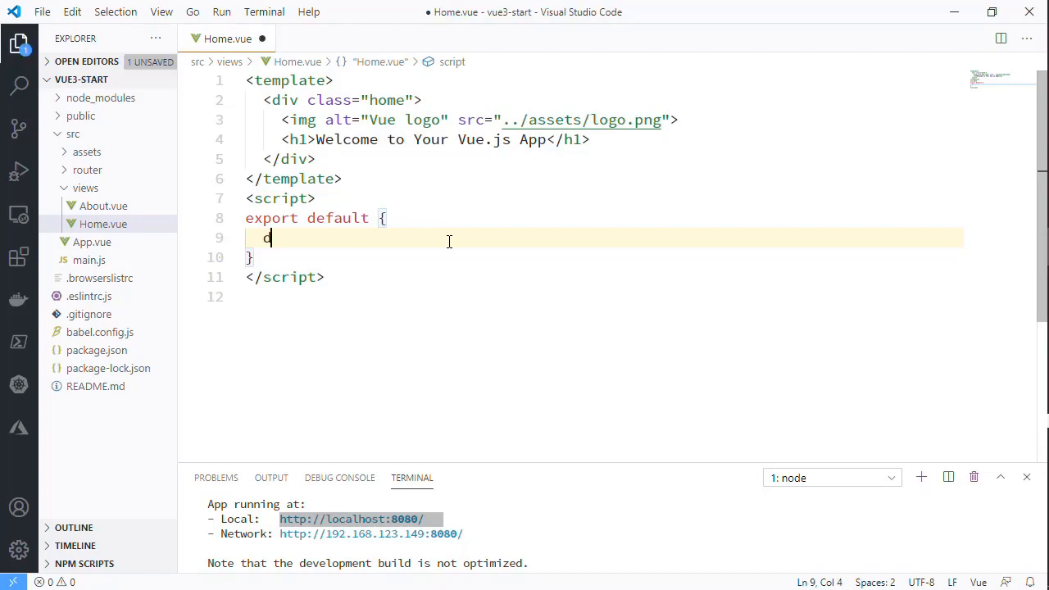
type("ata: {")
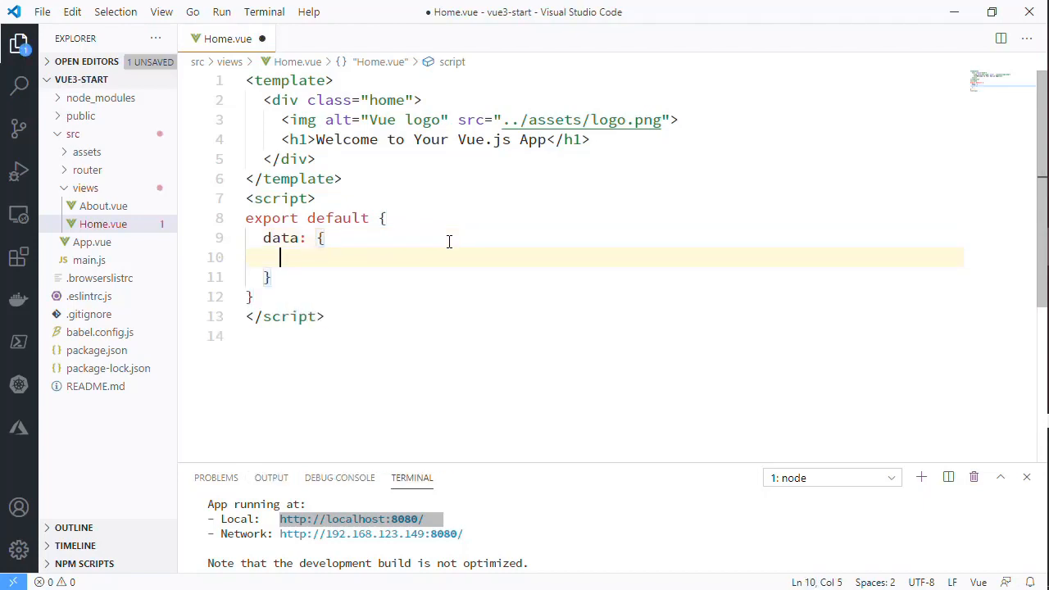
type("name:")
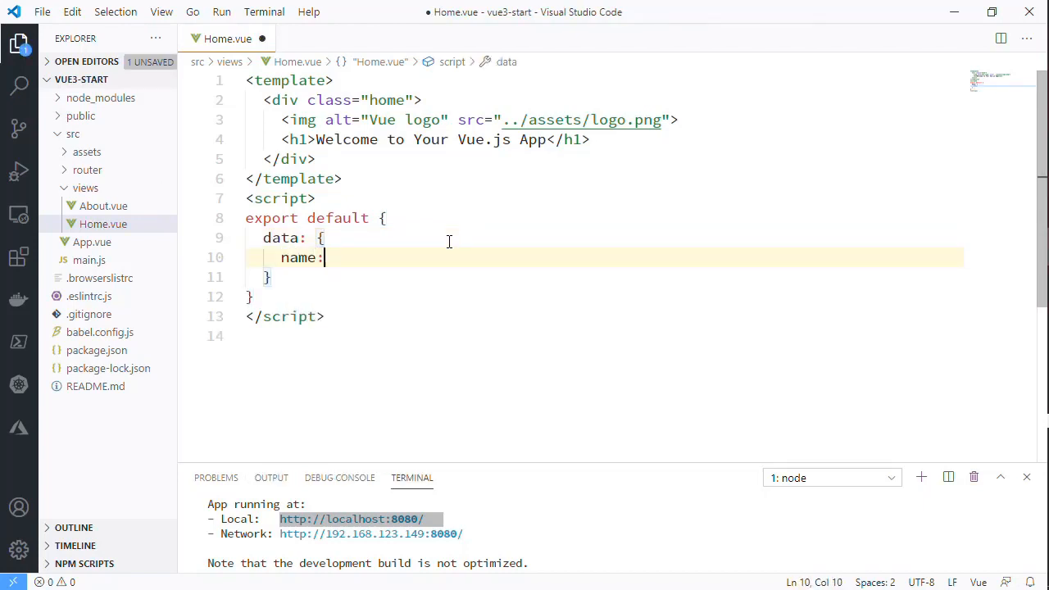
type("\"Shawn\"")
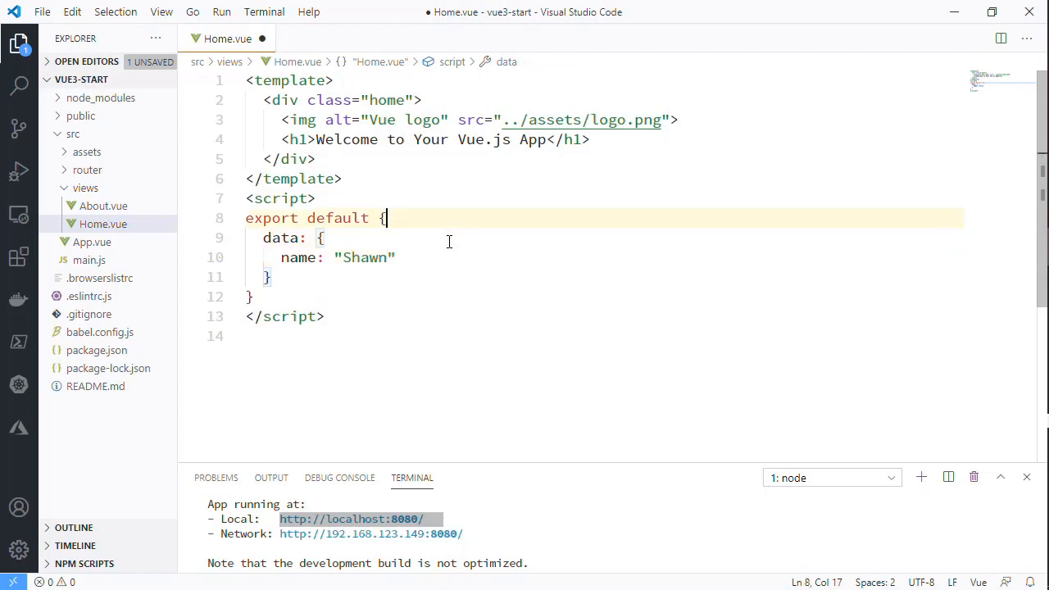
key("Delete")
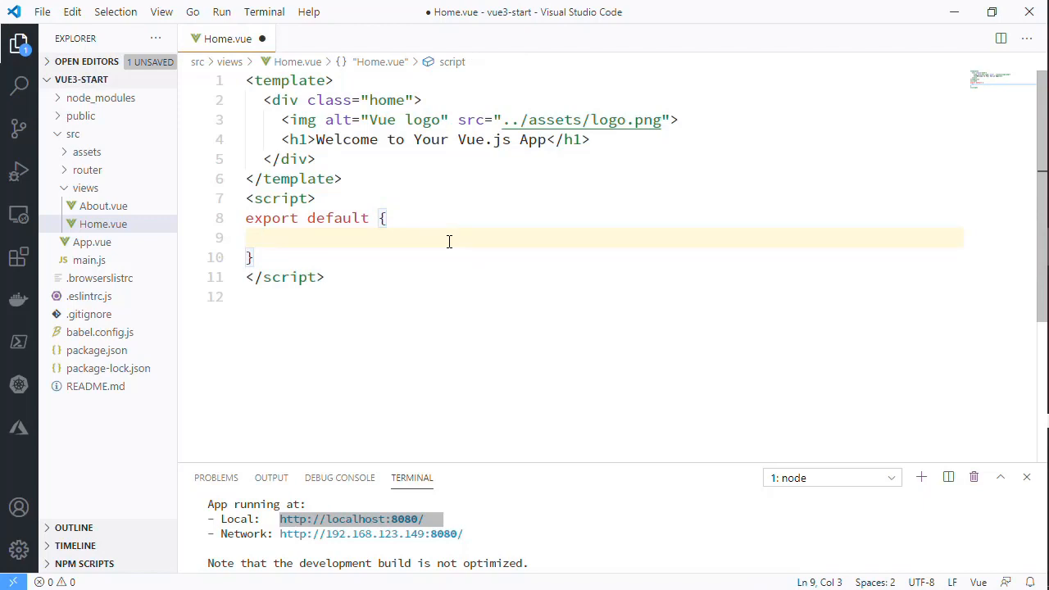
Add setup() declaring const name = ref("Shawn"), auto-importing ref from vue
type("setup()")
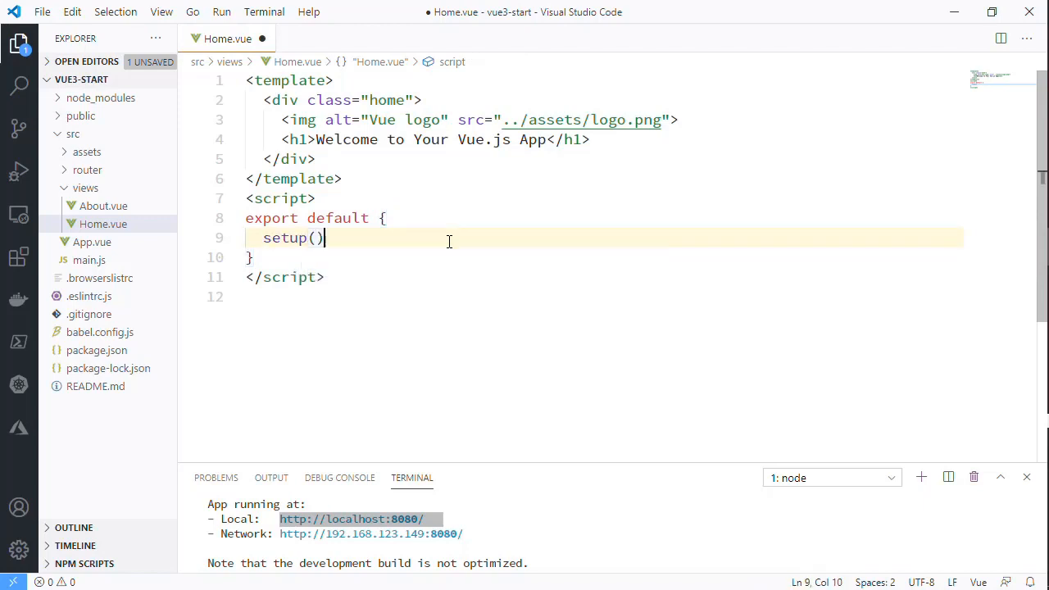
type("{")
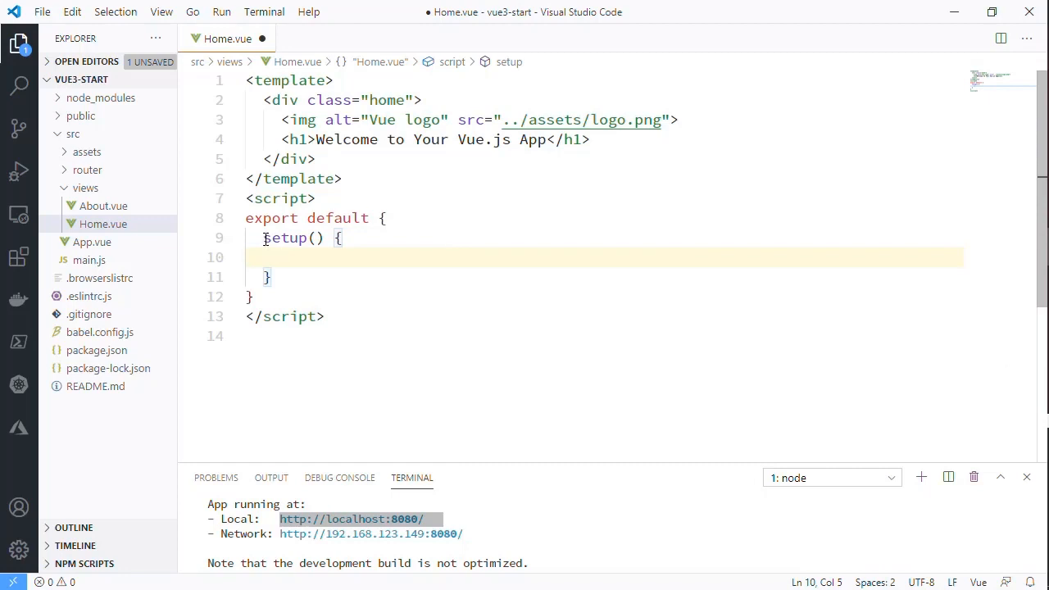
mouse_move(337, 252)
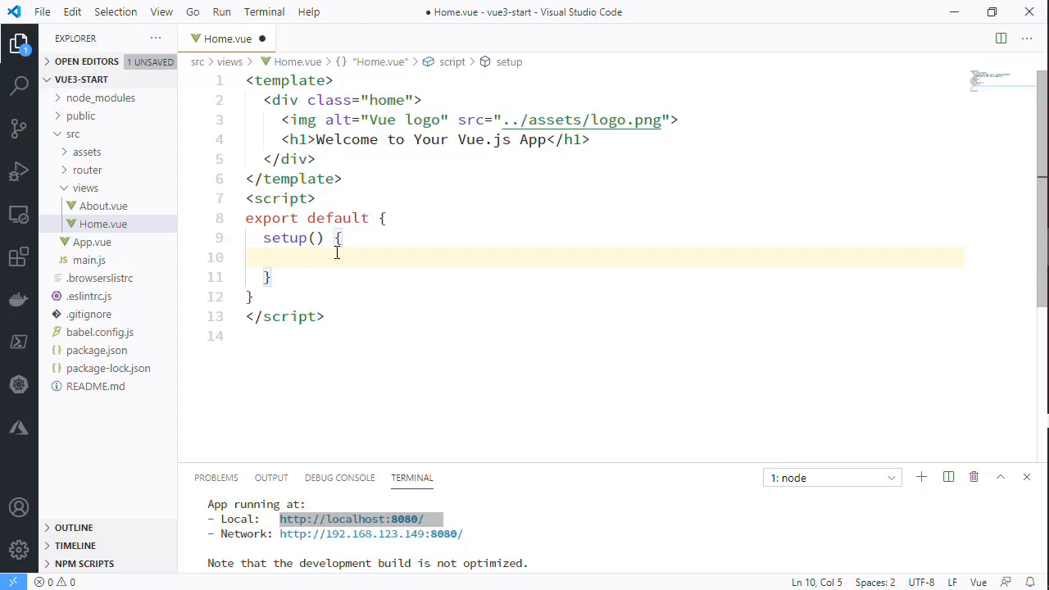
type("const na")
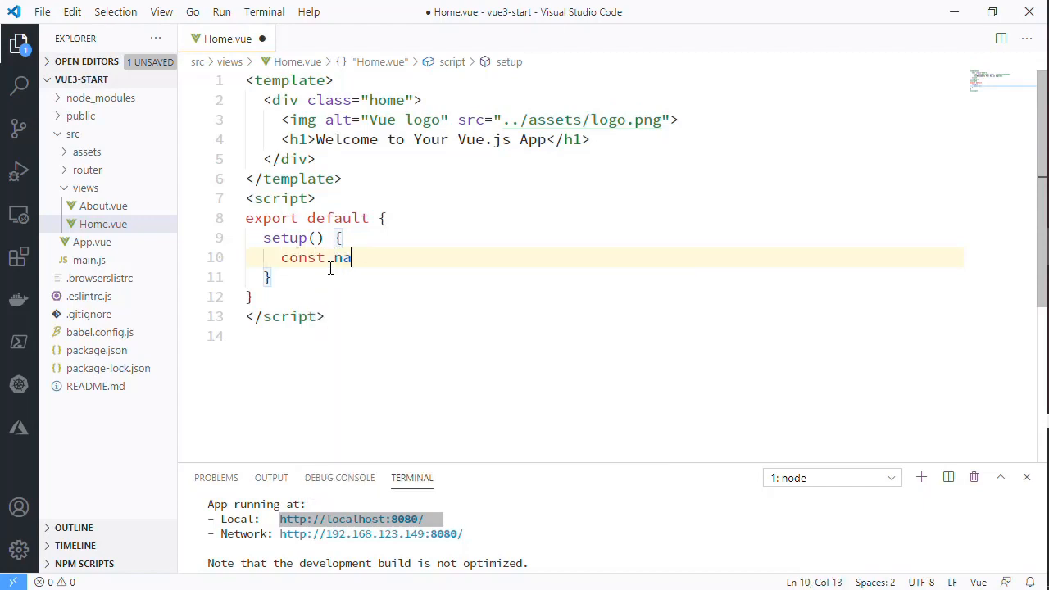
type("me =")
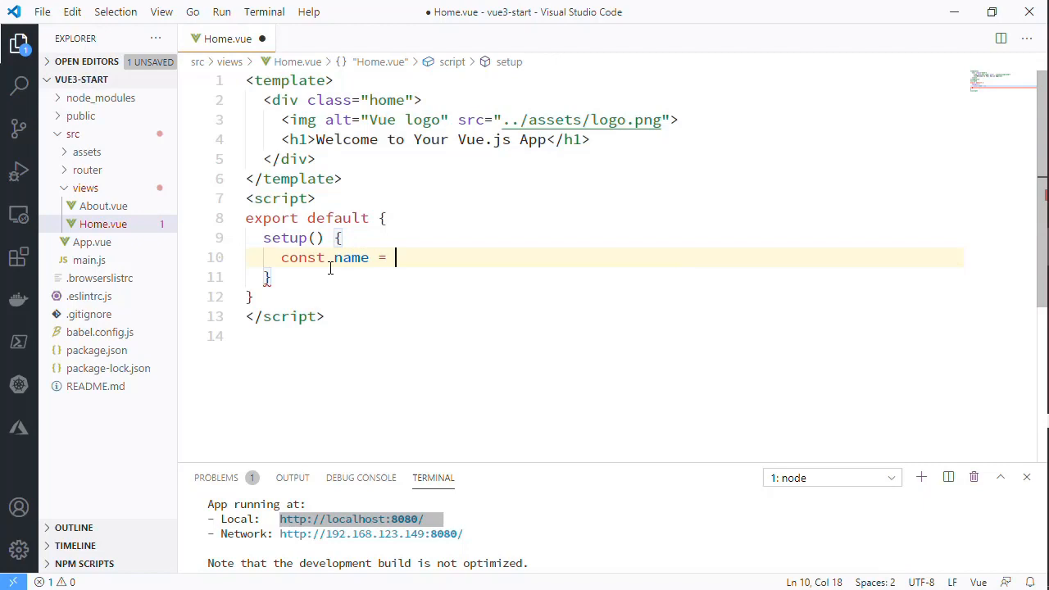
type("\"Shawn\"")
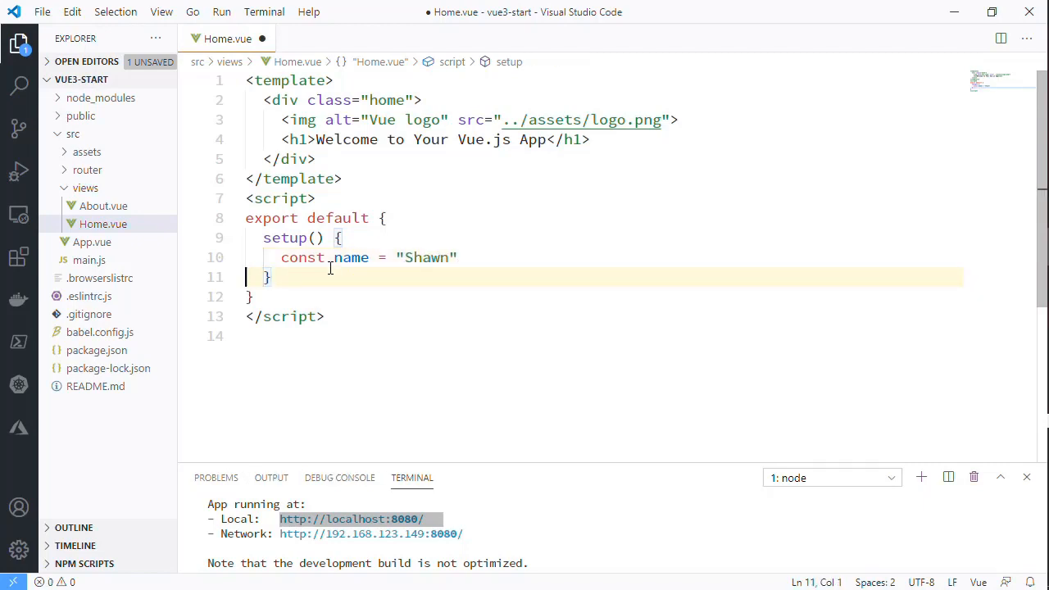
type(";")
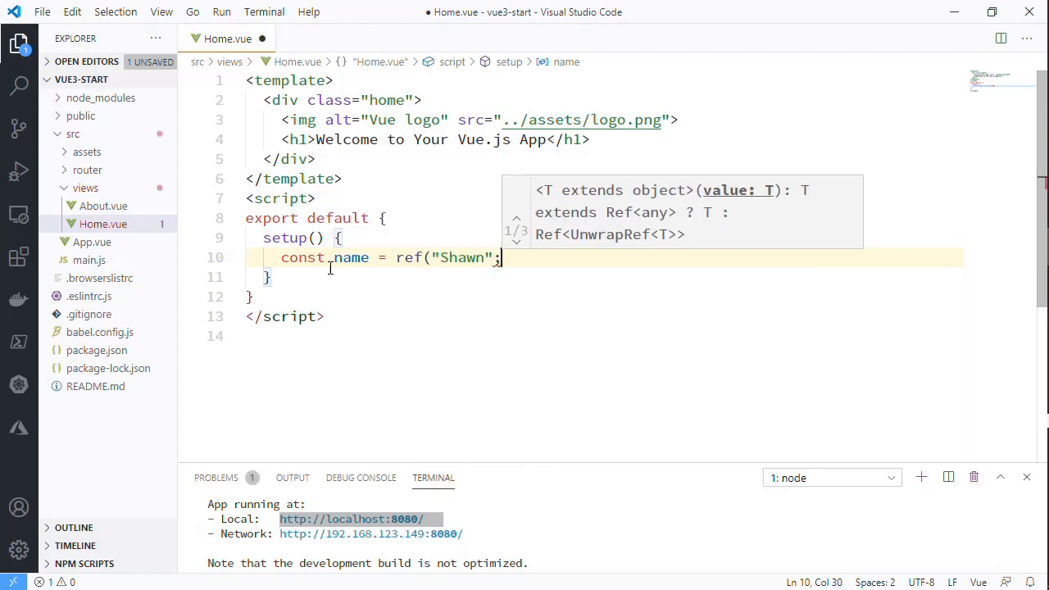
type("import { ref } from \"vue\";")
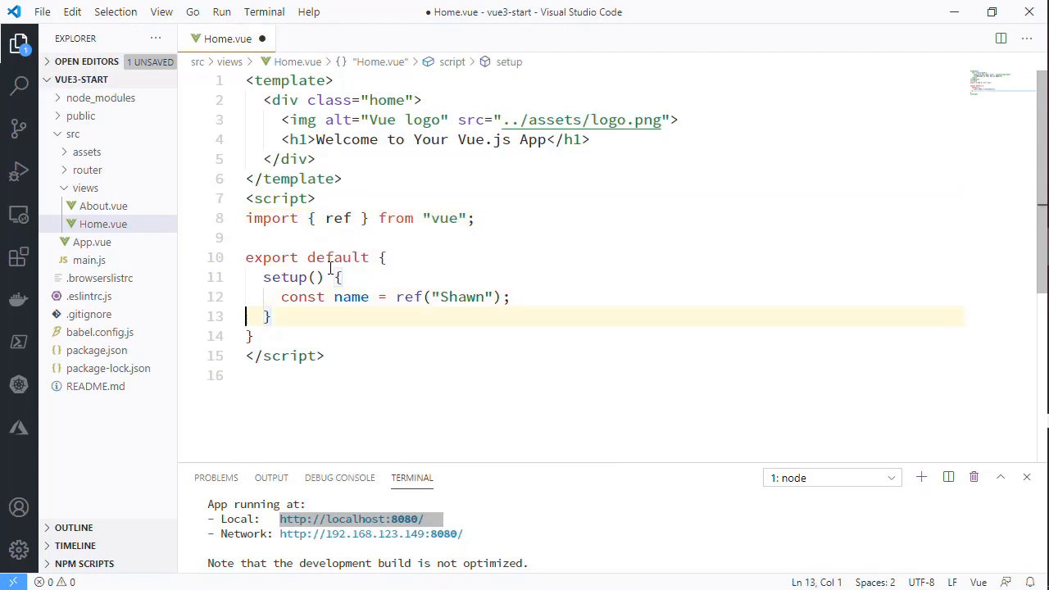
left_click(549, 297)
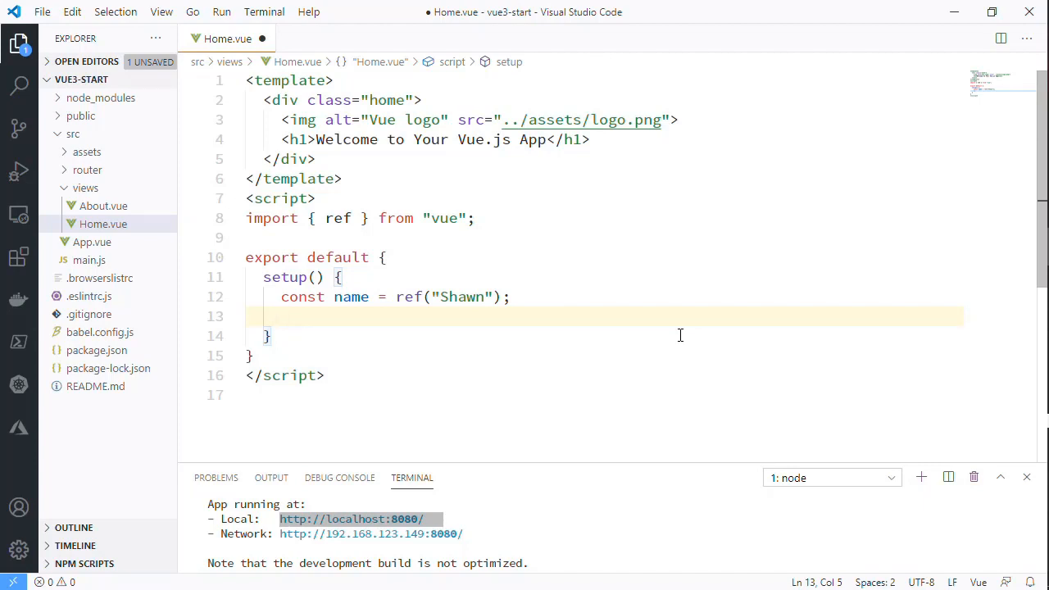
Return { name } from setup() and save Home.vue
type("return {")
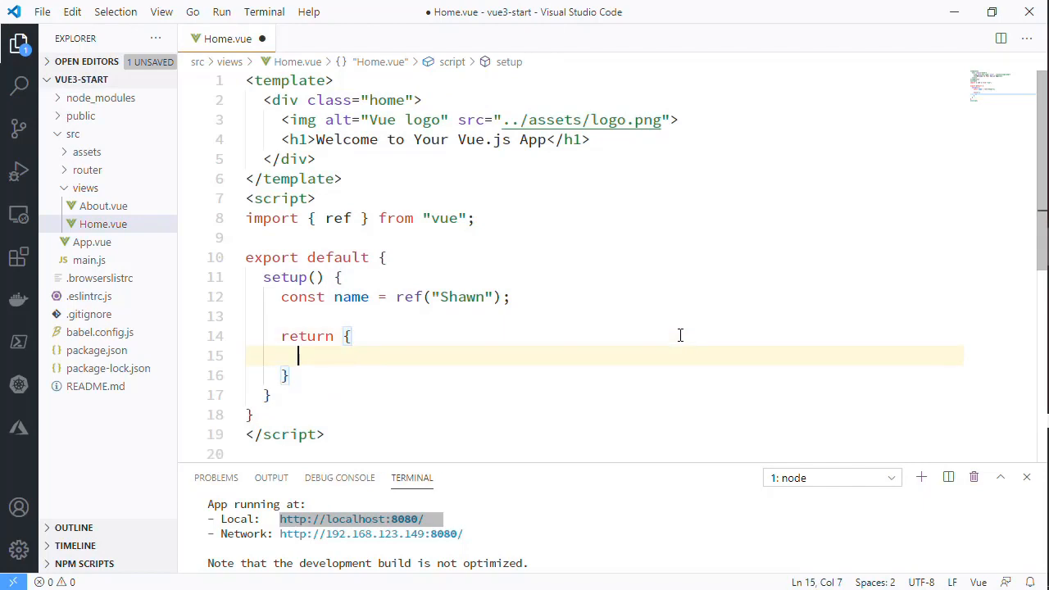
type("name")
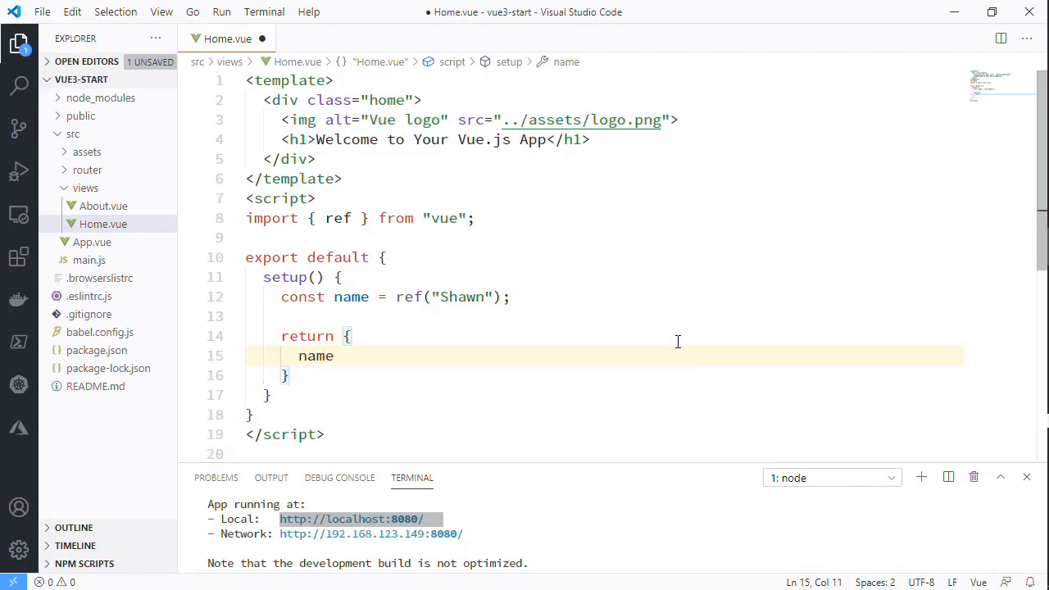
key("ctrl+s")
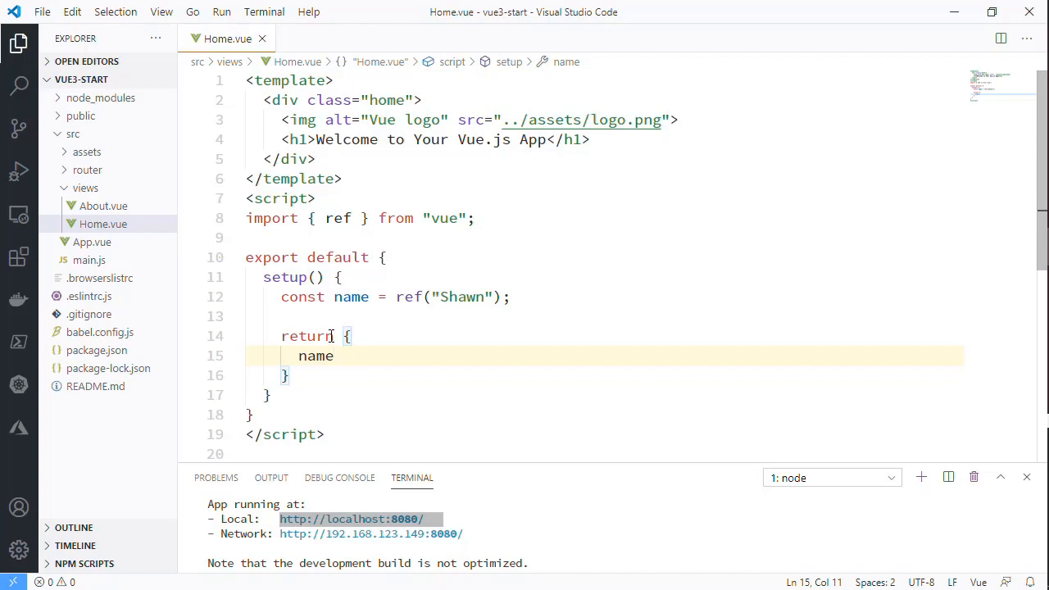
mouse_move(536, 416)
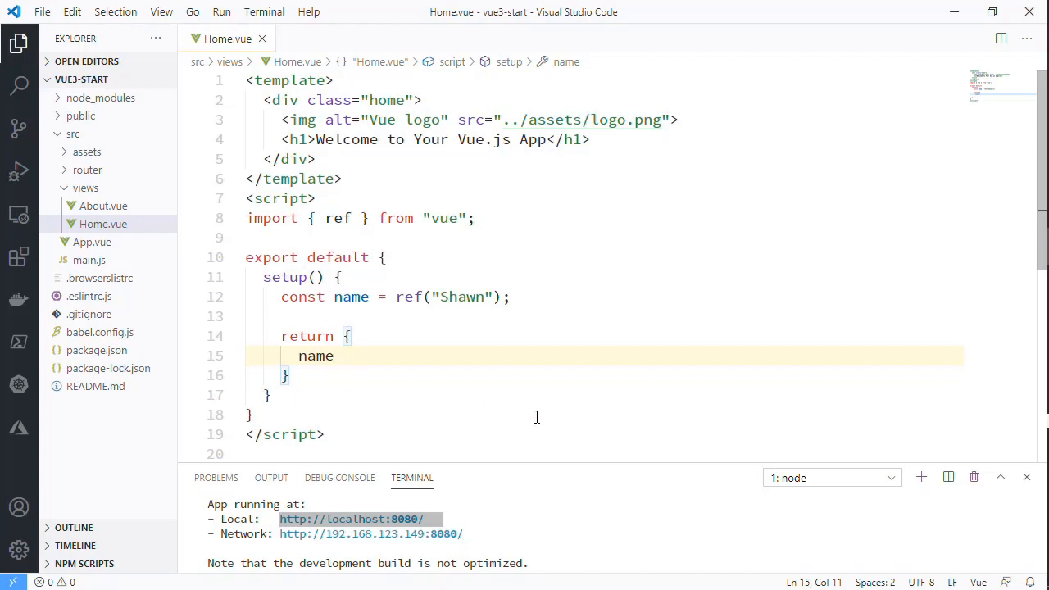
left_click(508, 296)
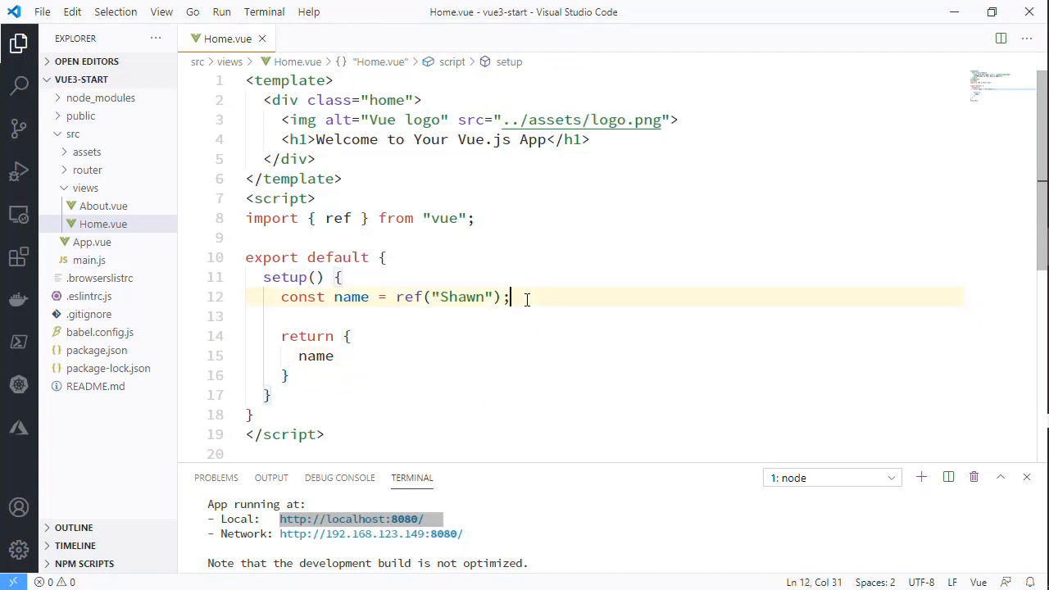
Write an onClick function in setup() that appends "+" to name.value
type("function")
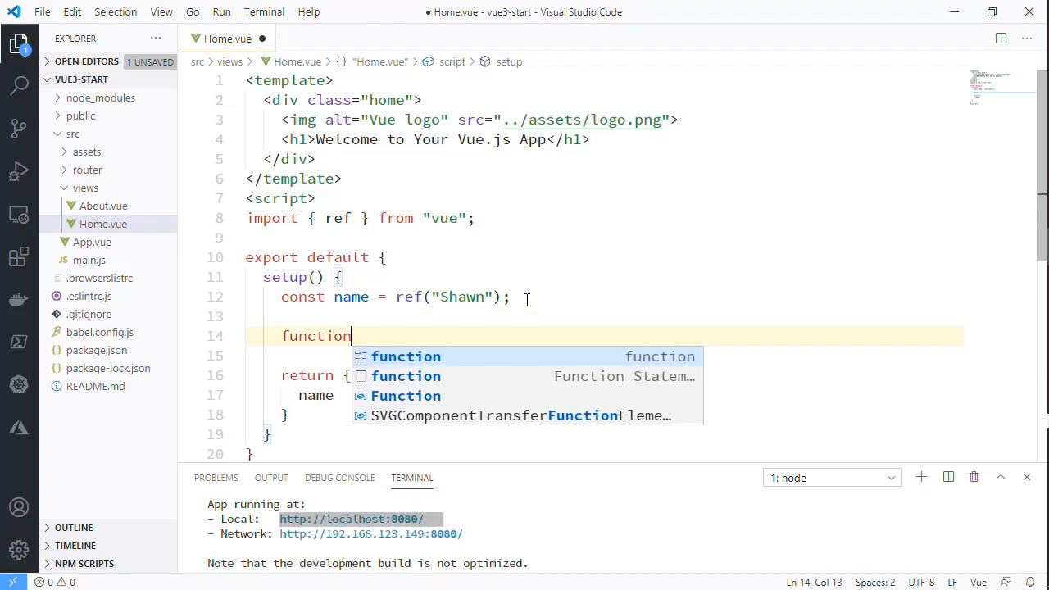
type("onCl")
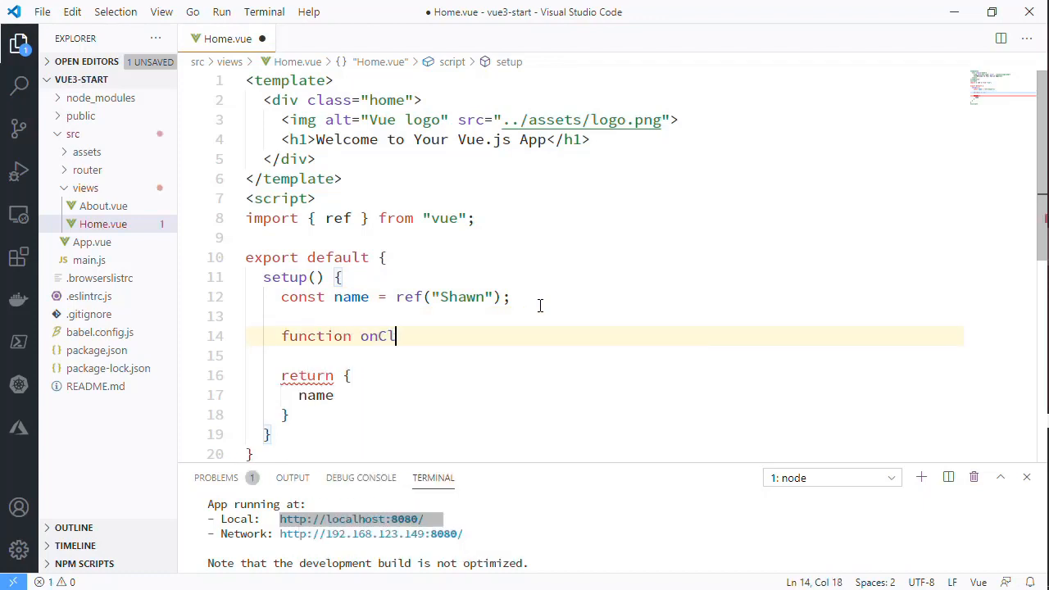
type("ick() {")
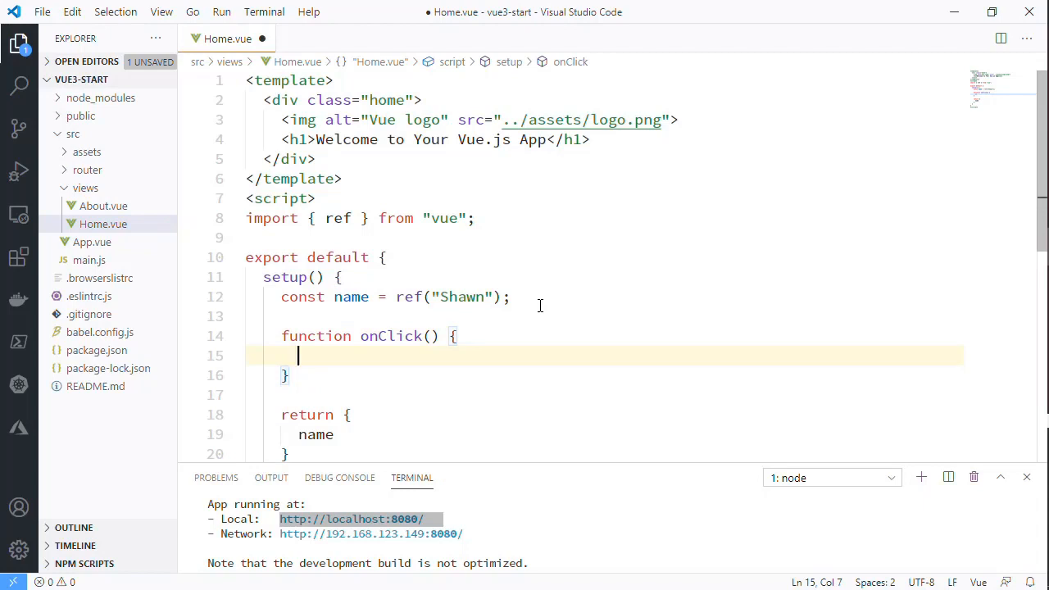
type("this.")
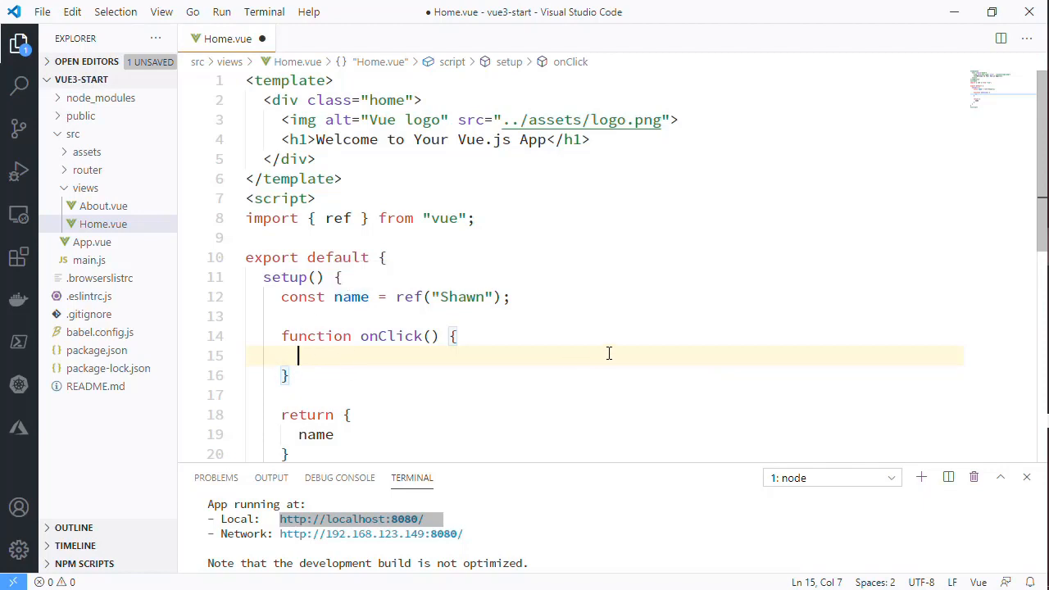
type("n")
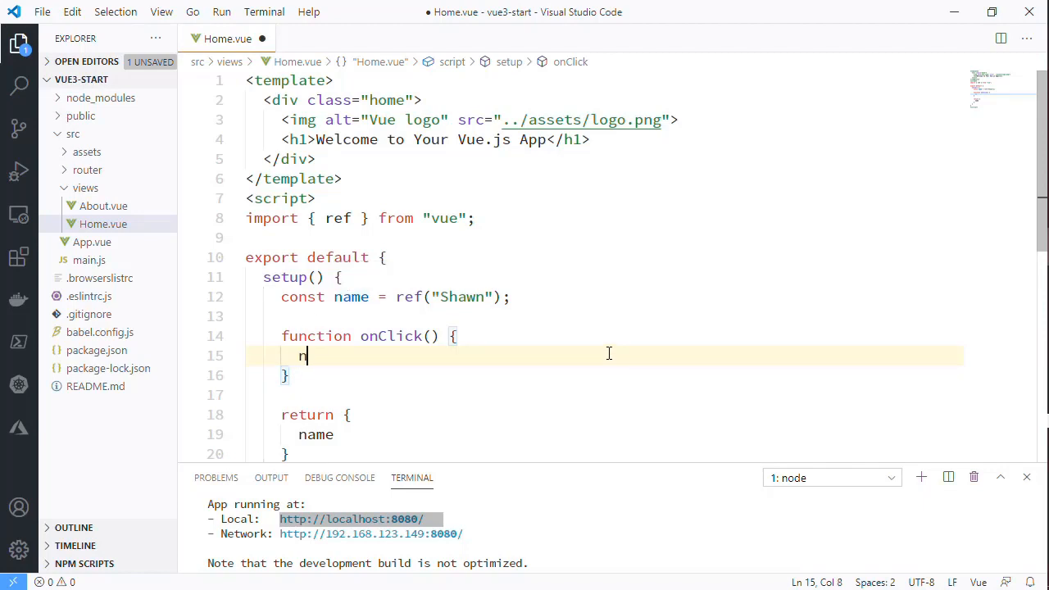
type("ame.value =")
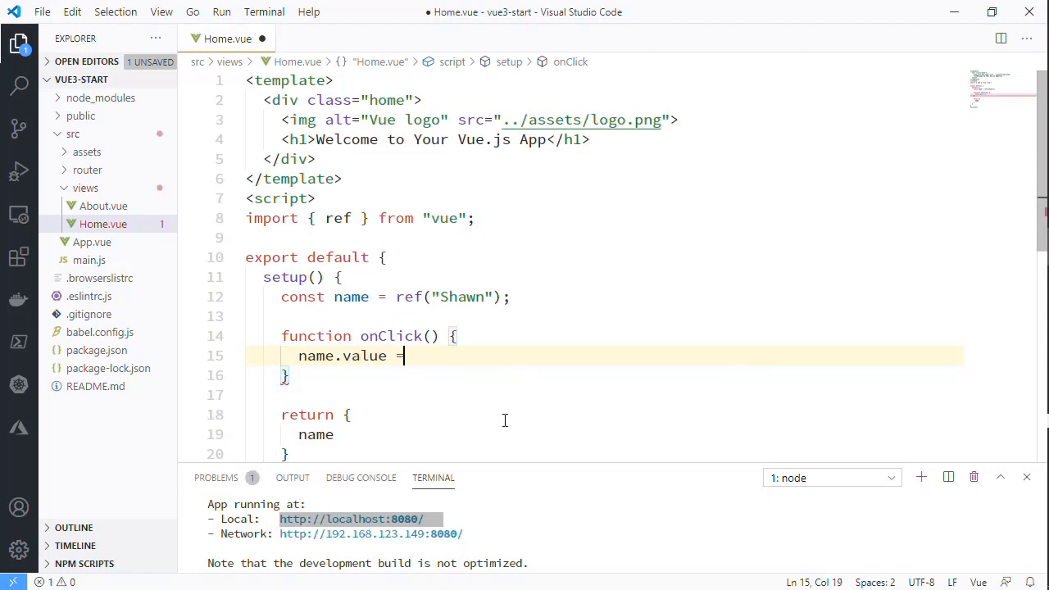
type("name.Va")
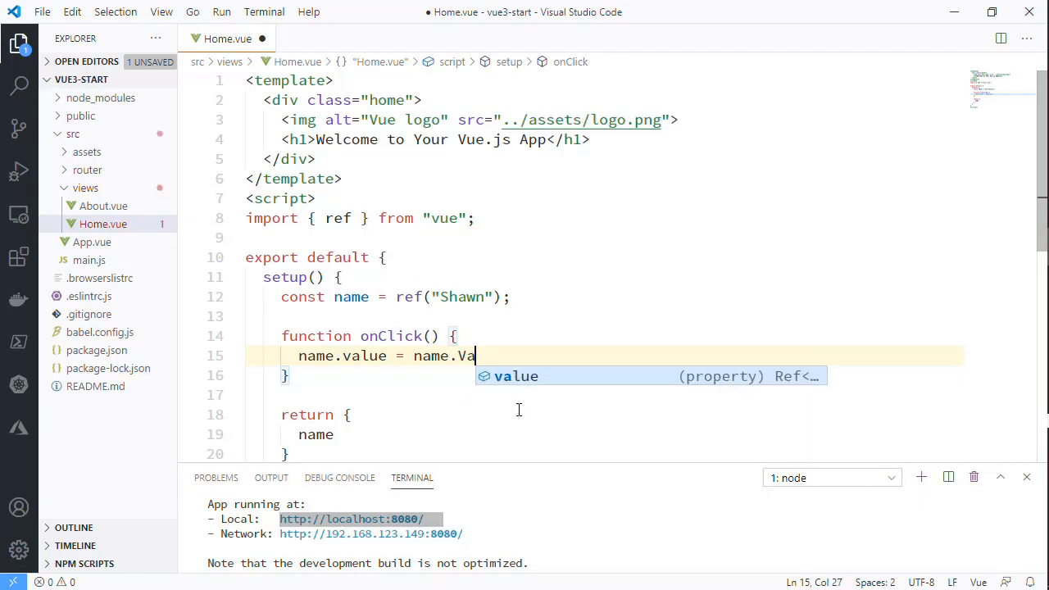
type("lue + \"")
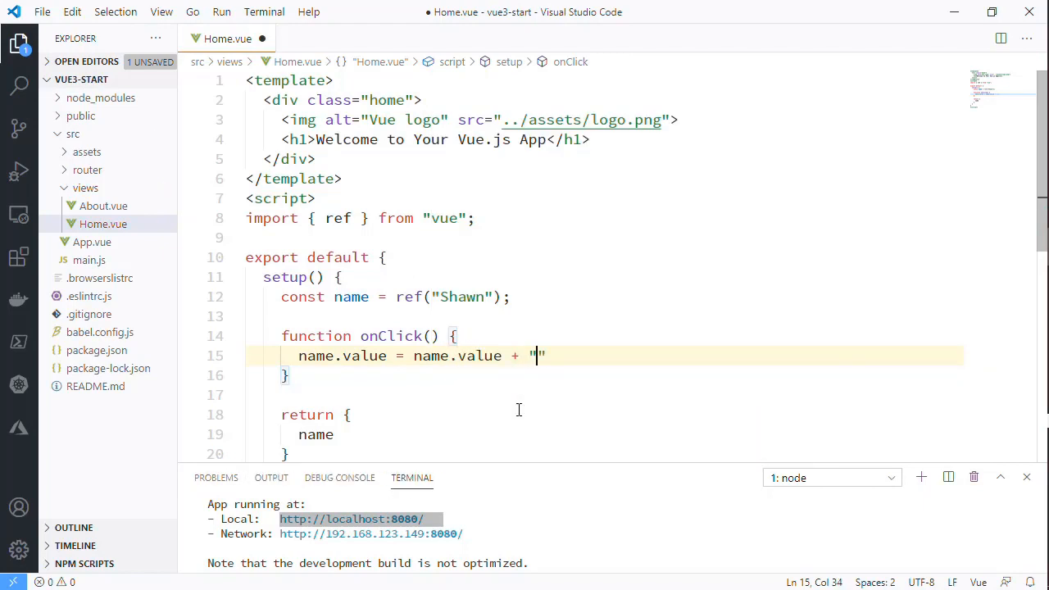
type("+\";")
type("onClick")
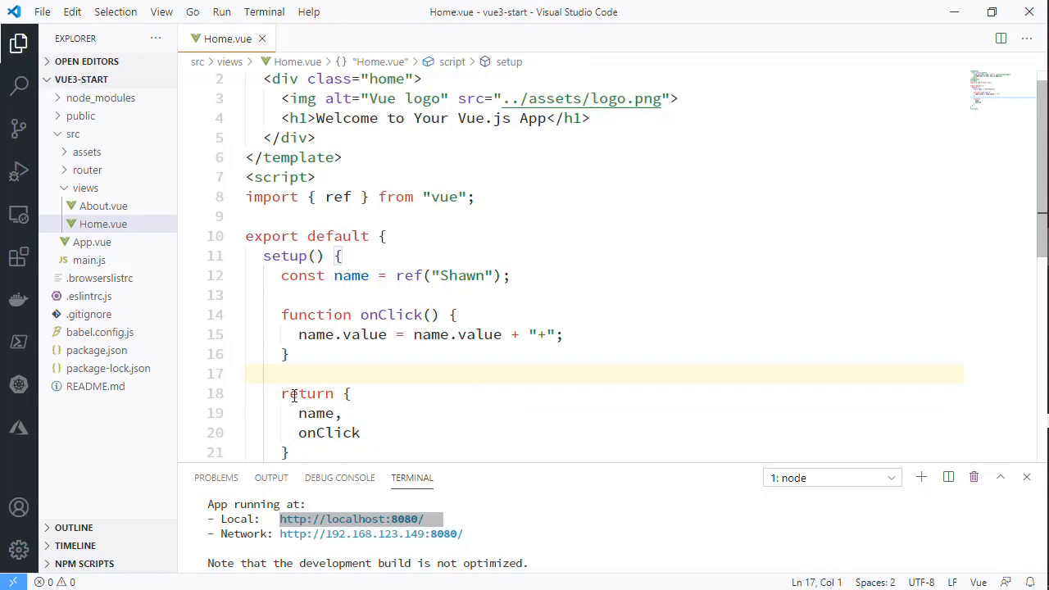
mouse_move(315, 413)
type("<div>{")
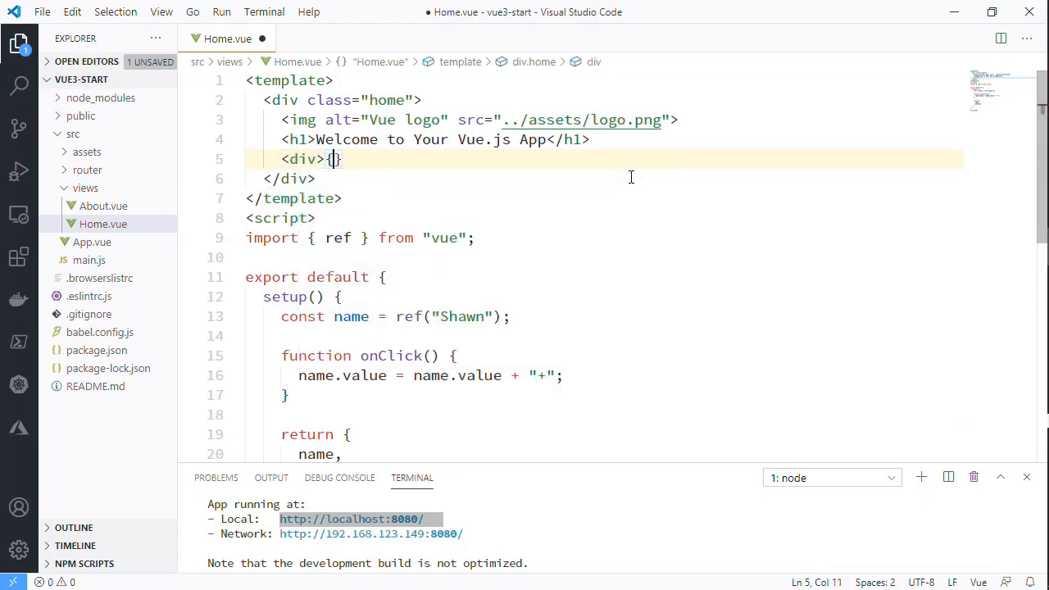
type("{ name }}")
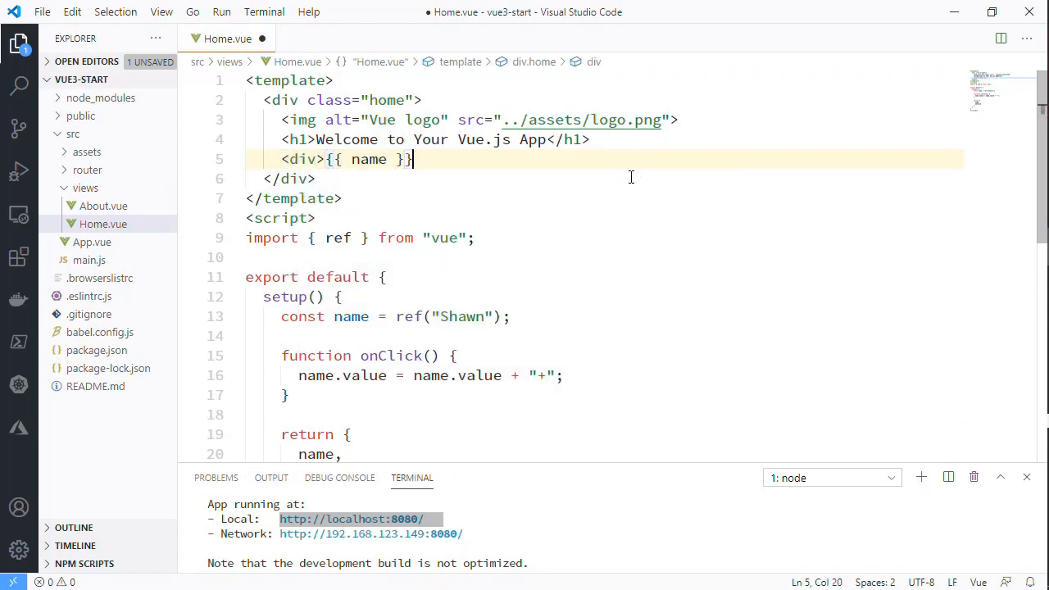
type("</div>")
type("<div>")
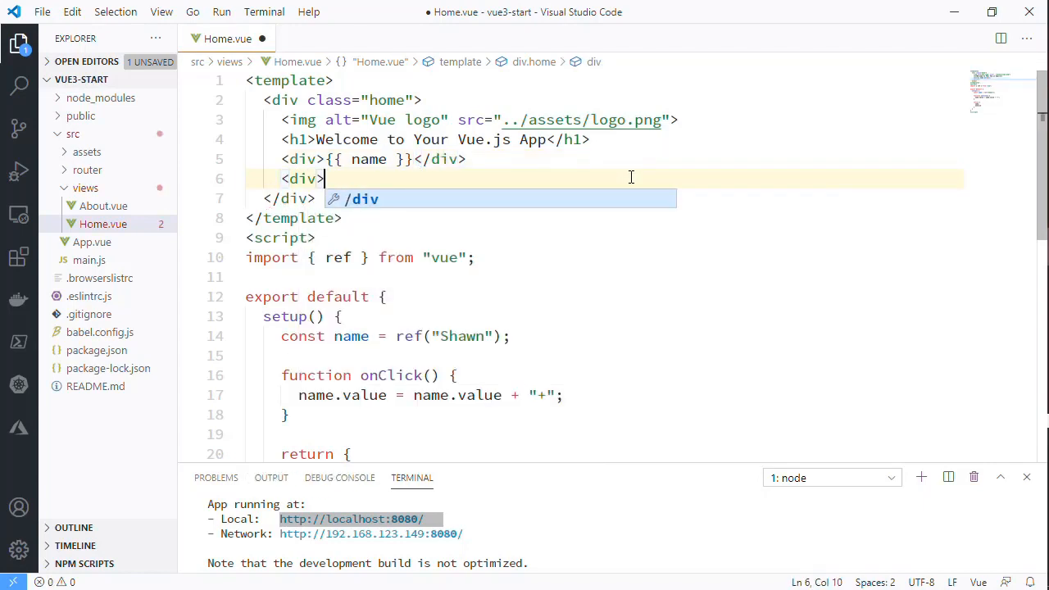
type("<button>Click me</button>")
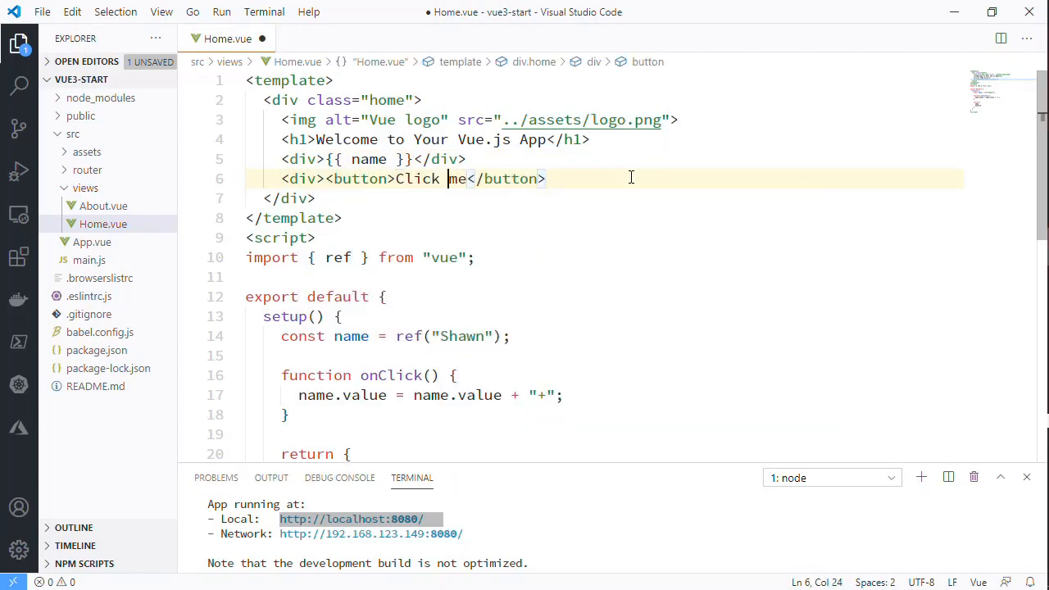
type("@click=")
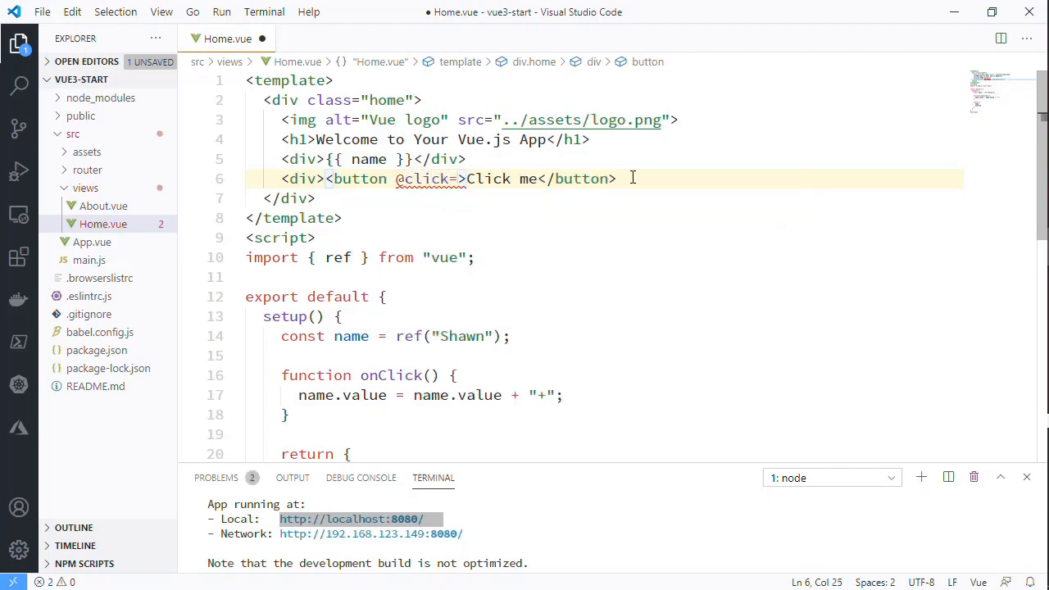
type("onClick\"")
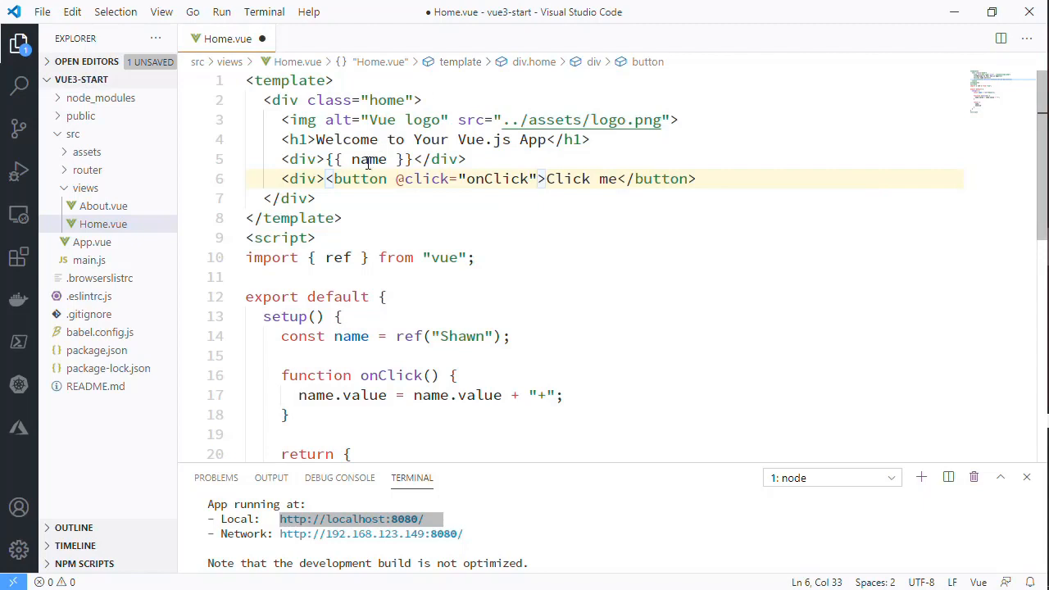
Highlight onClick's uses in setup and the return block, then save Home.vue
double_click(498, 179)
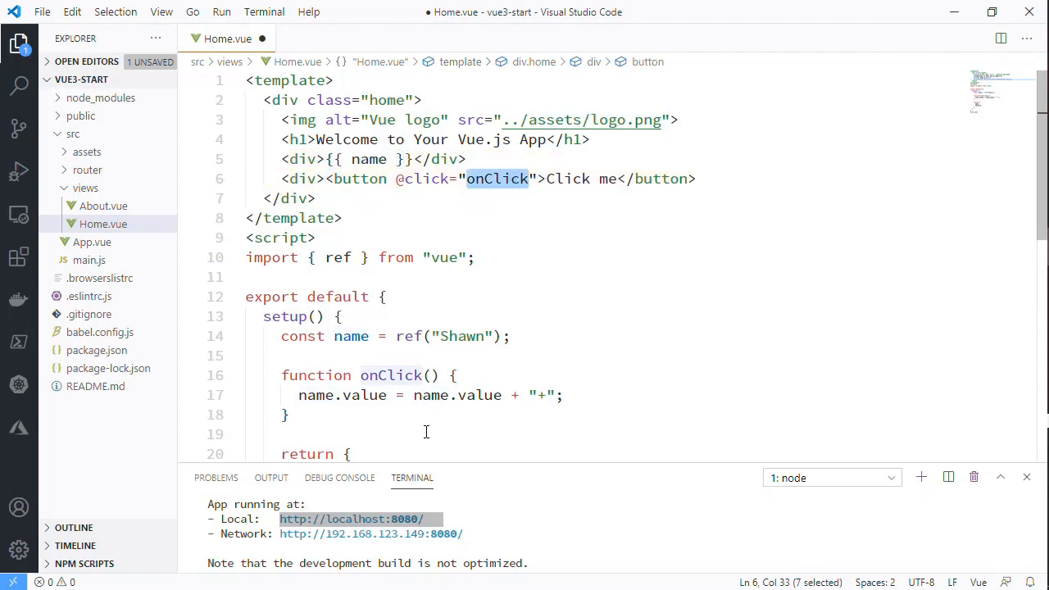
scroll("down", 3)
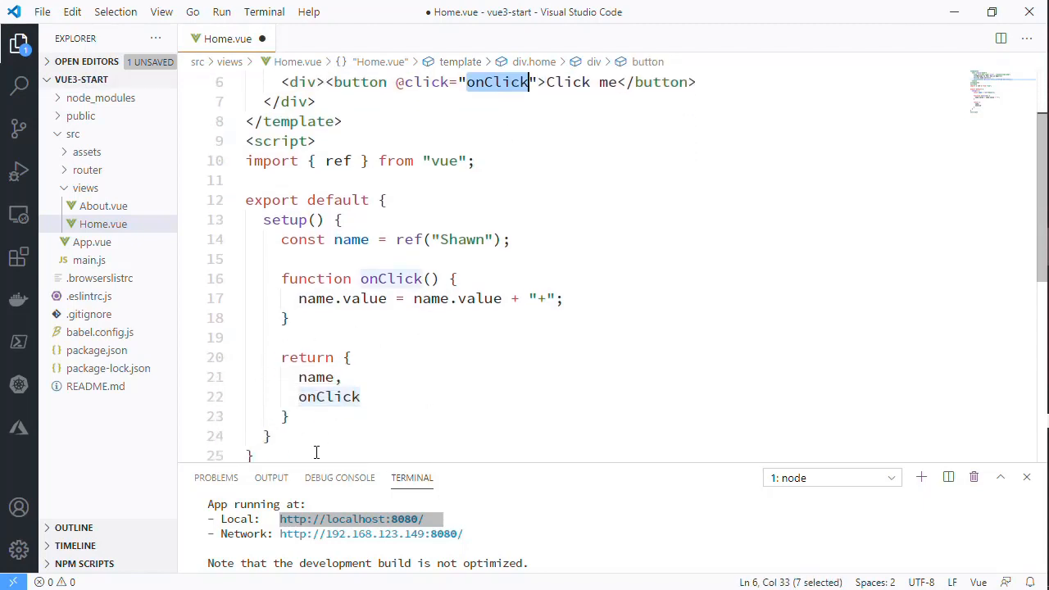
mouse_move(539, 350)
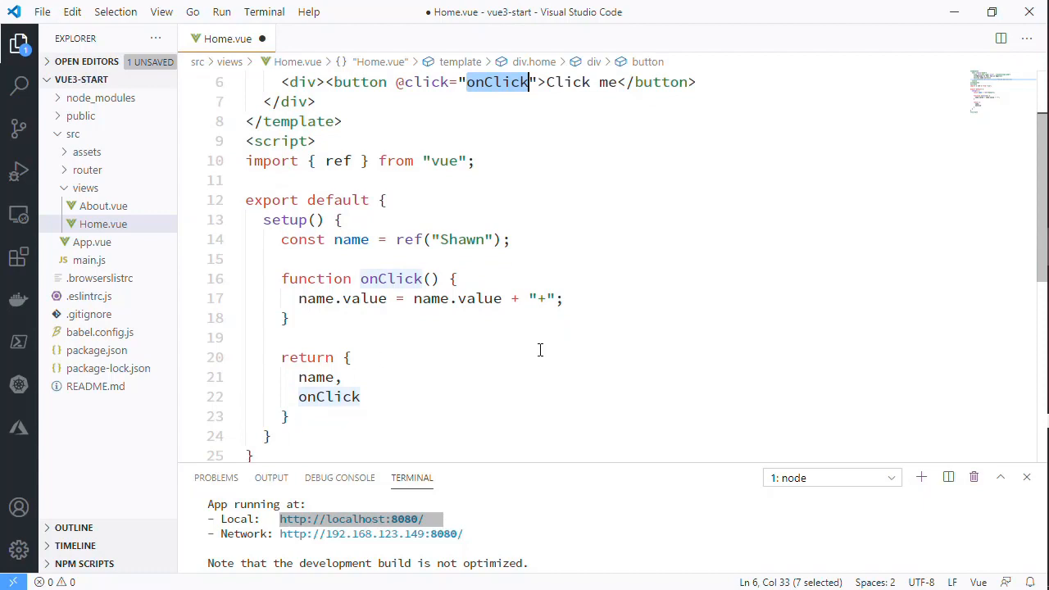
scroll("up", 3)
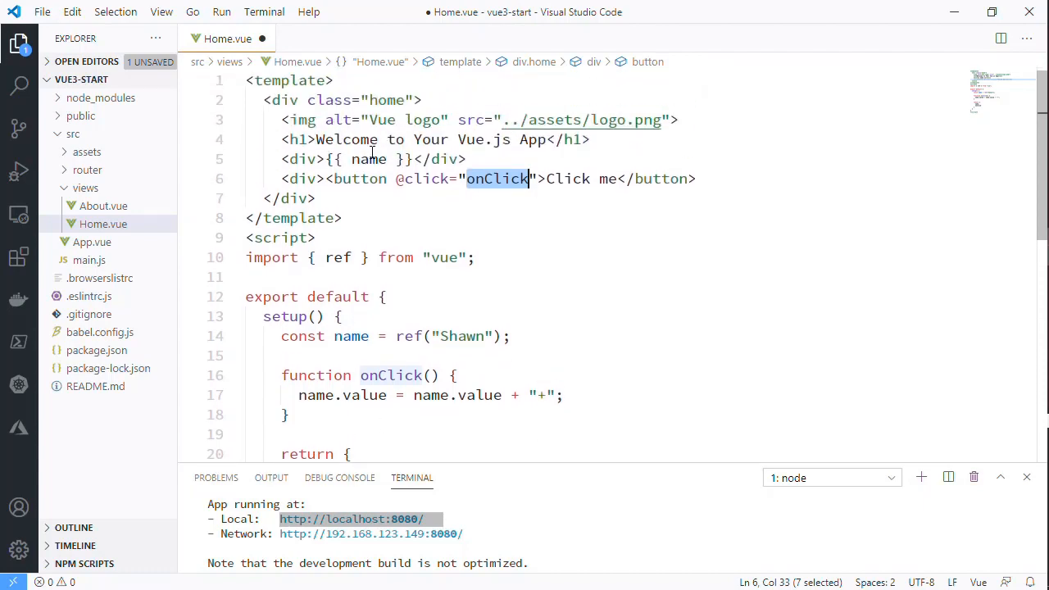
scroll("down", 3)
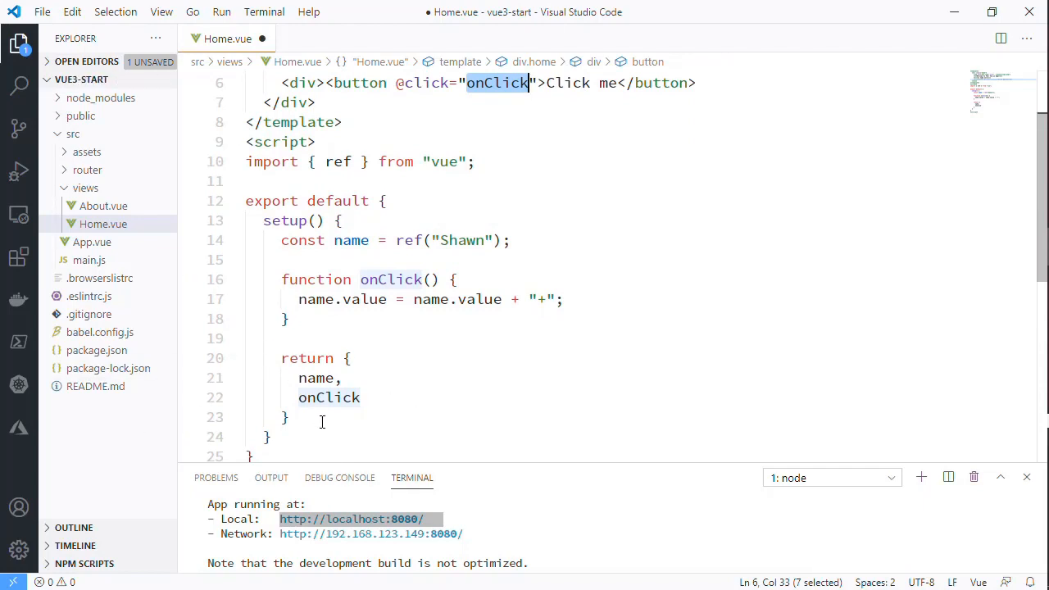
mouse_move(346, 378)
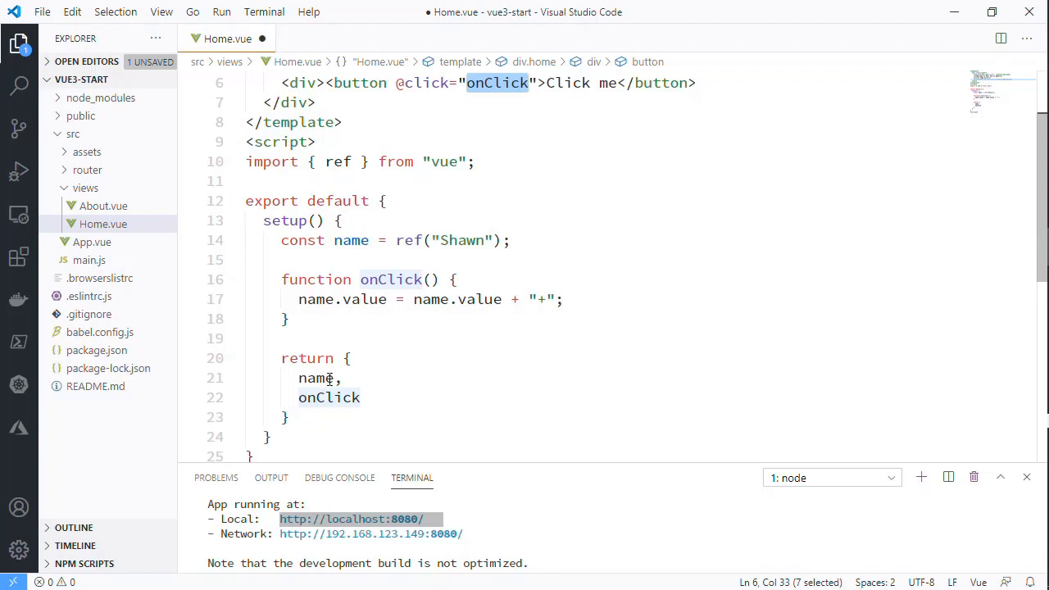
mouse_move(410, 353)
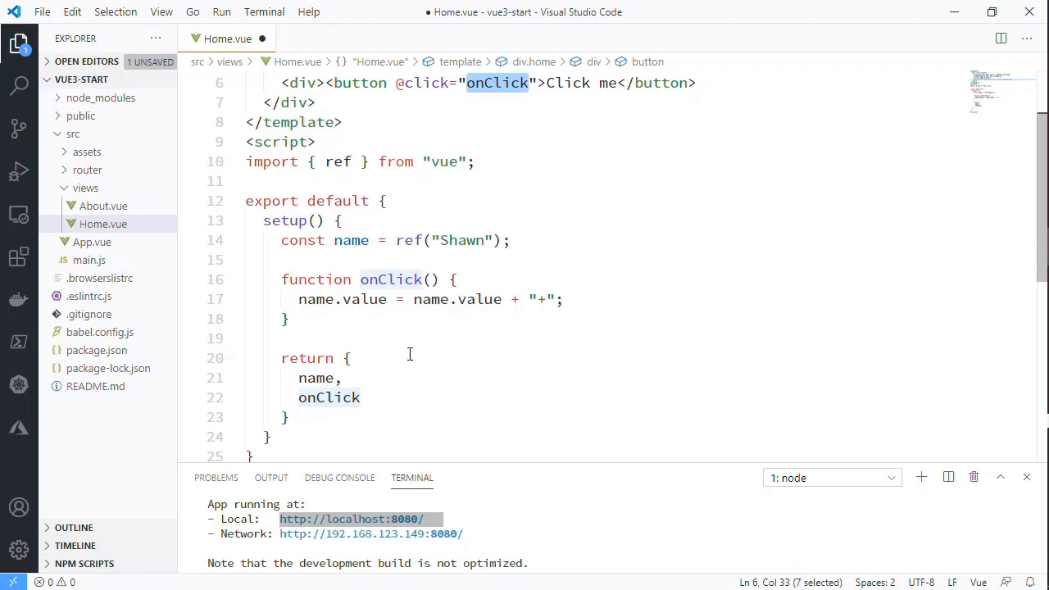
scroll("up", 3)
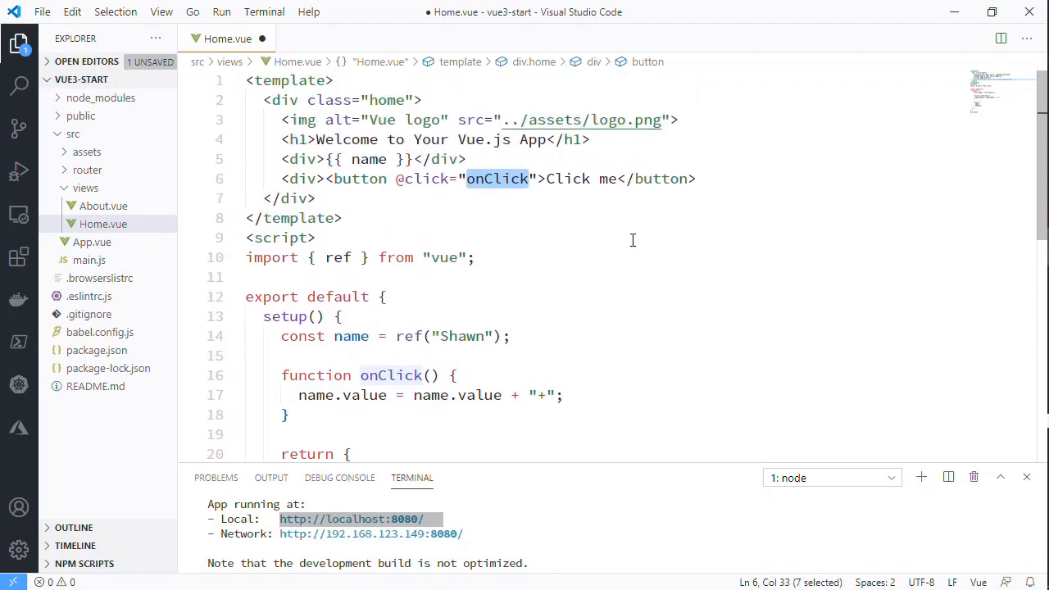
left_click(589, 238)
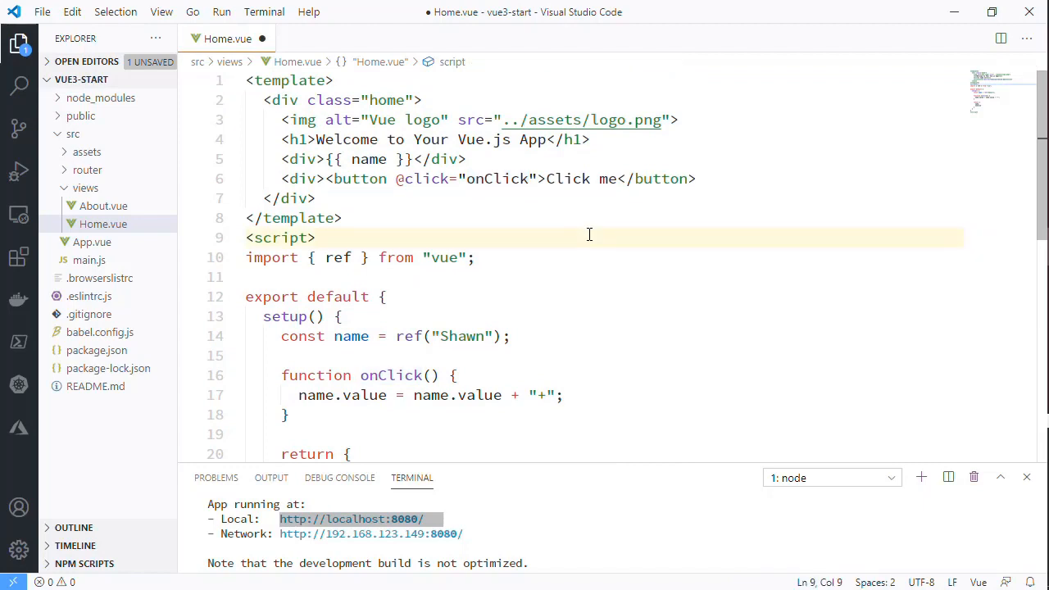
scroll("down", 3)
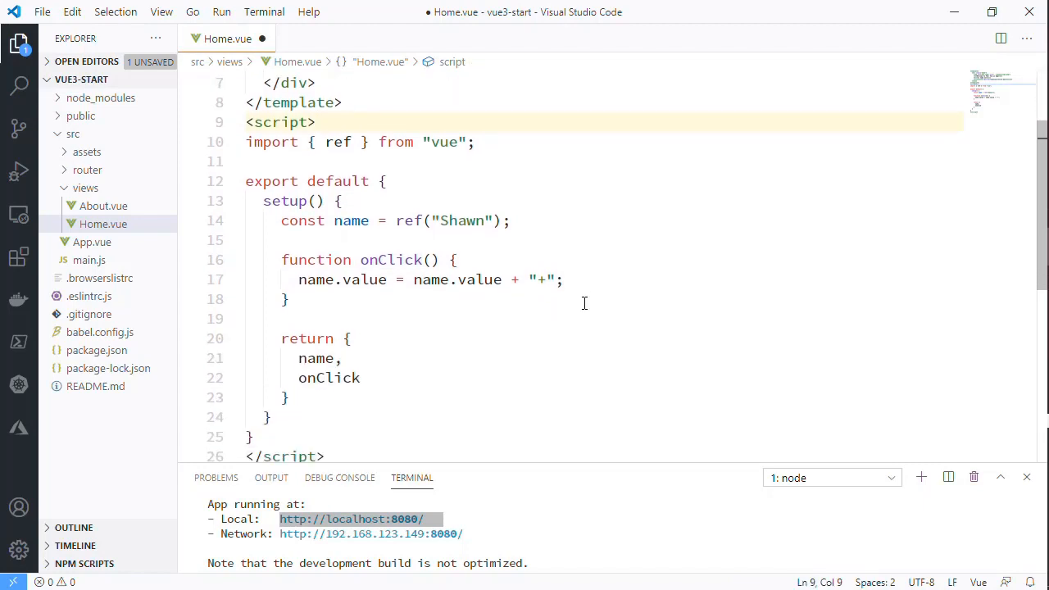
mouse_move(409, 392)
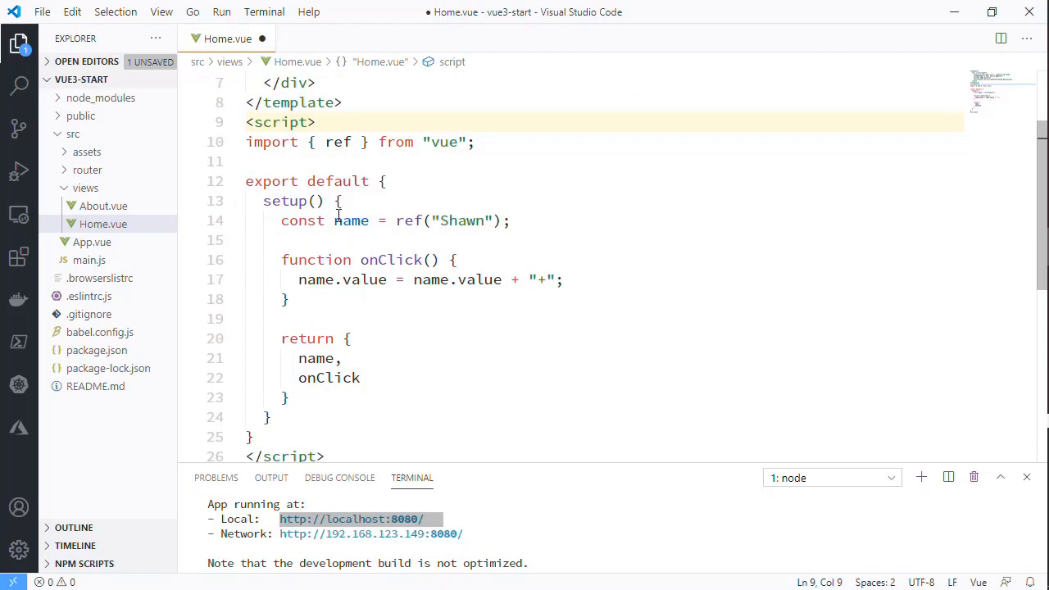
mouse_move(466, 380)
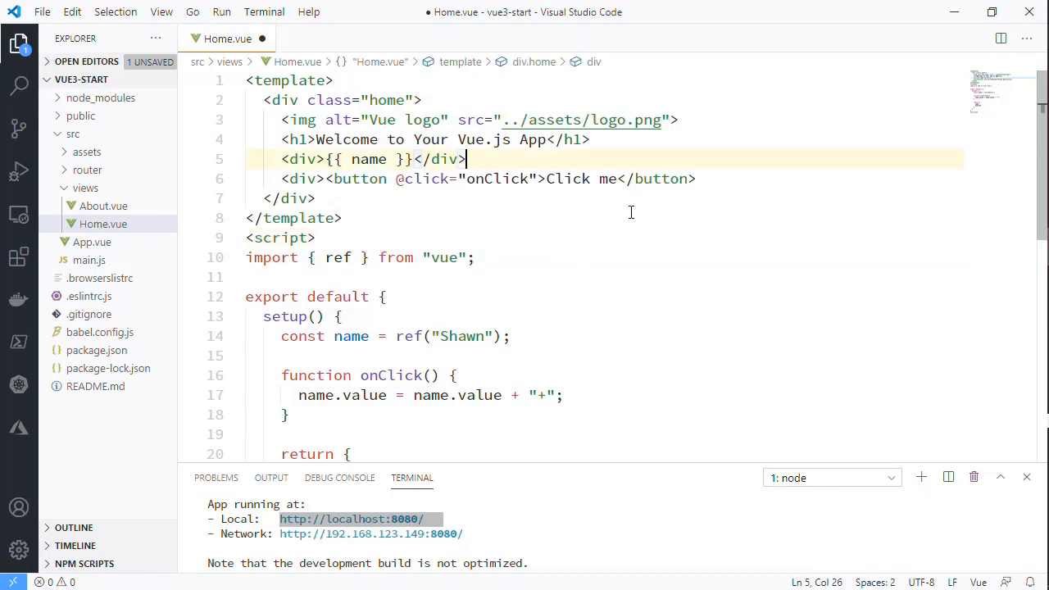
key("ctrl+s")
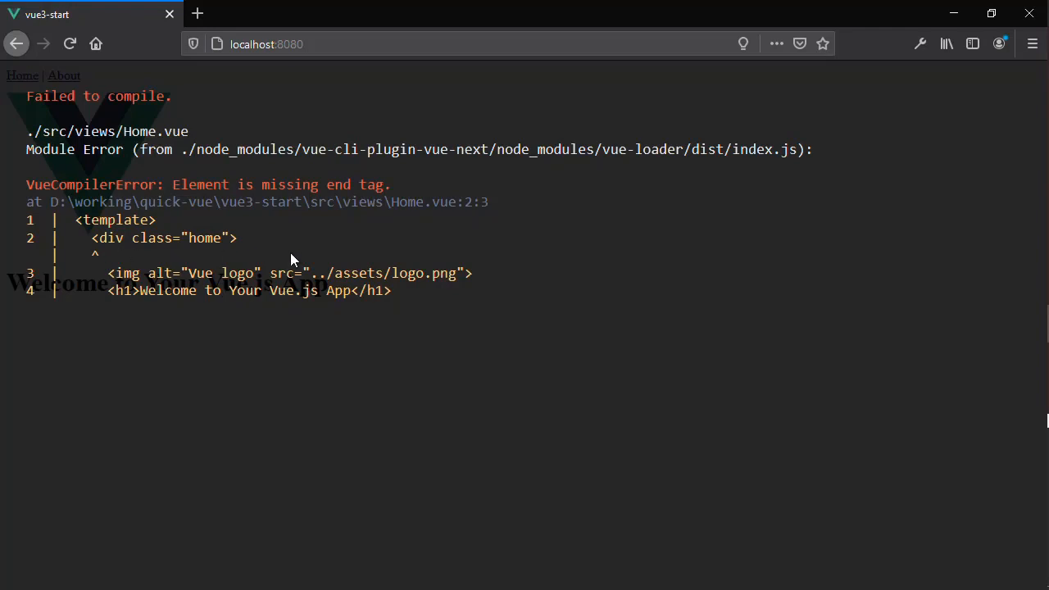
mouse_move(416, 254)
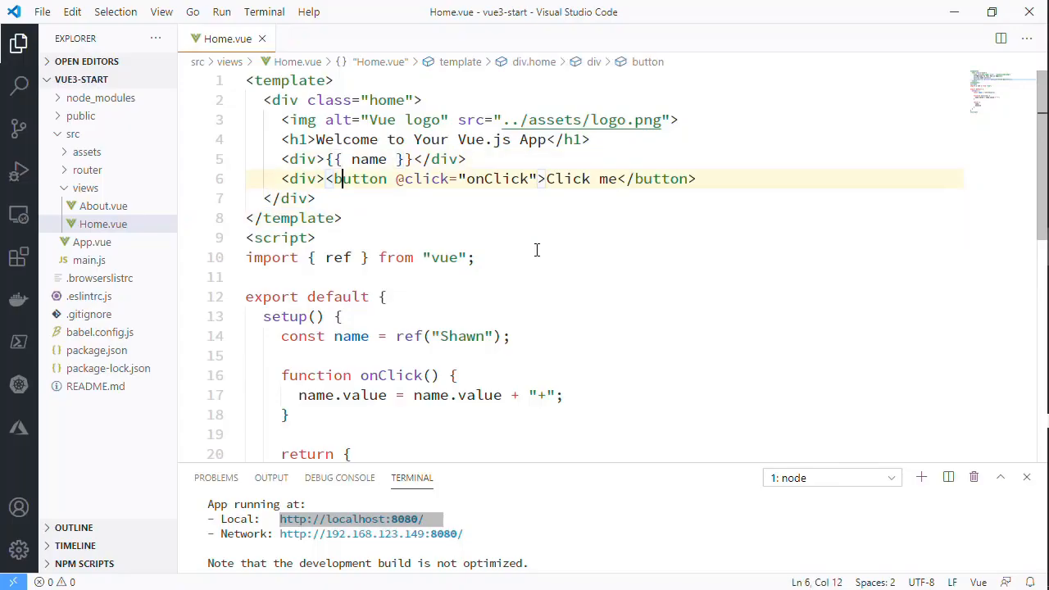
Re-save Home.vue from the button line so the page rebuilds without the compile error
left_click(631, 179)
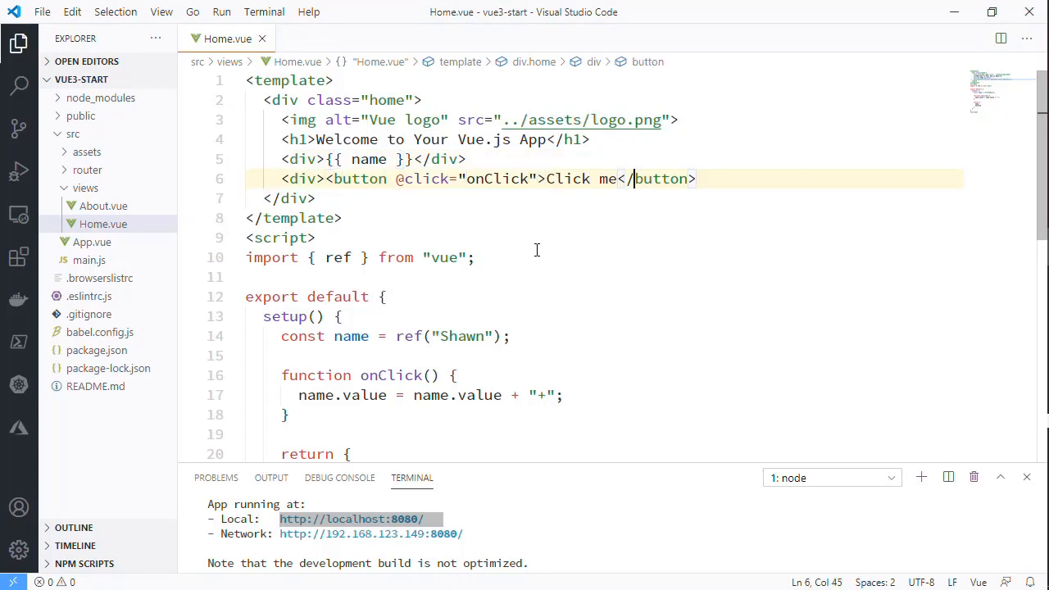
key("Enter")
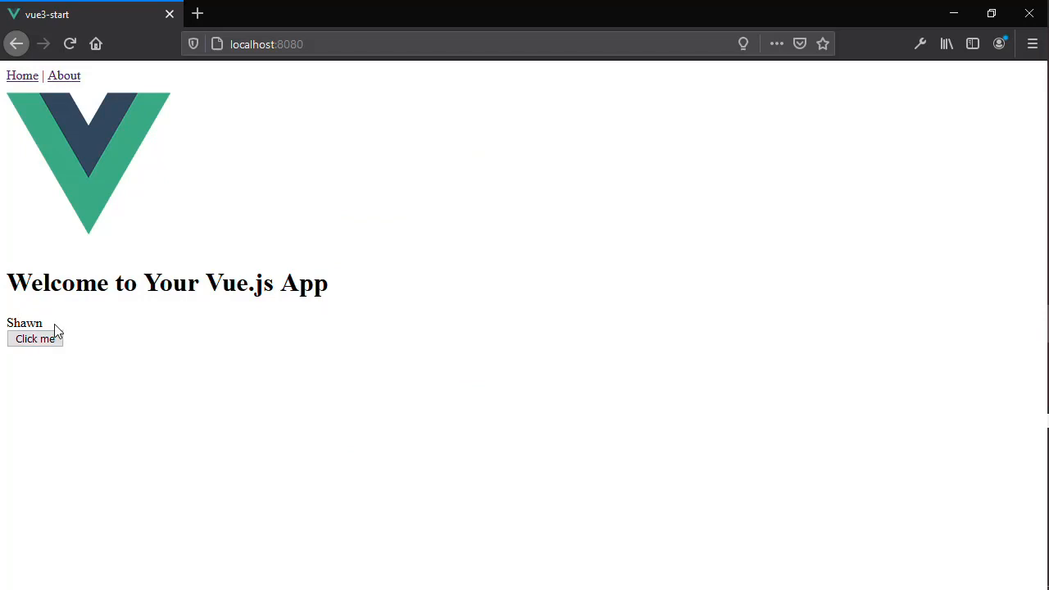
Click the Click me button repeatedly to append plus signs after Shawn
left_click(35, 338)
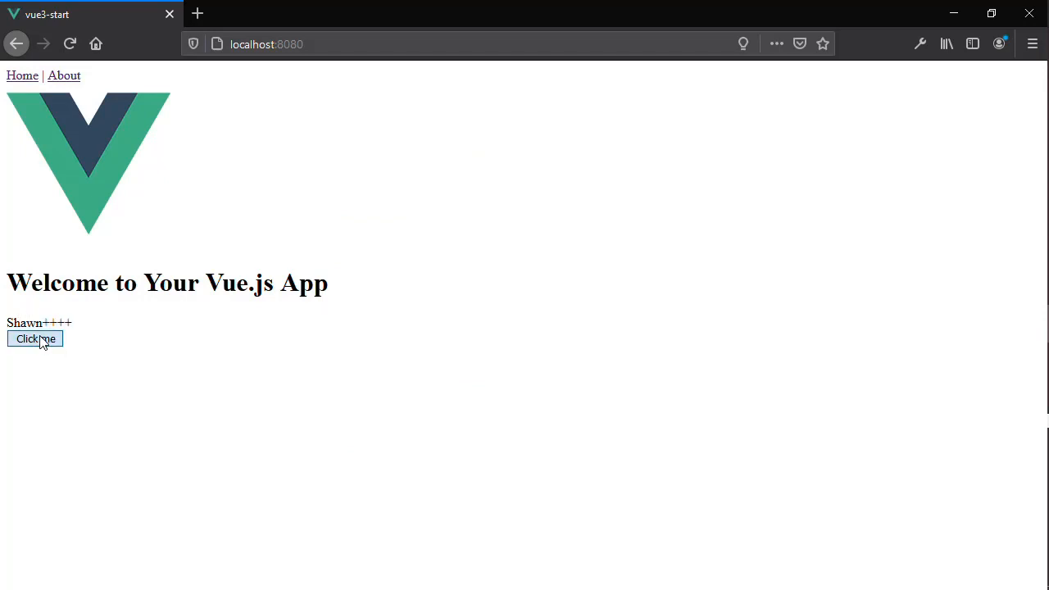
left_click(34, 339)
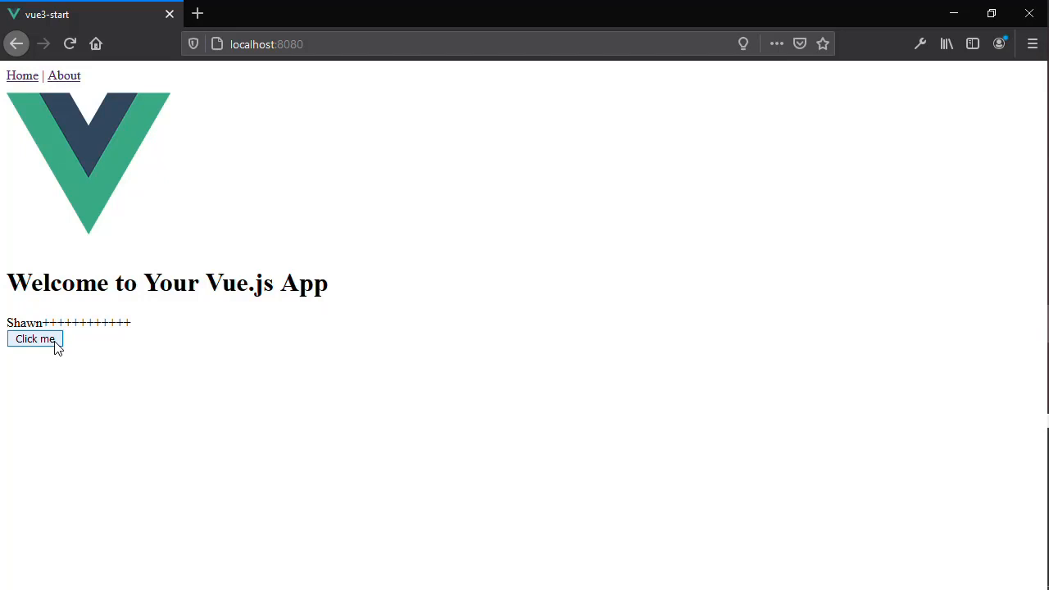
mouse_move(327, 321)
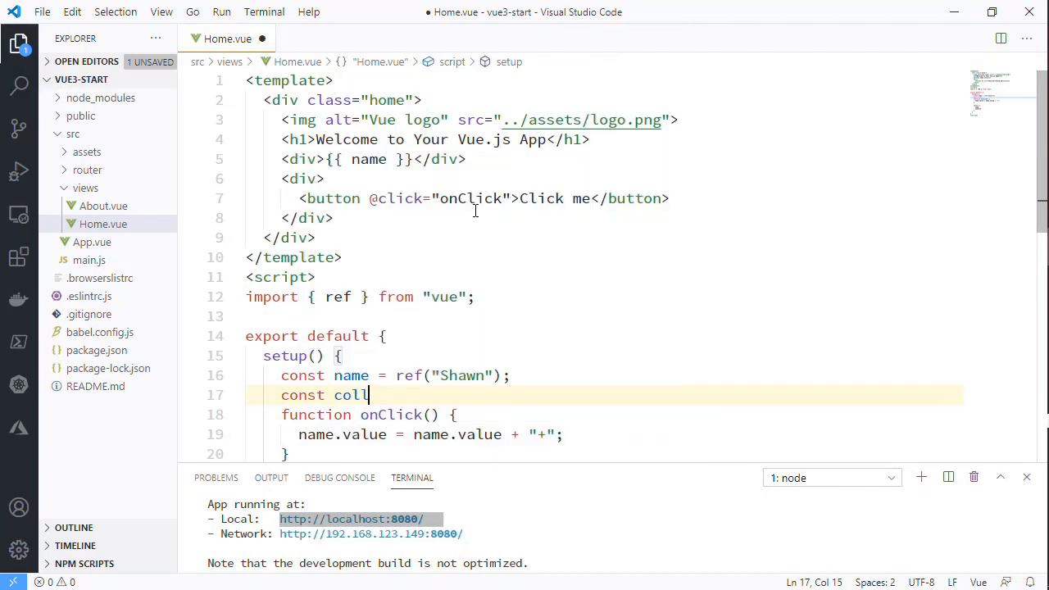
Declare const coll = reactive([]), verify the reactive import, and add a blank line before return
type("= [];")
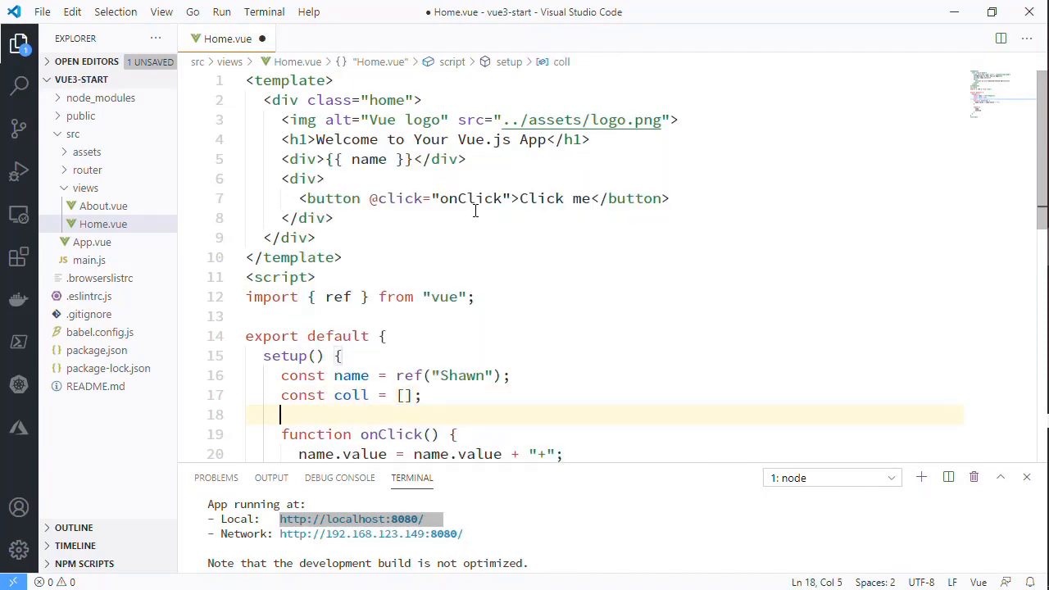
scroll("down", 3)
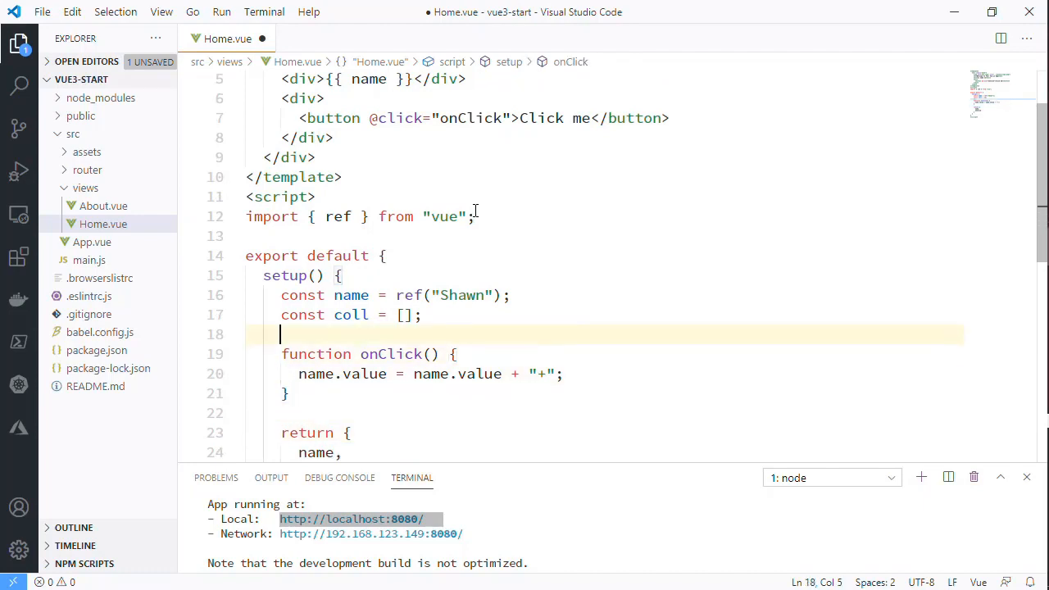
type("reactive")
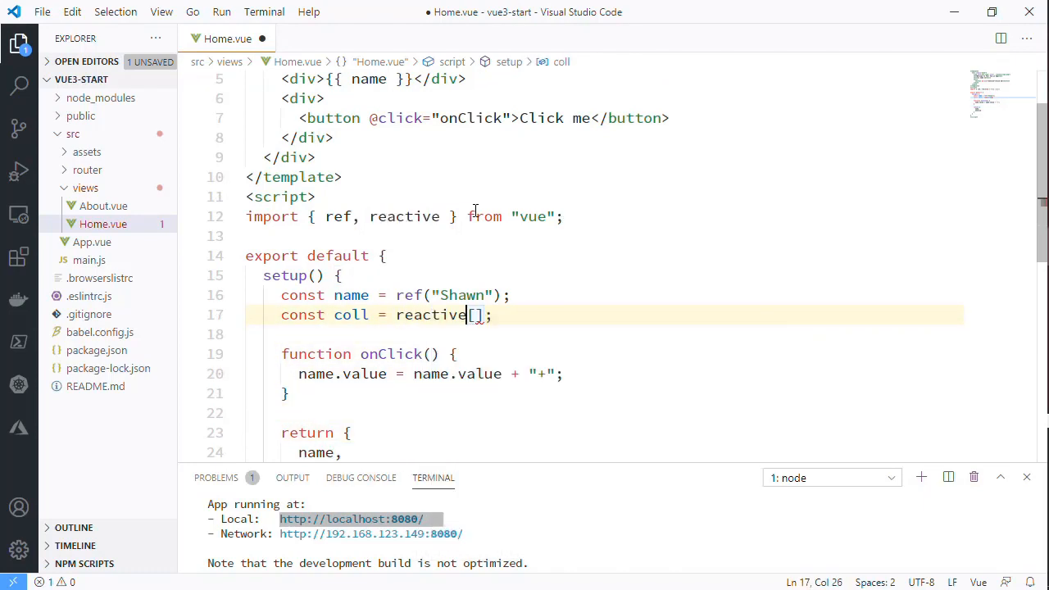
type("(")
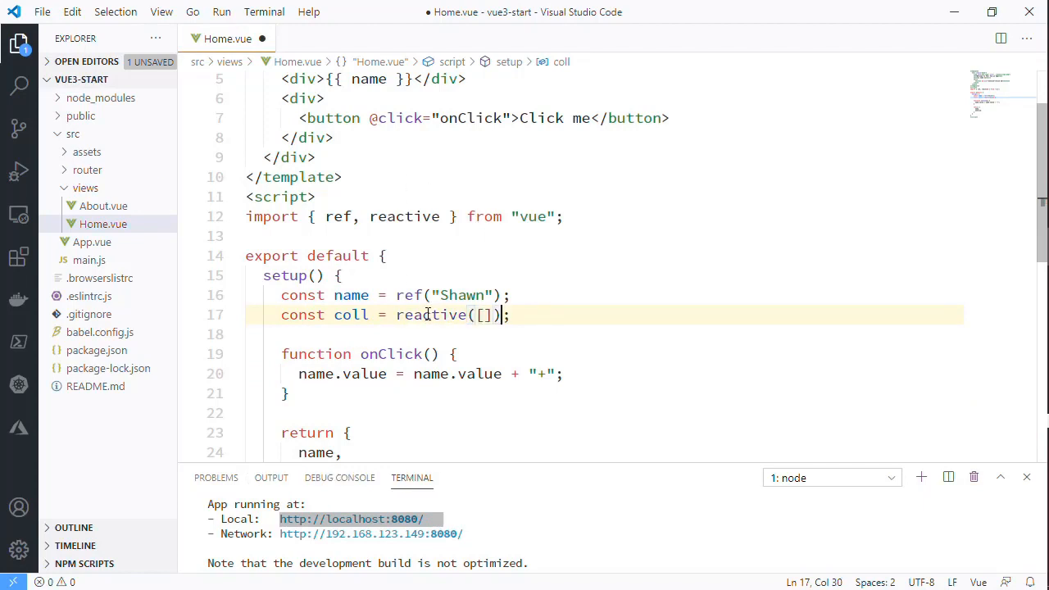
double_click(404, 216)
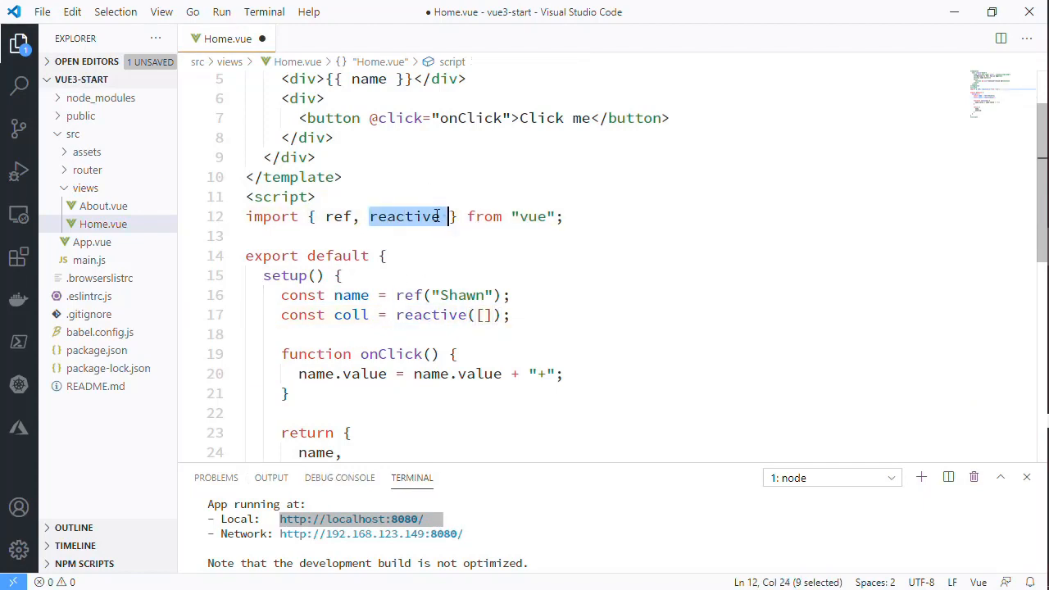
left_click(396, 314)
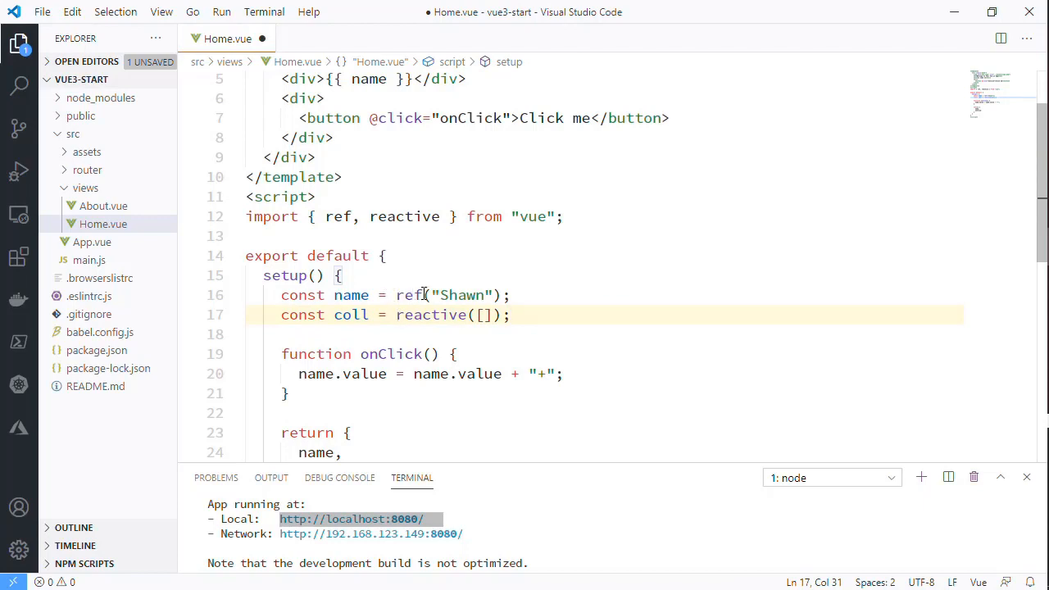
mouse_move(410, 295)
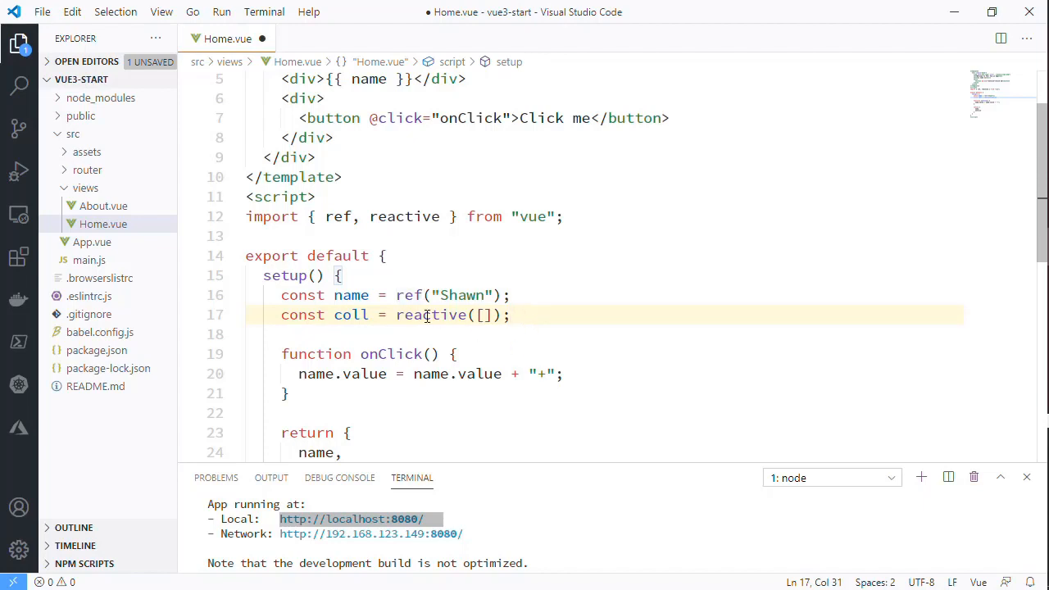
scroll("down", 3)
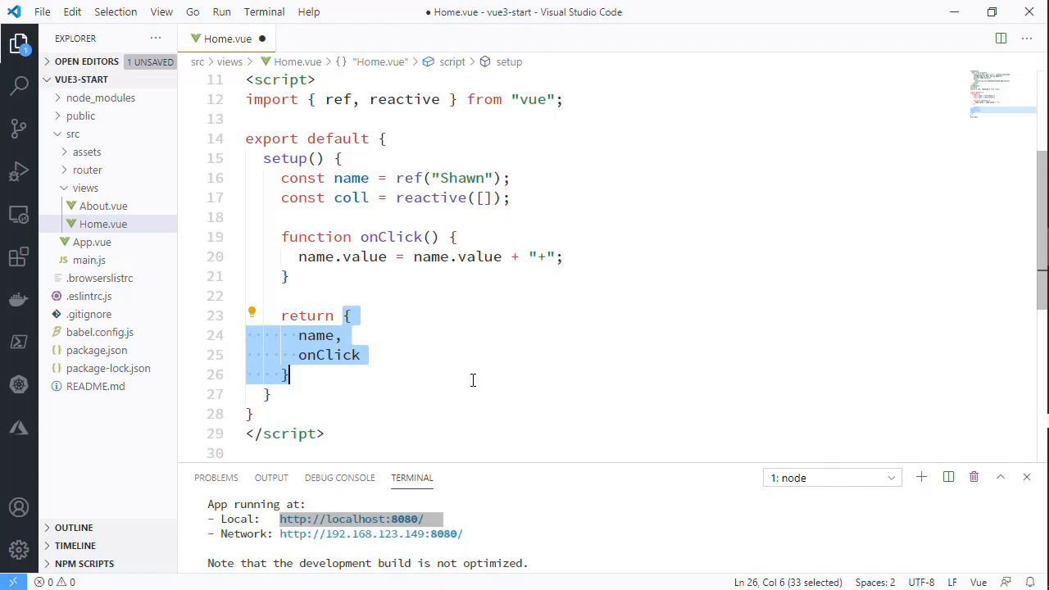
key("Enter")
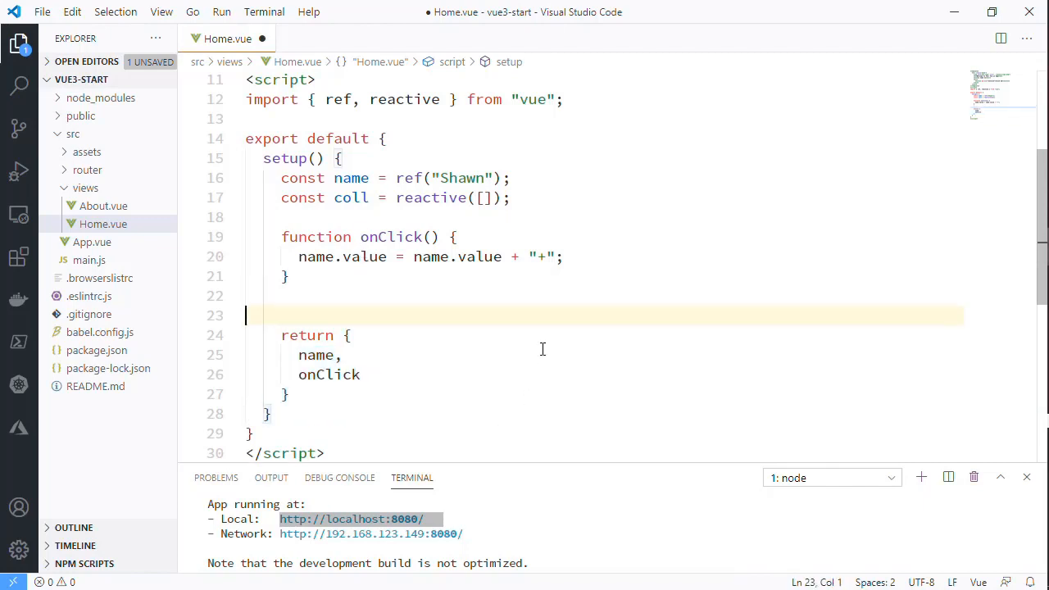
Write an addItem function that pushes { name: "Hello World" } into coll
type("function addItem() {")
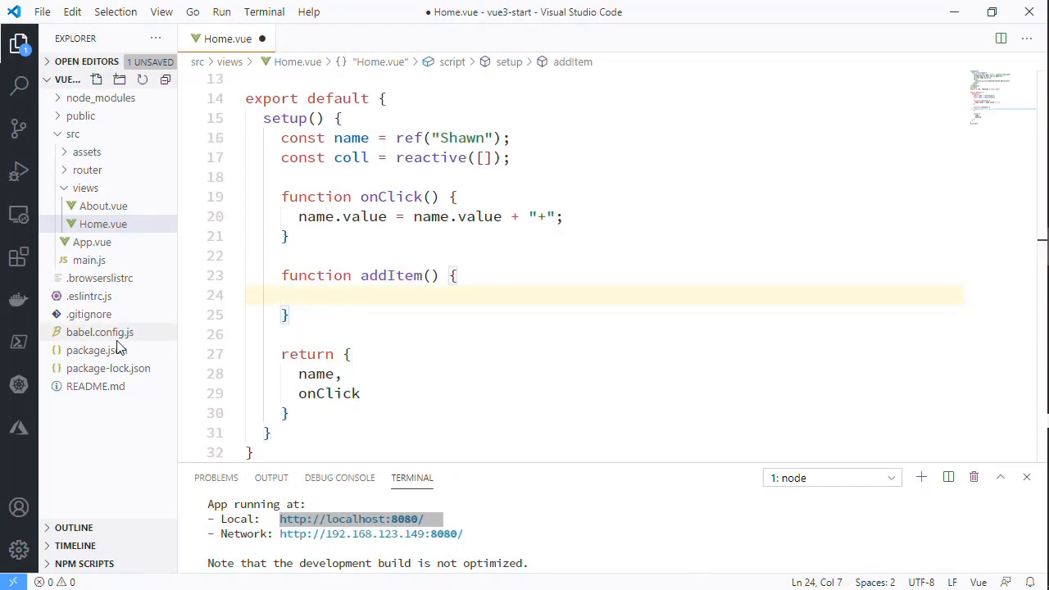
type("coll")
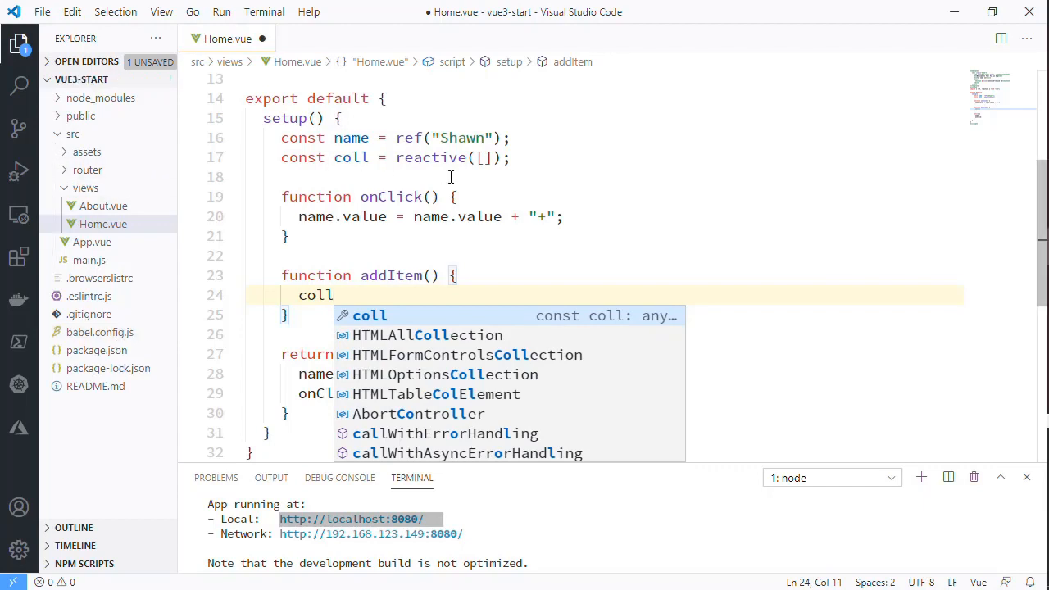
mouse_move(617, 240)
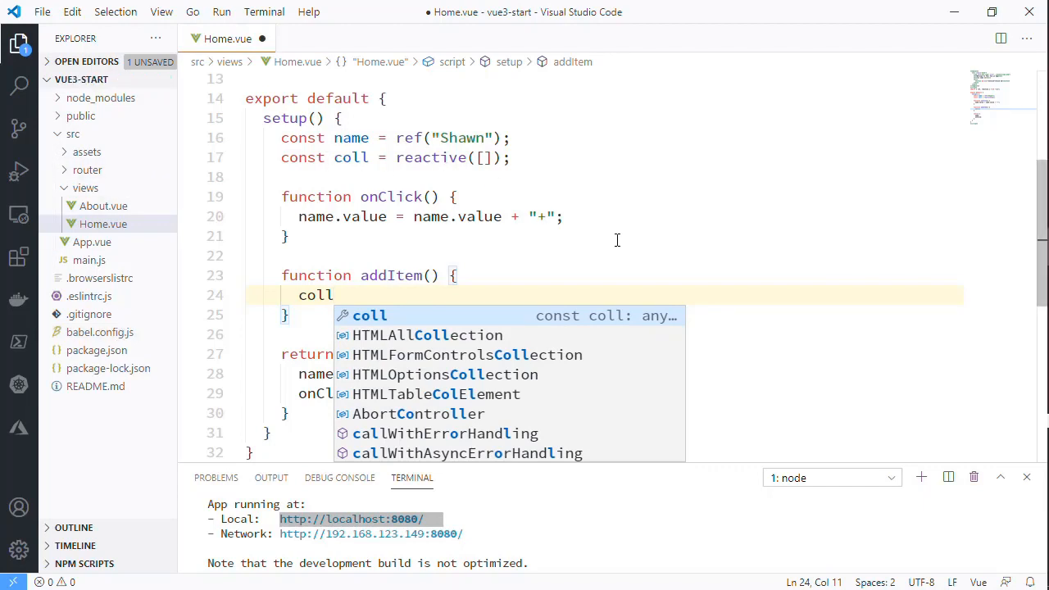
type(".push")
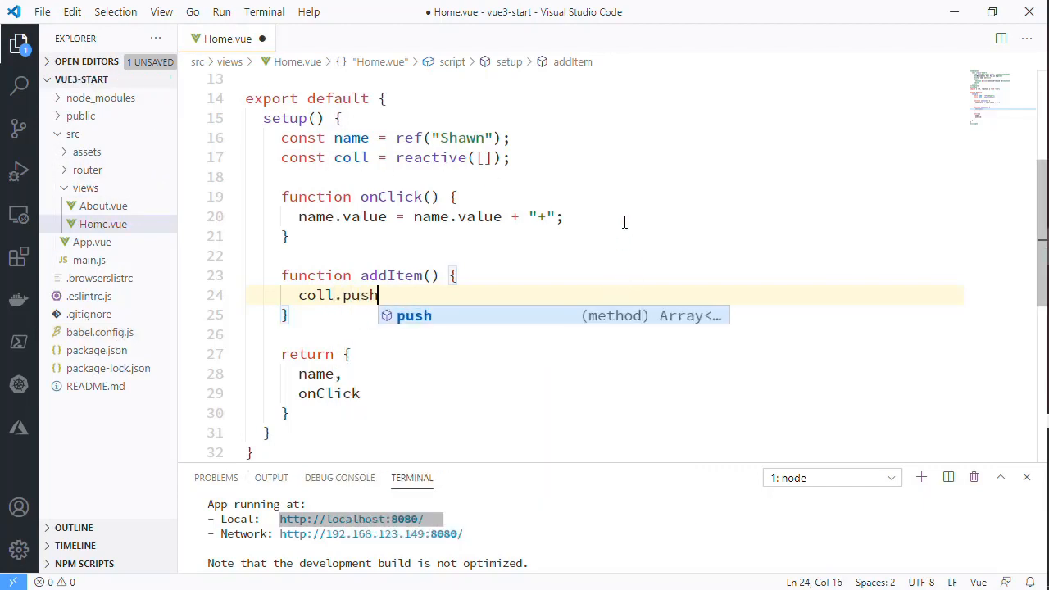
type("({ name: \"")
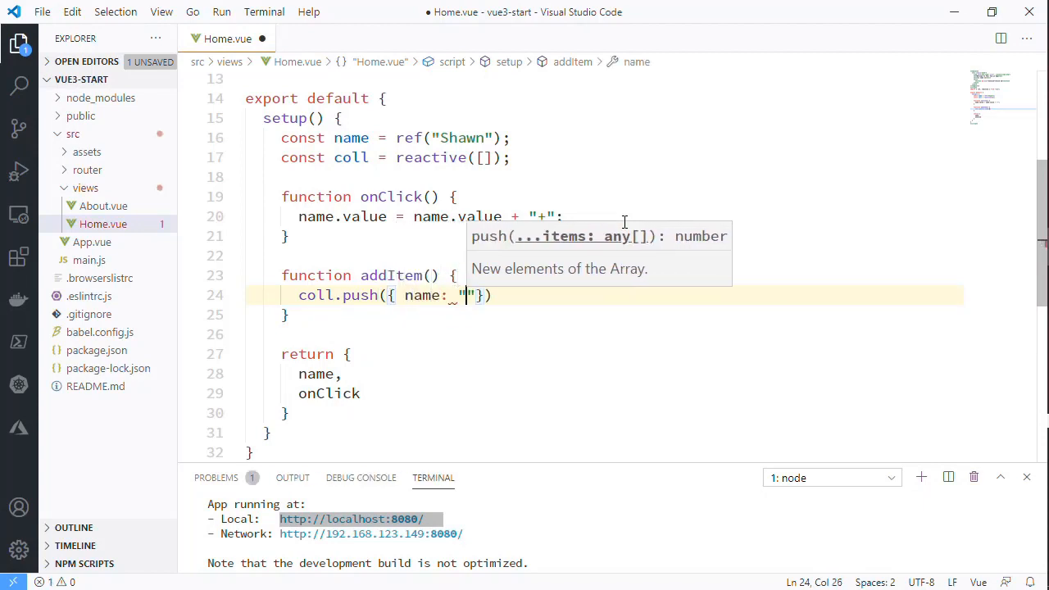
type("Hello World")
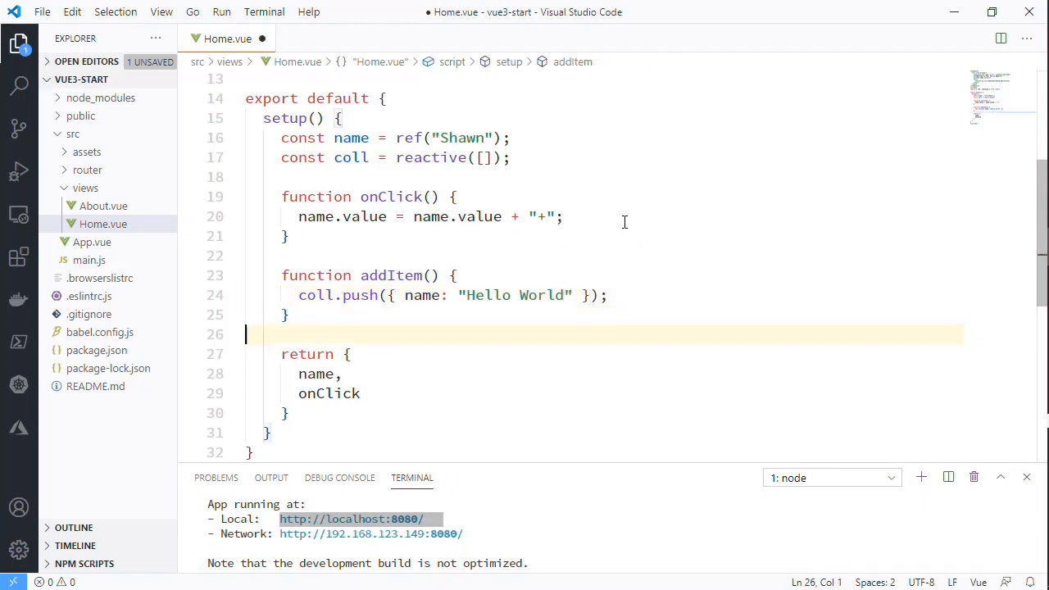
Add coll and addItem to the object returned by setup()
type(",")
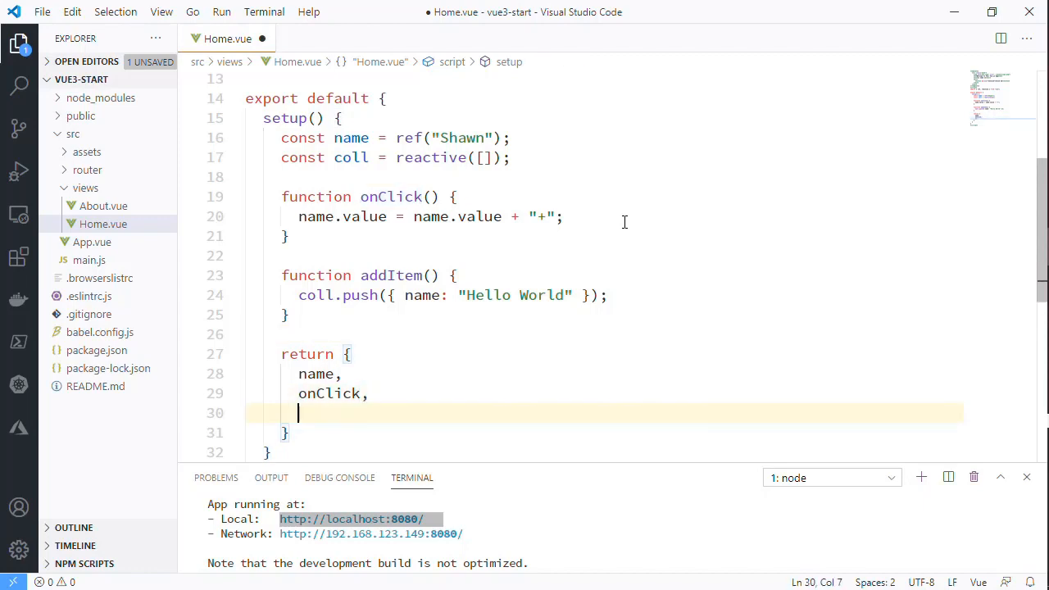
type("coll")
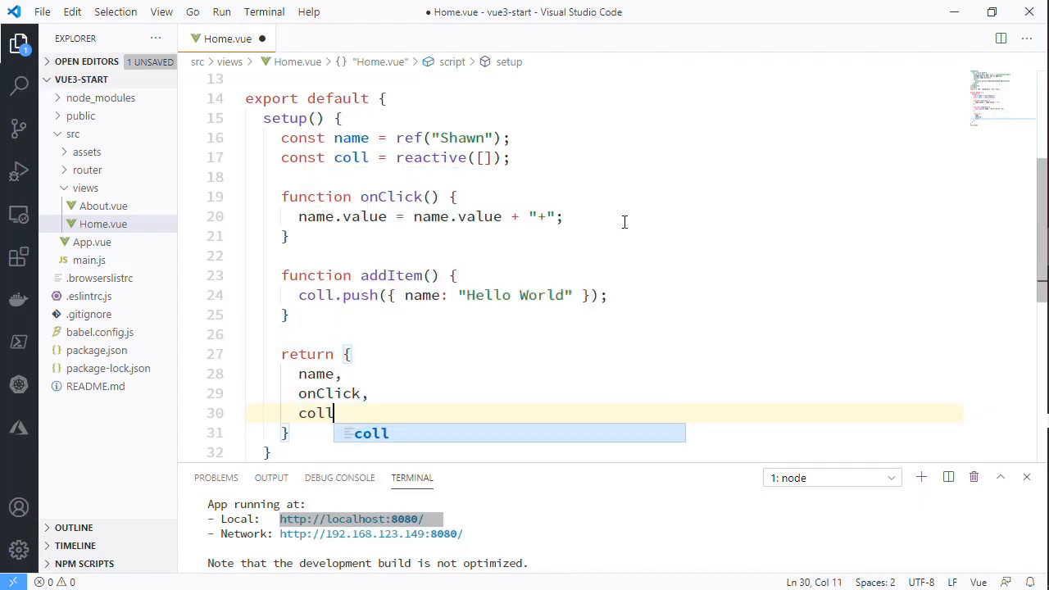
key("Enter")
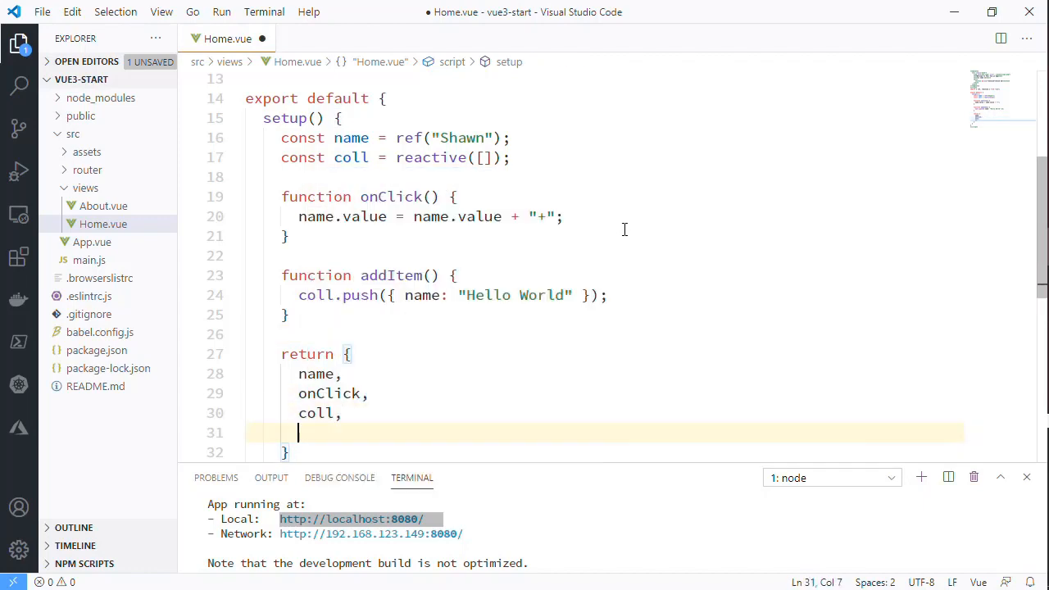
type("addItem")
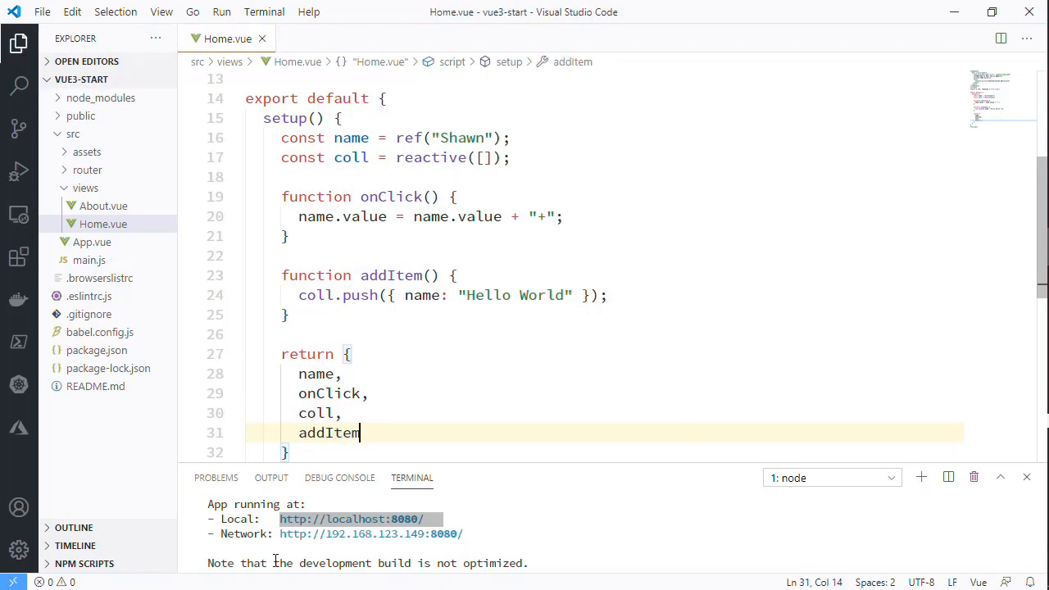
scroll("up", 3)
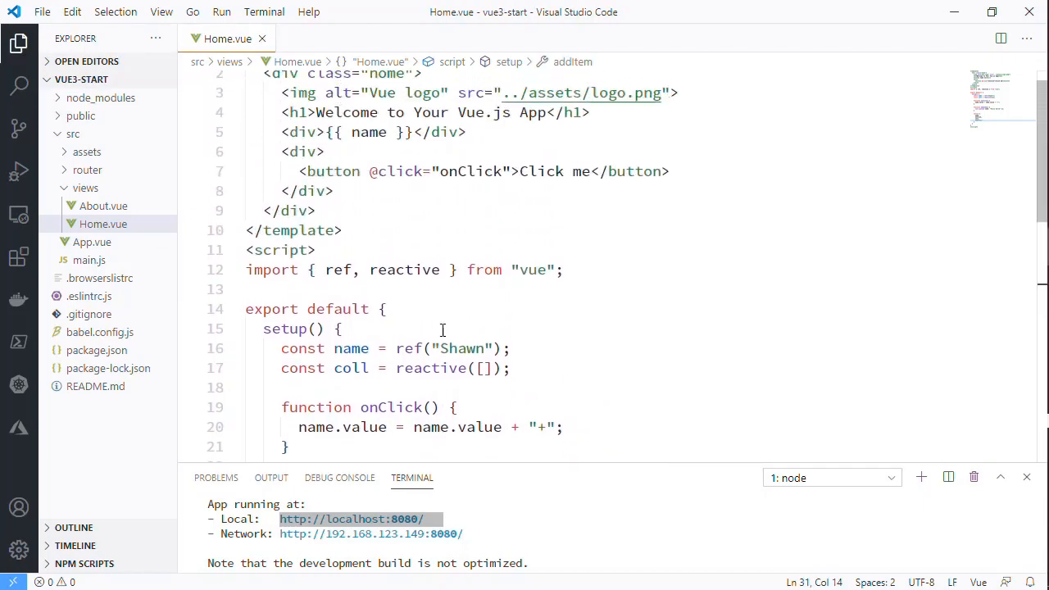
Add a v-for div showing each coll item's name and an Add to Collection button
type("div >")
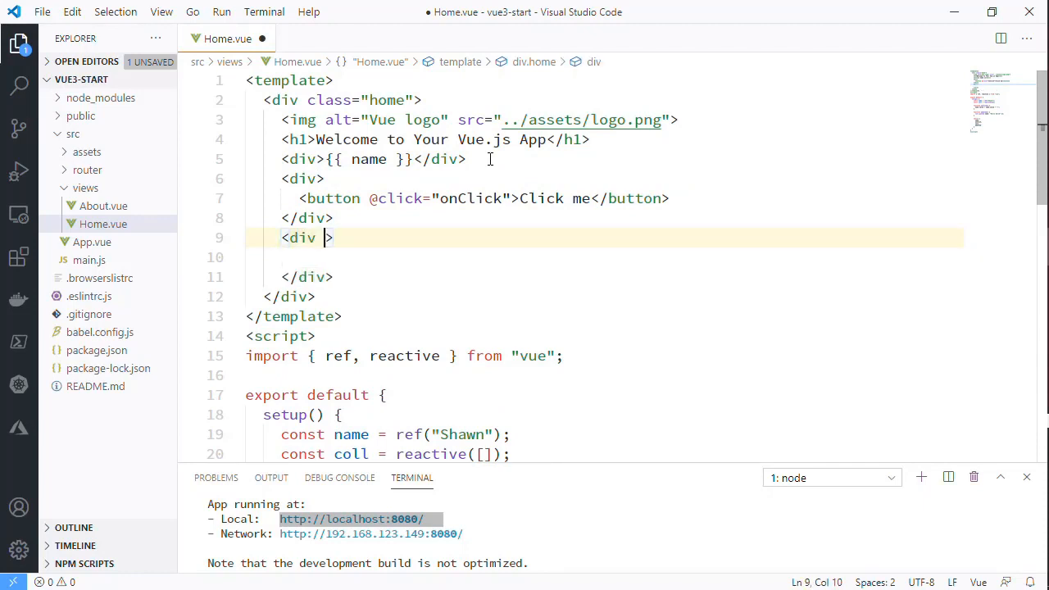
type("v-for=\"")
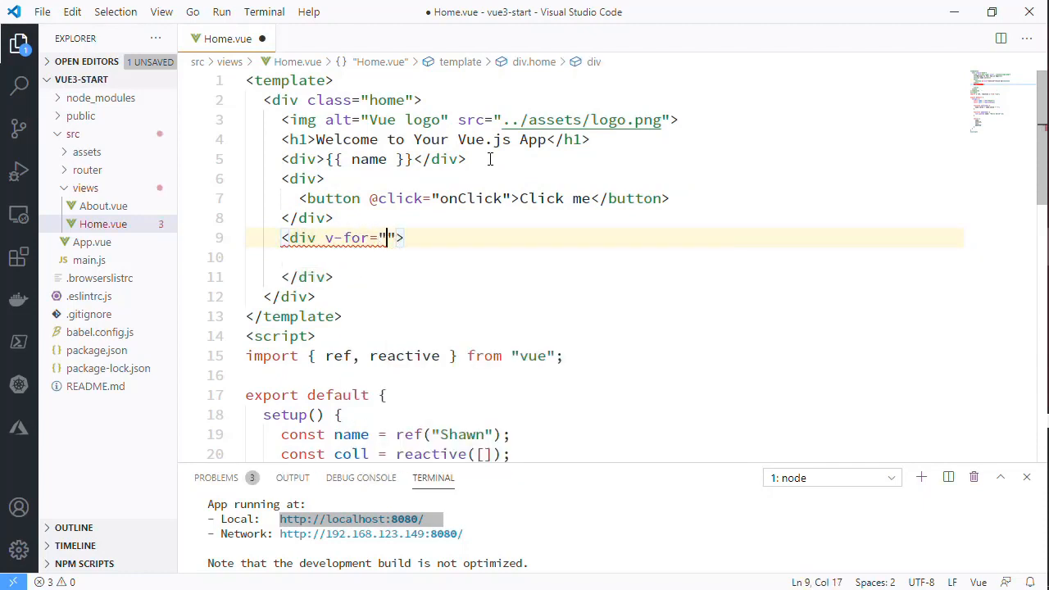
type("i in")
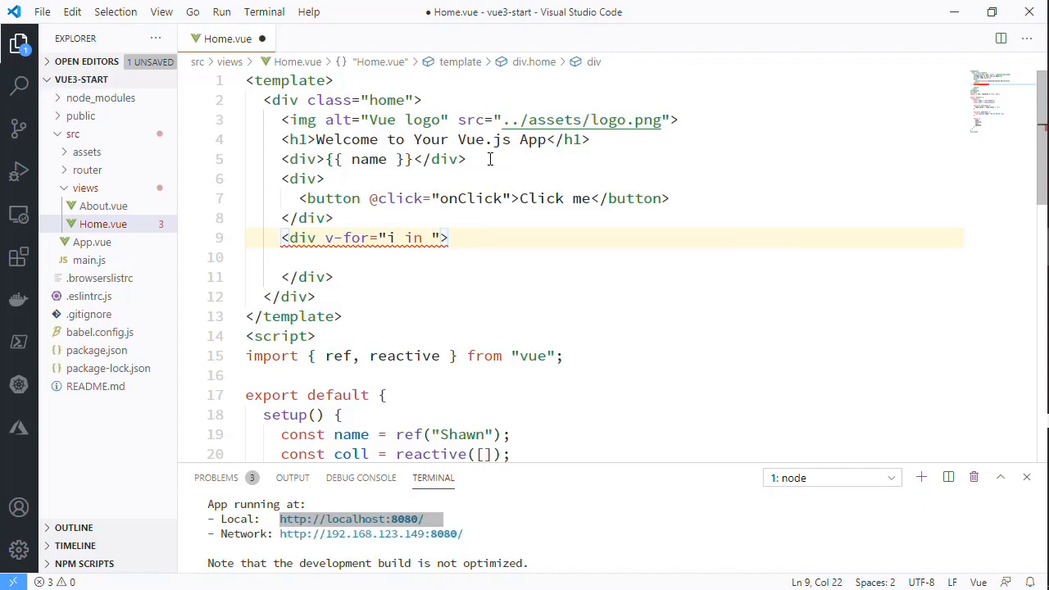
type("coll\" :key=\"i")
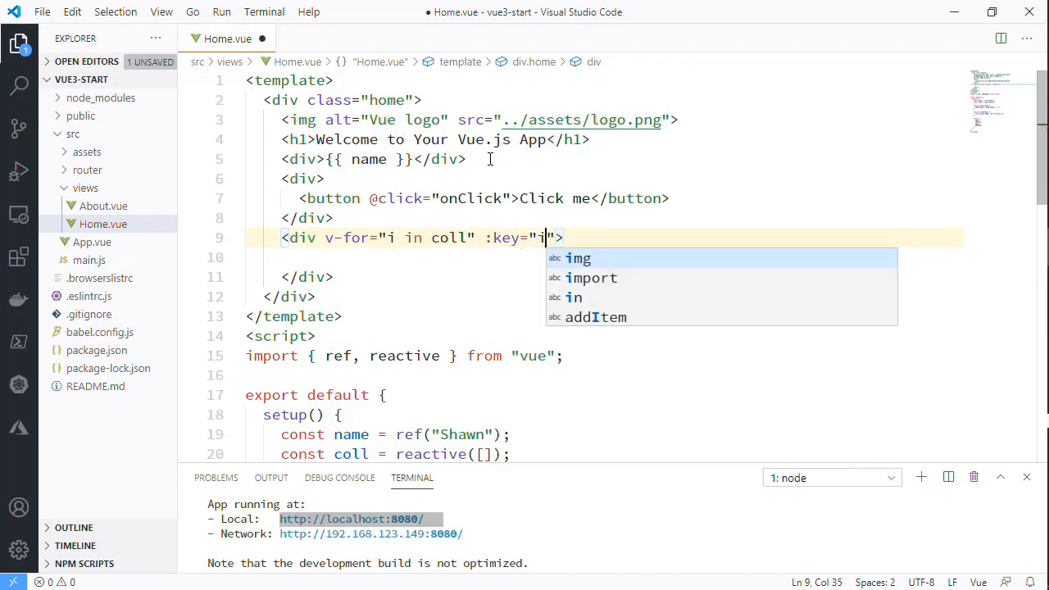
type(".name")
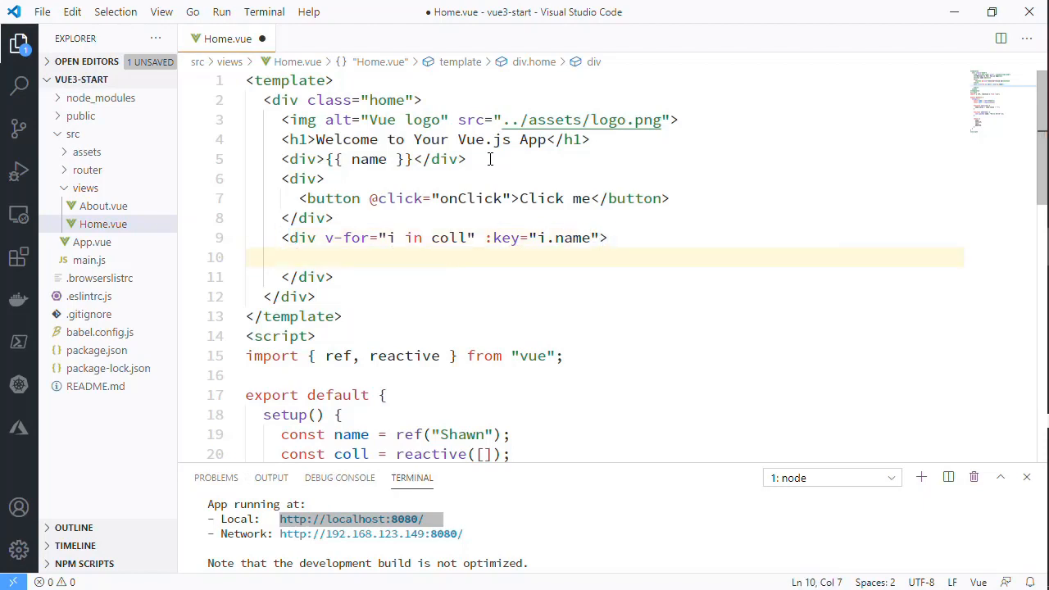
type("{{}}")
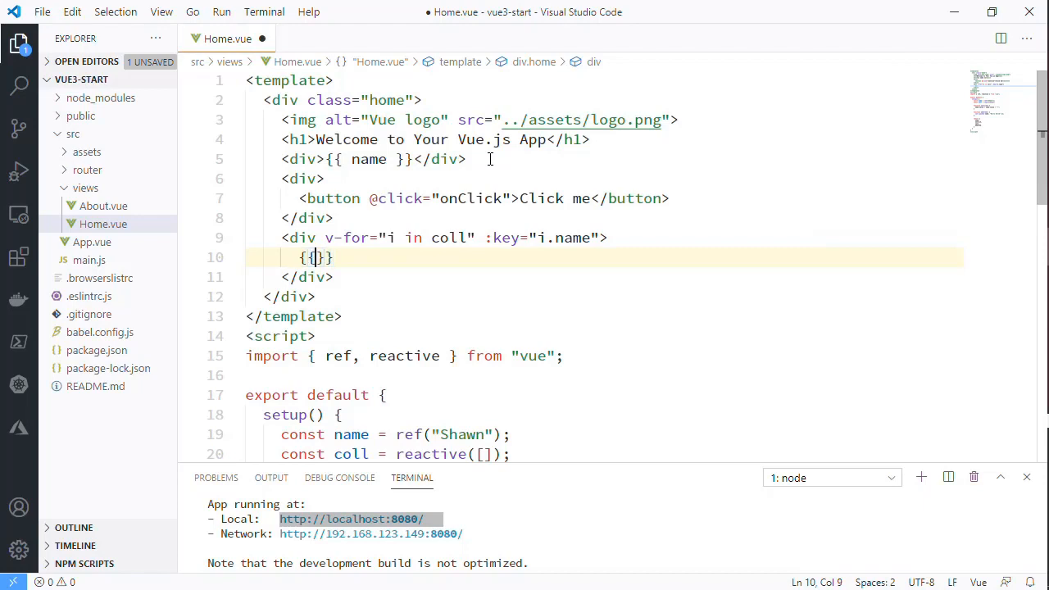
type("i.name")
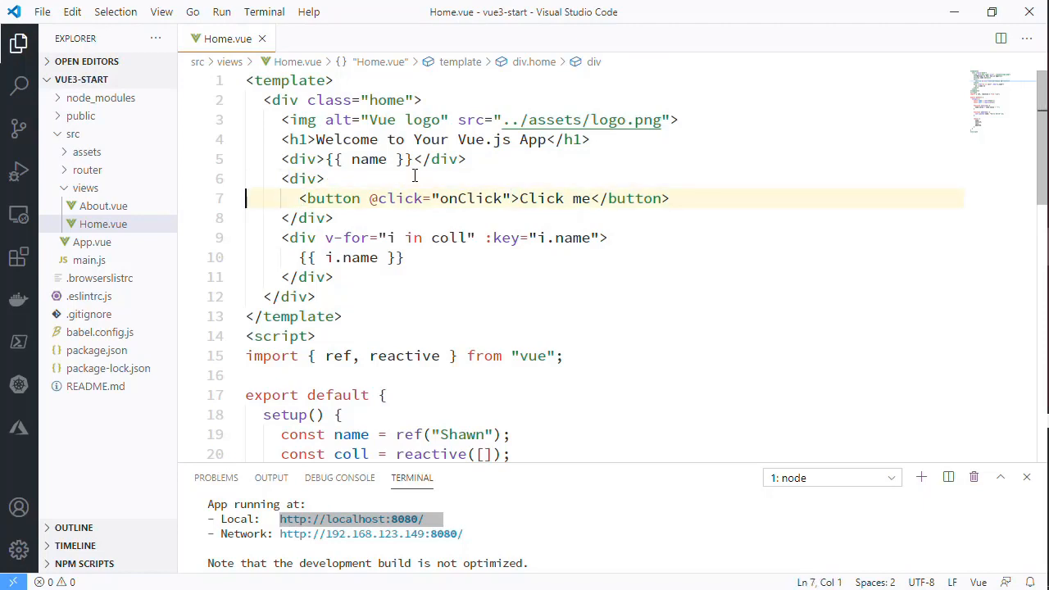
type("<button @click=\"onClick\">Click me</button>")
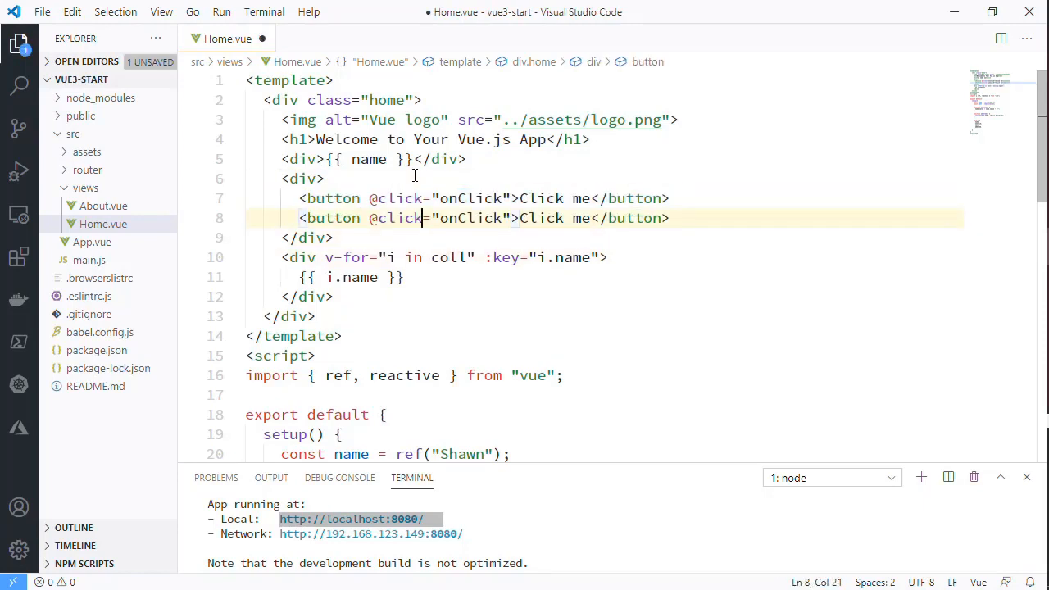
type("Add to Collection")
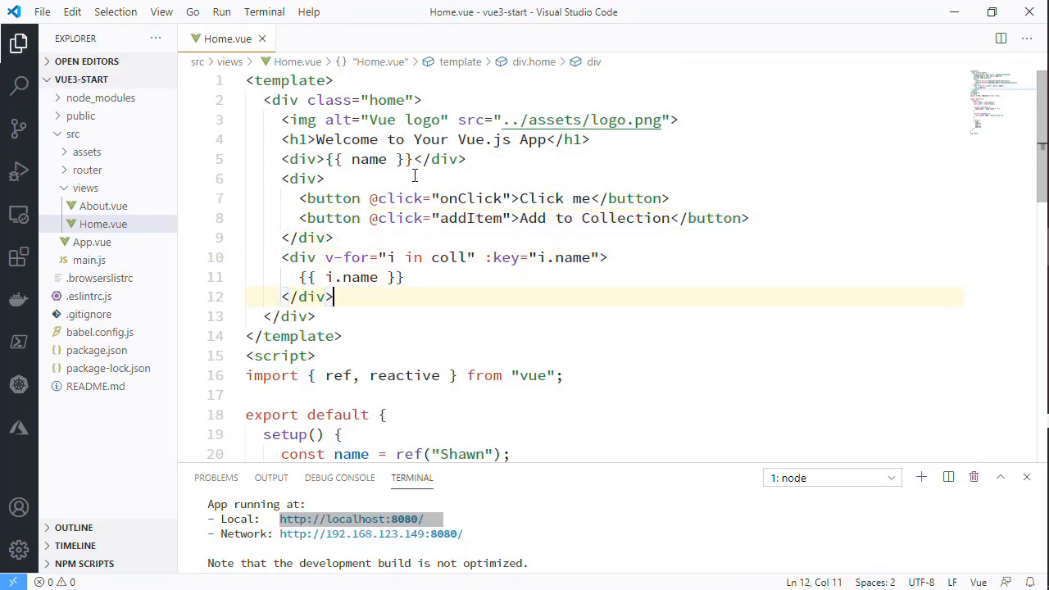
mouse_move(292, 310)
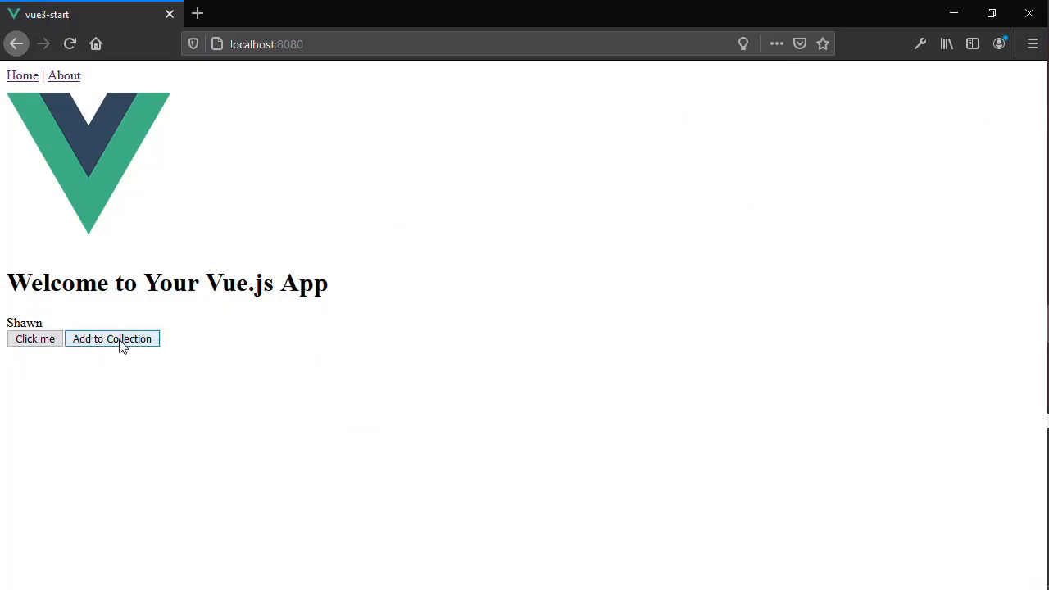
Click Add to Collection twice, listing two Hello World items on the page
left_click(111, 338)
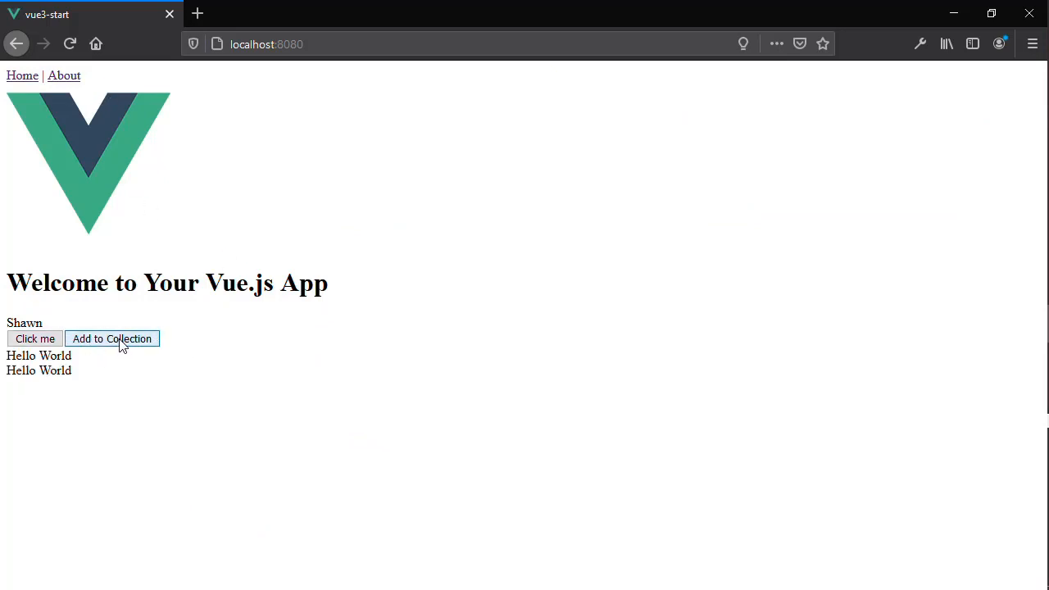
left_click(111, 338)
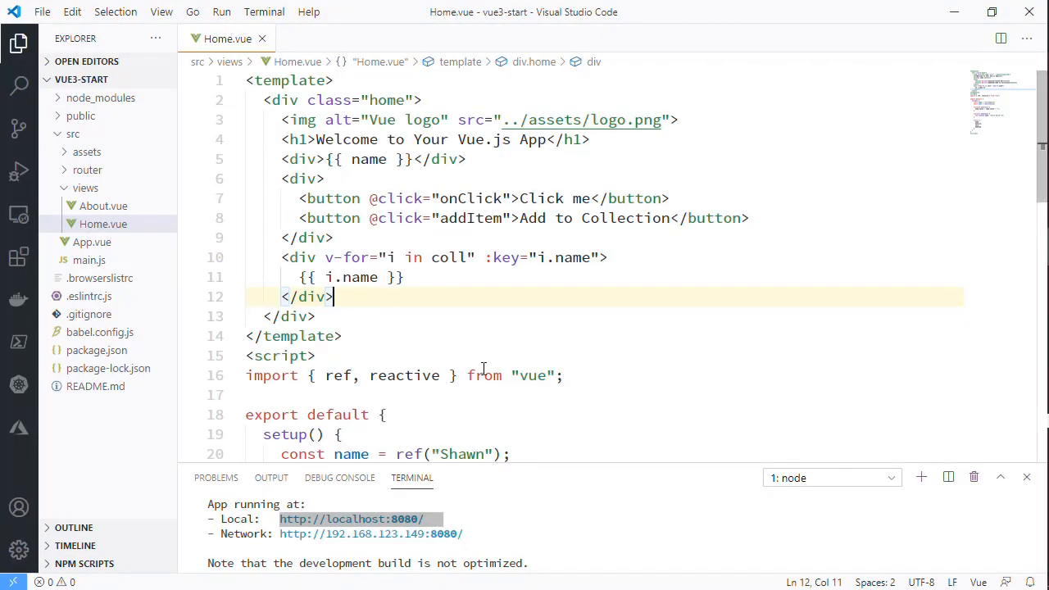
scroll("down", 3)
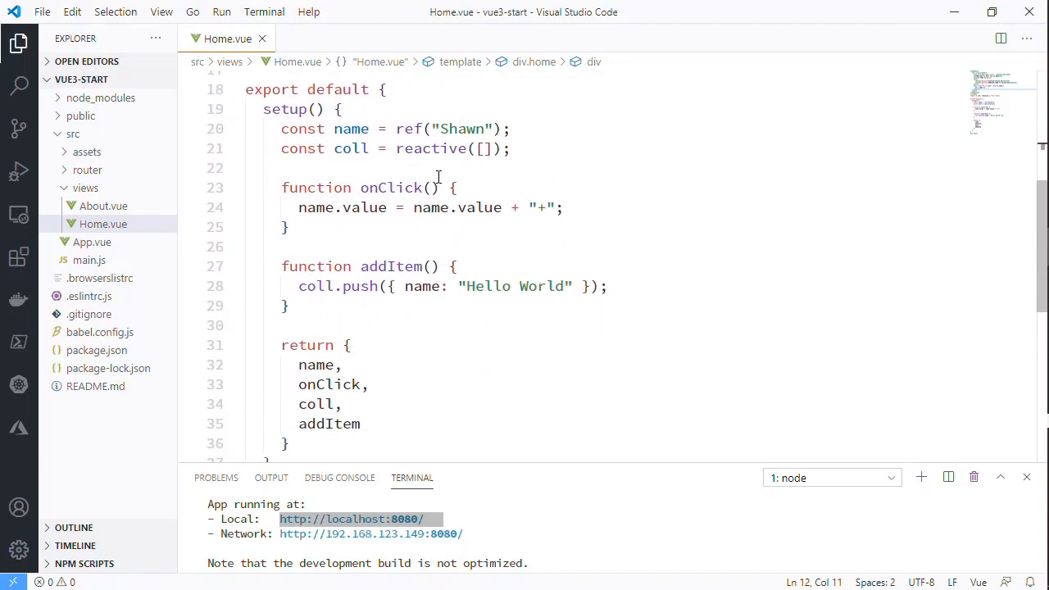